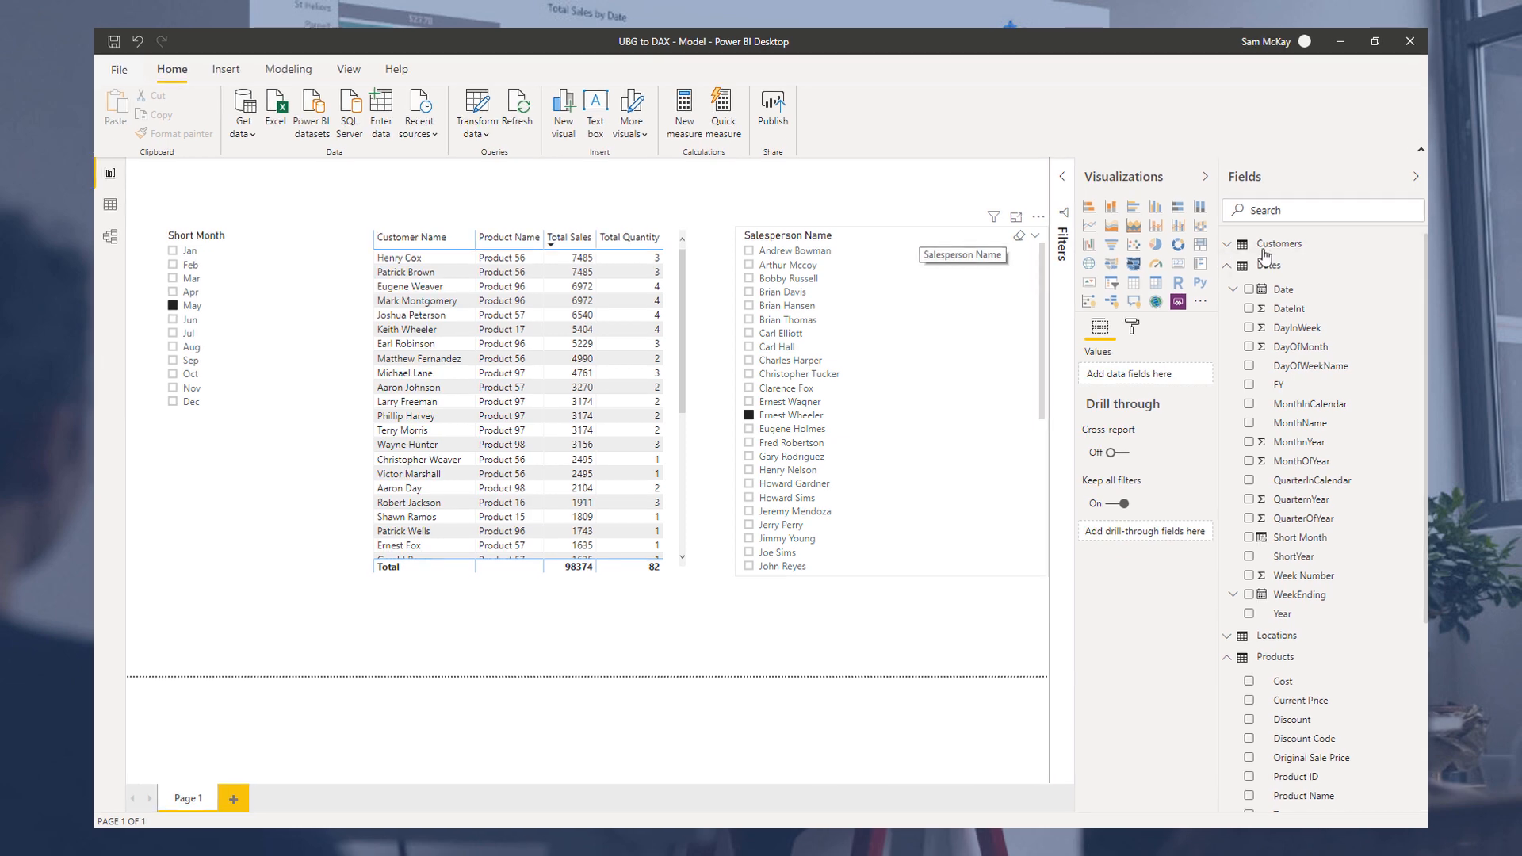
Step: Collapse the Dates and Products tables in the Fields pane and select the Sales table
{"action": "left_click", "coordinate": [1303, 254]}
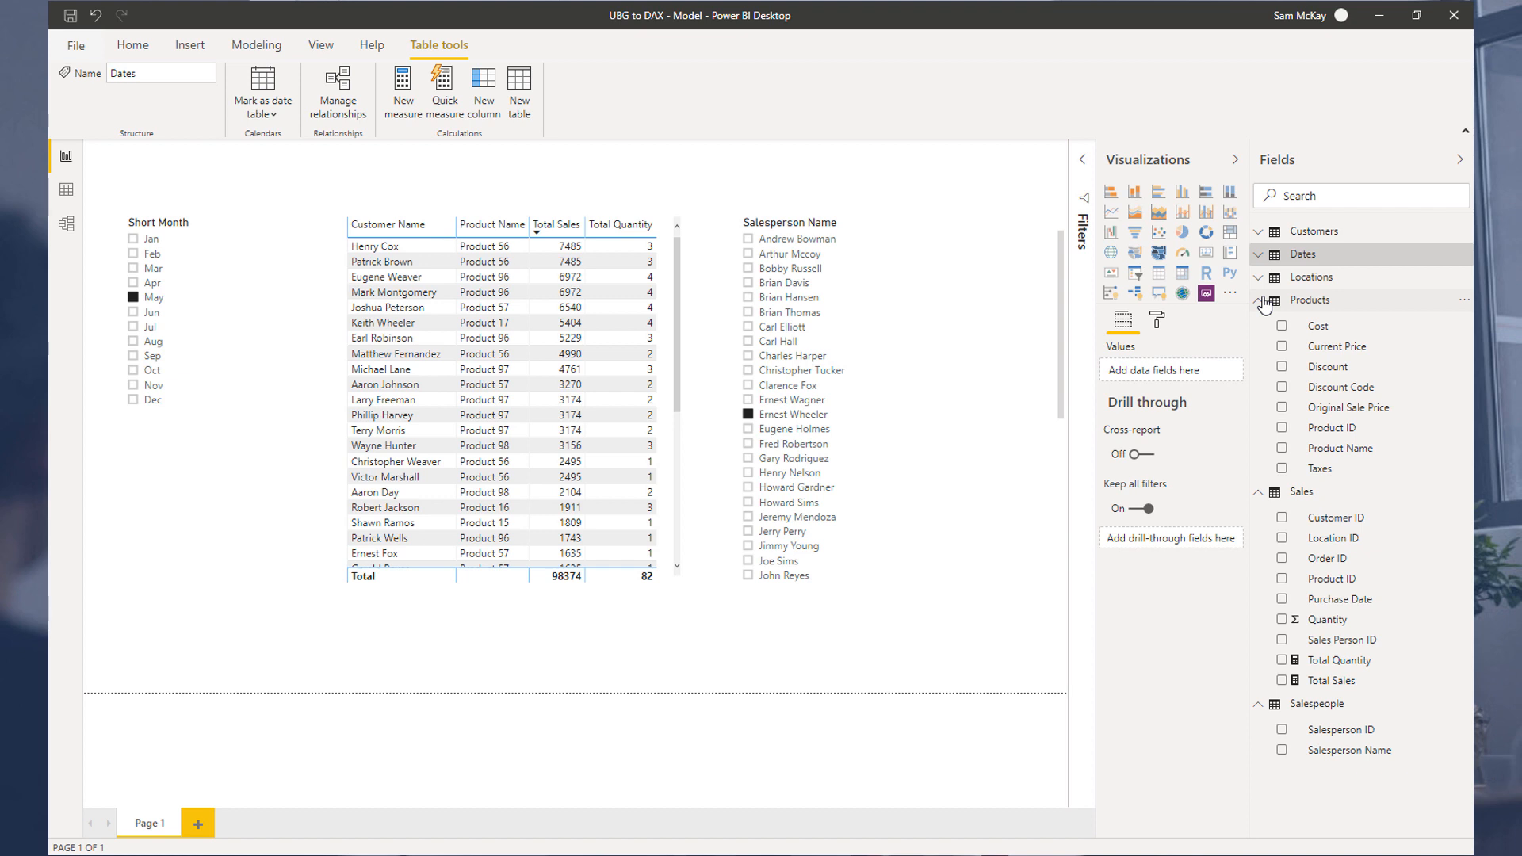
{"action": "left_click", "coordinate": [1259, 300]}
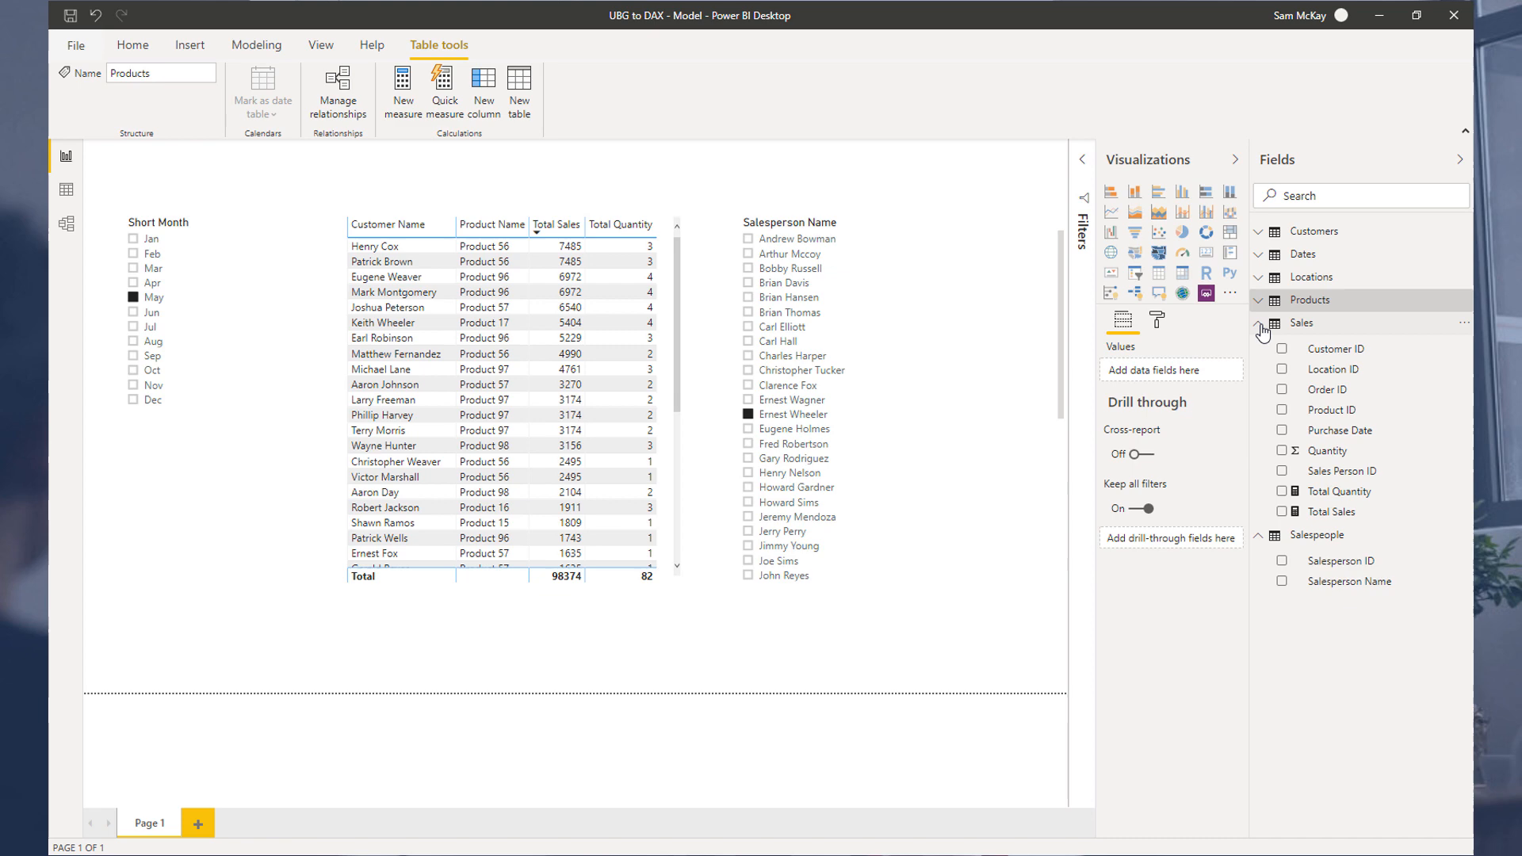
{"action": "left_click", "coordinate": [1303, 322]}
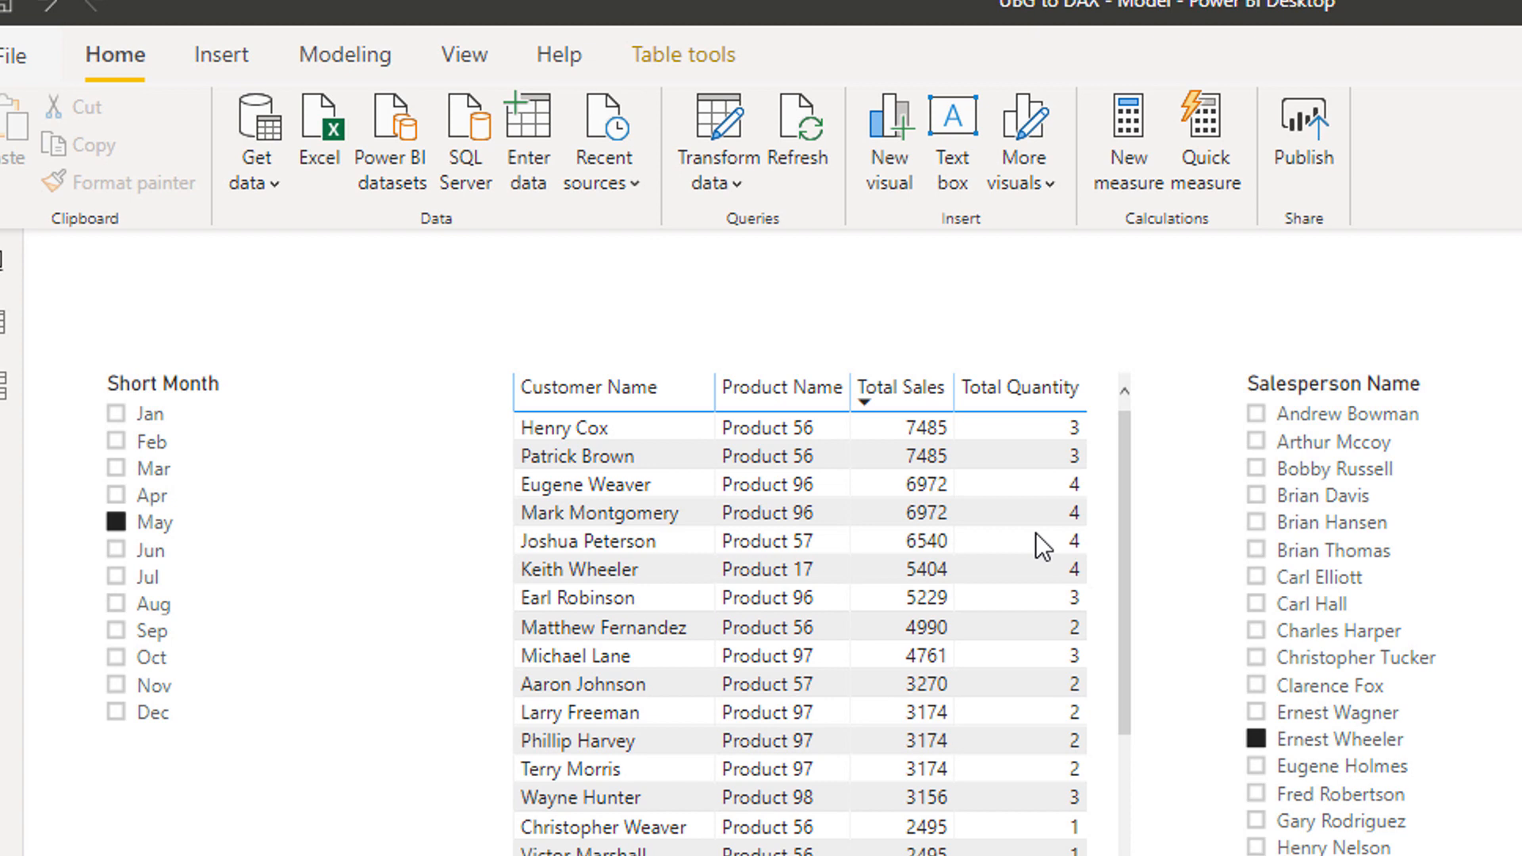
Step: Use Enter data to create a new empty table named Key Measures
{"action": "left_click", "coordinate": [527, 141]}
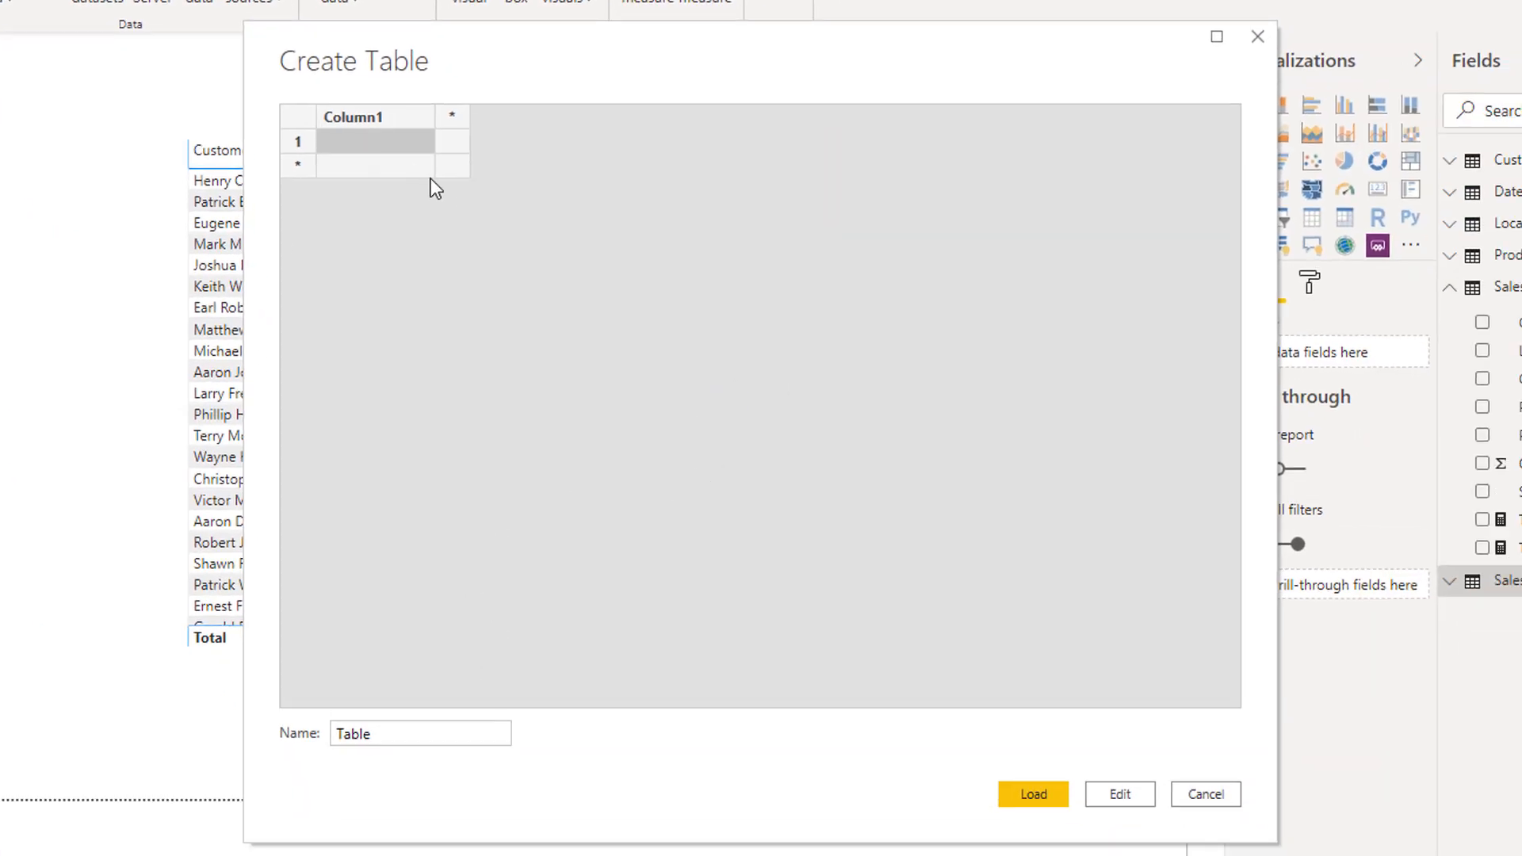
{"action": "type", "text": "k"}
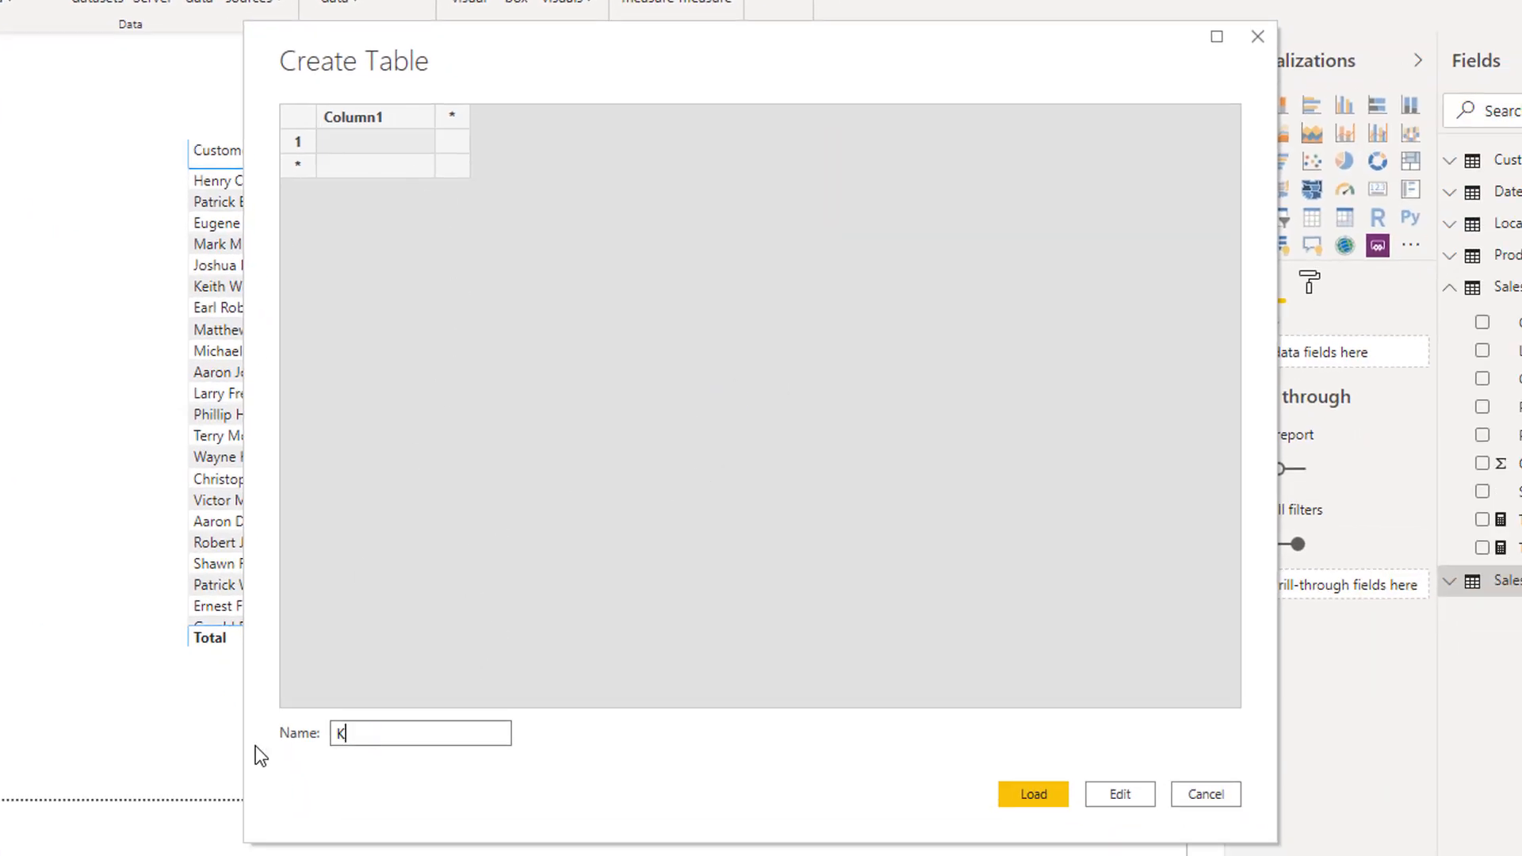
{"action": "type", "text": "ey Measures"}
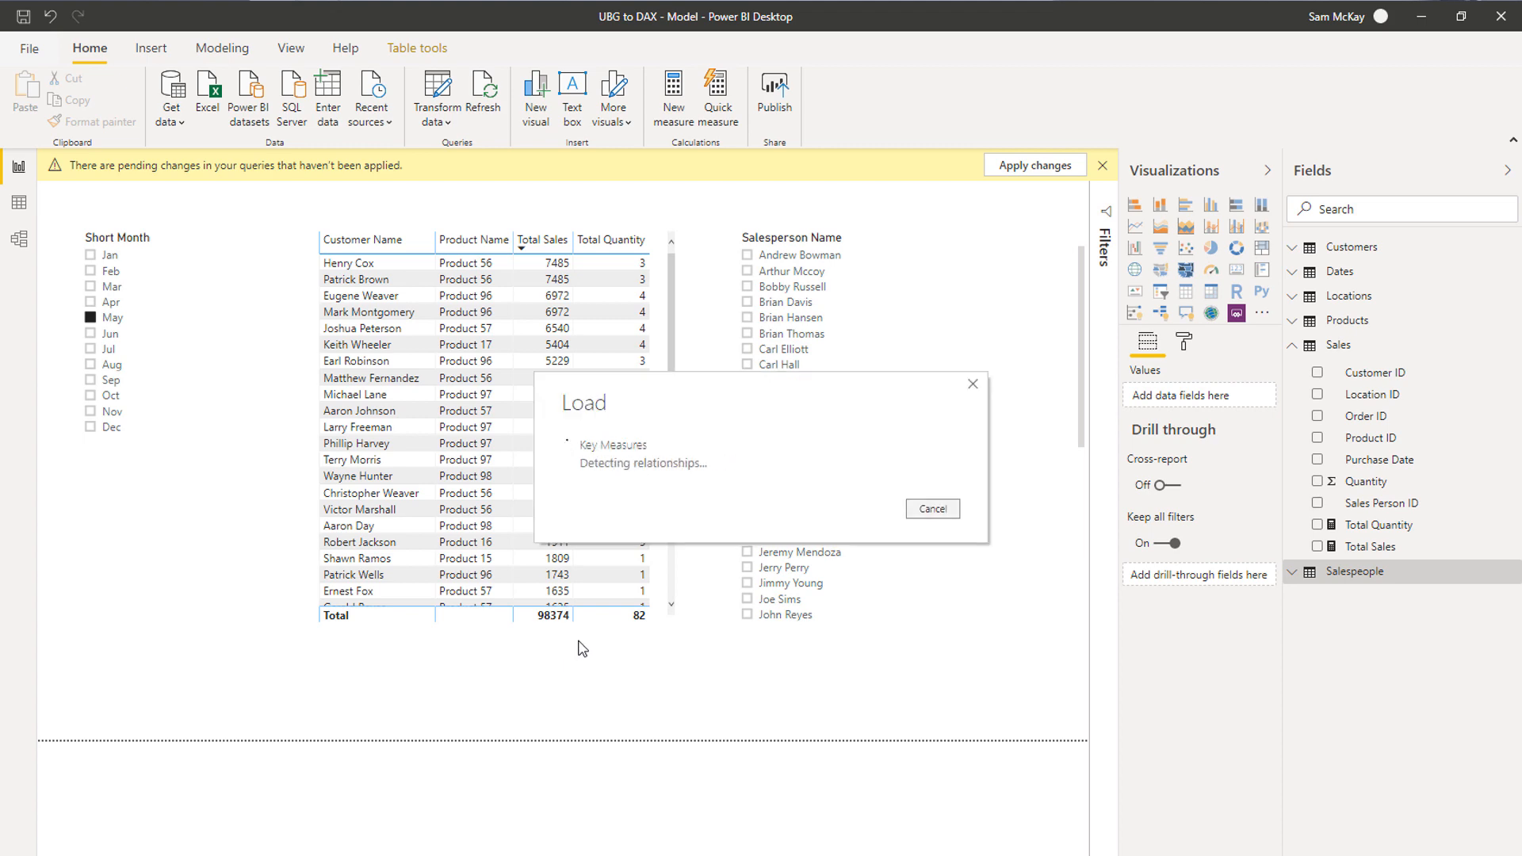
Step: Set Key Measures as the home table for the Total Quantity and Total Sales measures
{"action": "left_click", "coordinate": [1032, 163]}
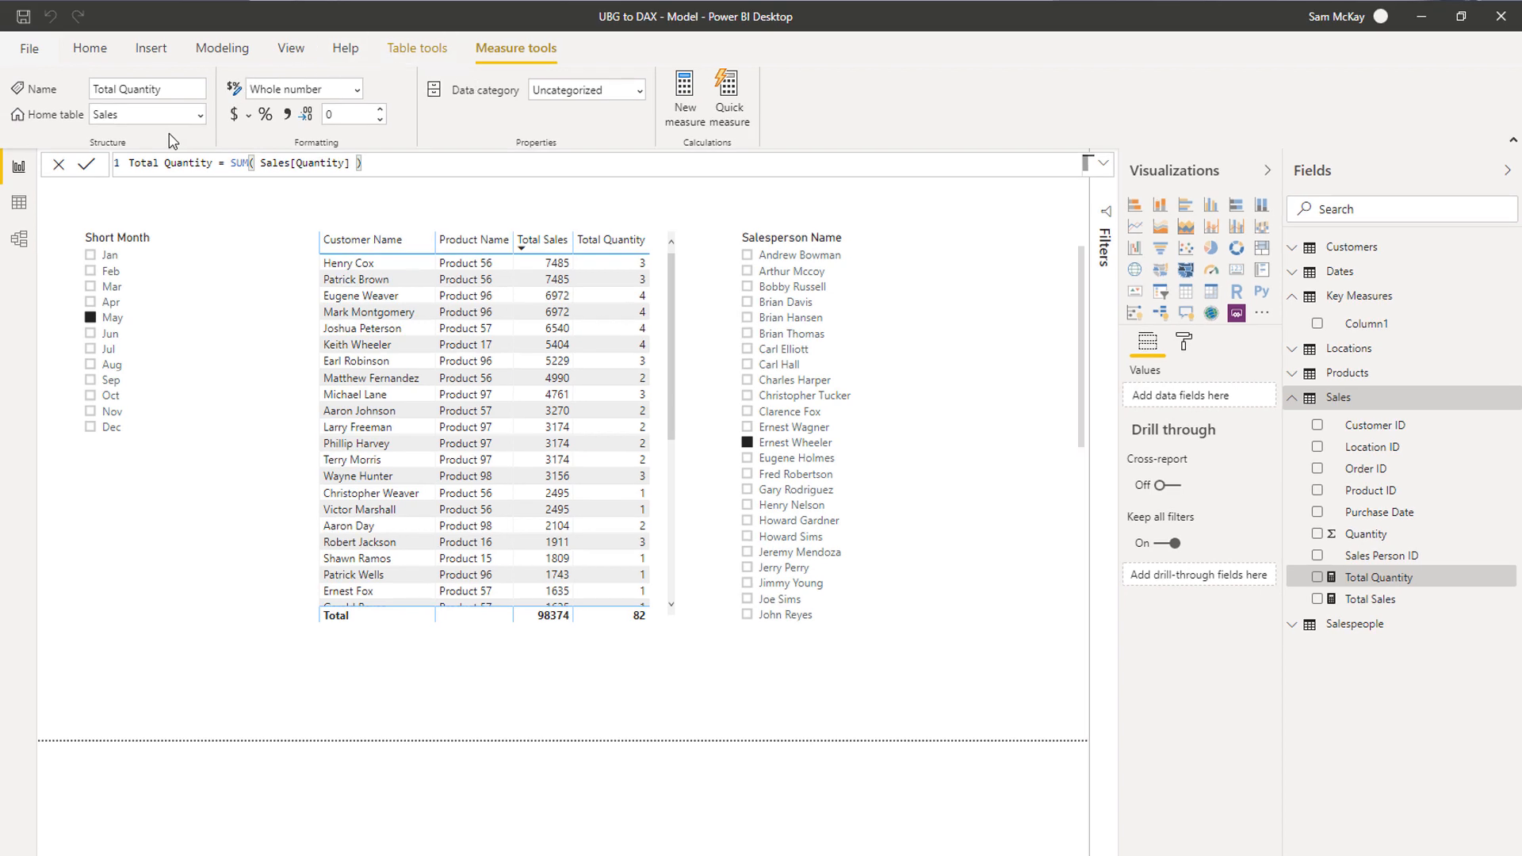
{"action": "mouse_move", "coordinate": [79, 119]}
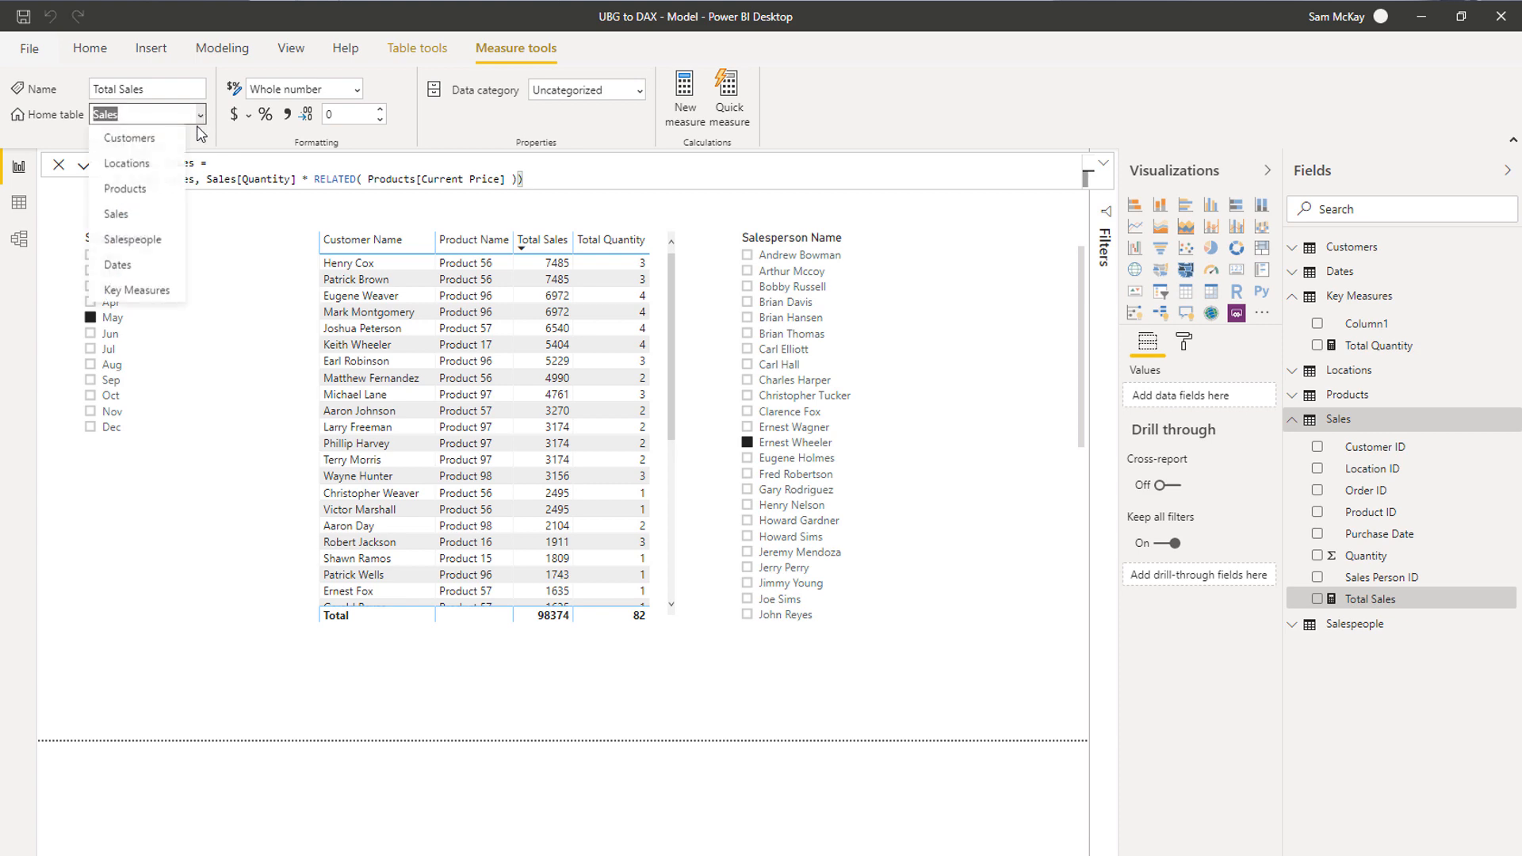
{"action": "left_click", "coordinate": [138, 289]}
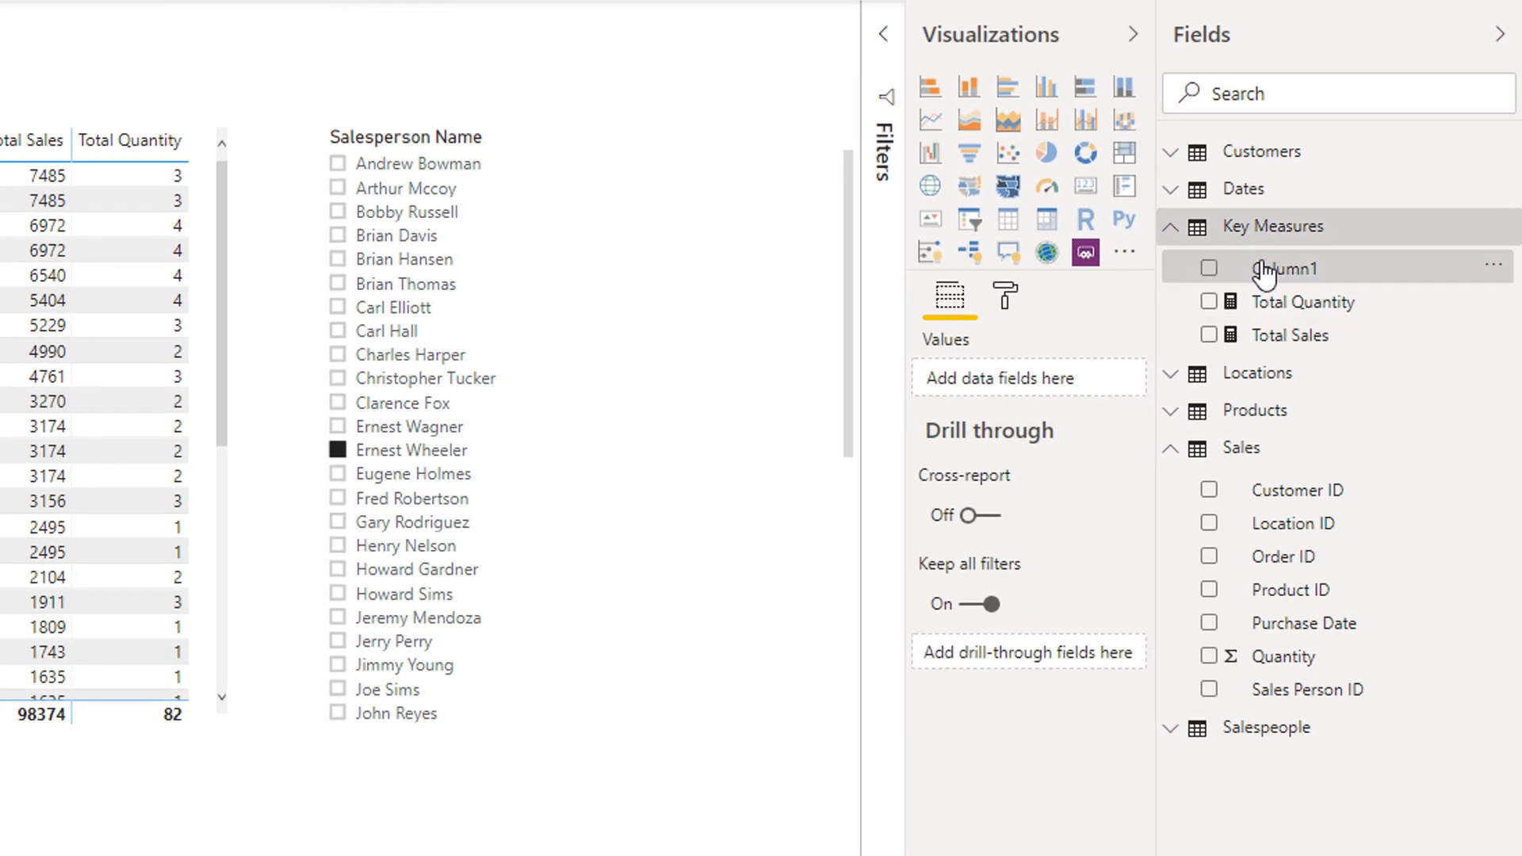
{"action": "mouse_move", "coordinate": [1287, 268]}
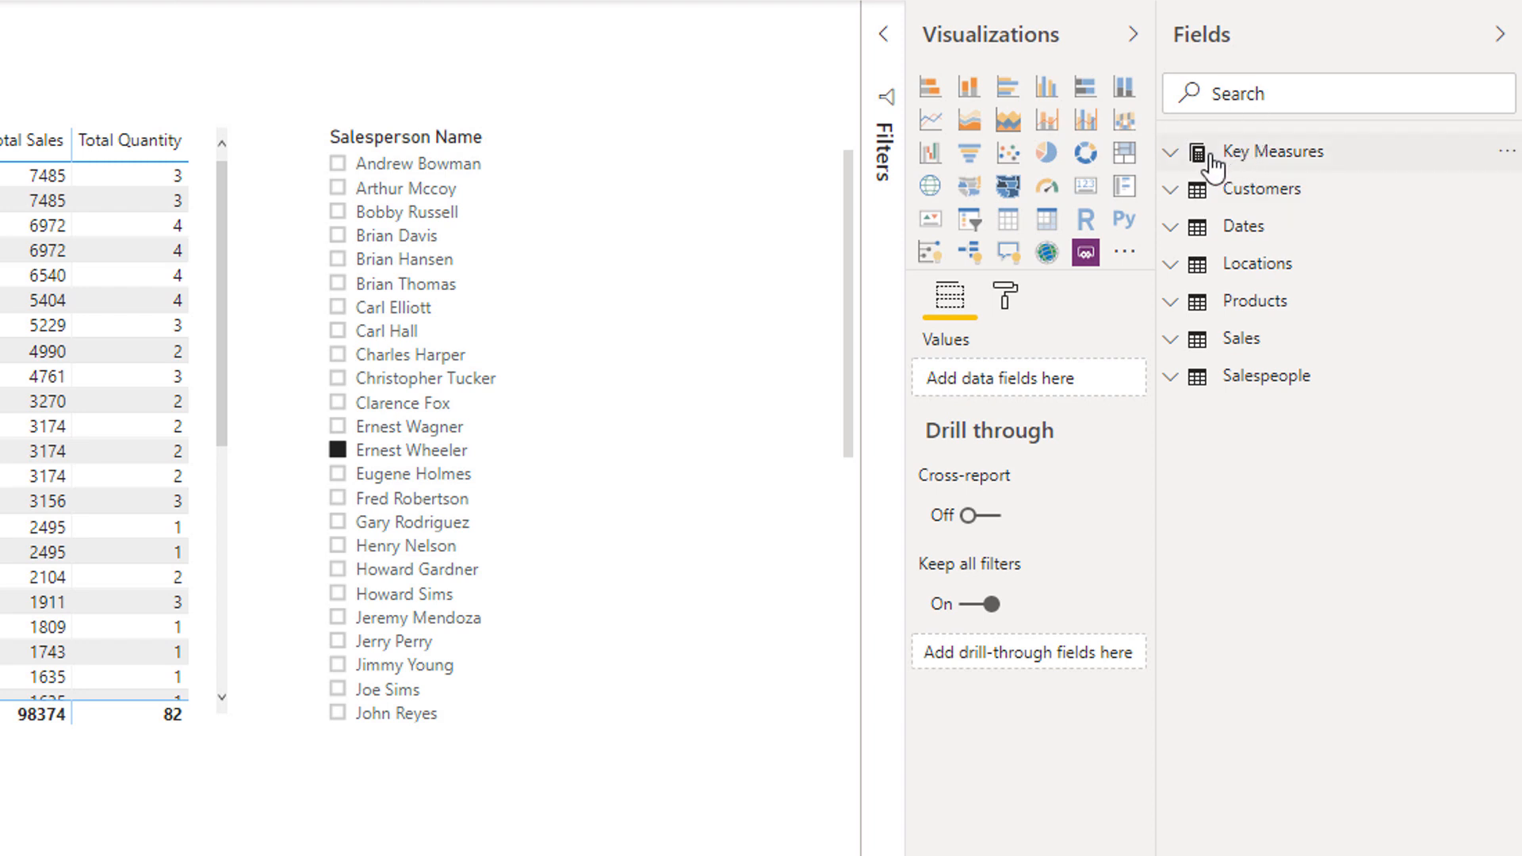
{"action": "mouse_move", "coordinate": [1266, 150]}
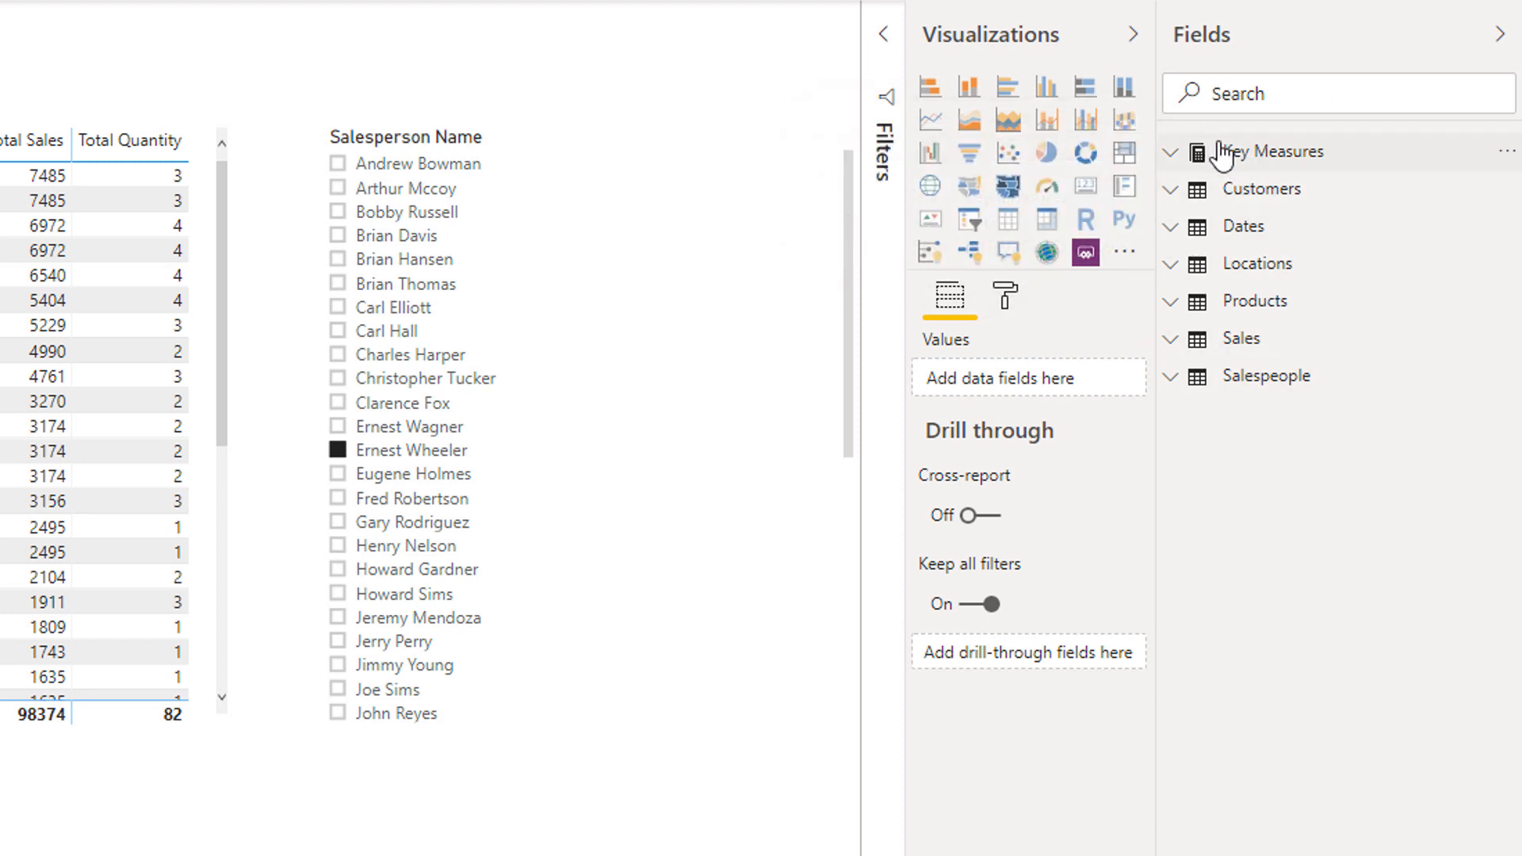
{"action": "mouse_move", "coordinate": [1269, 151]}
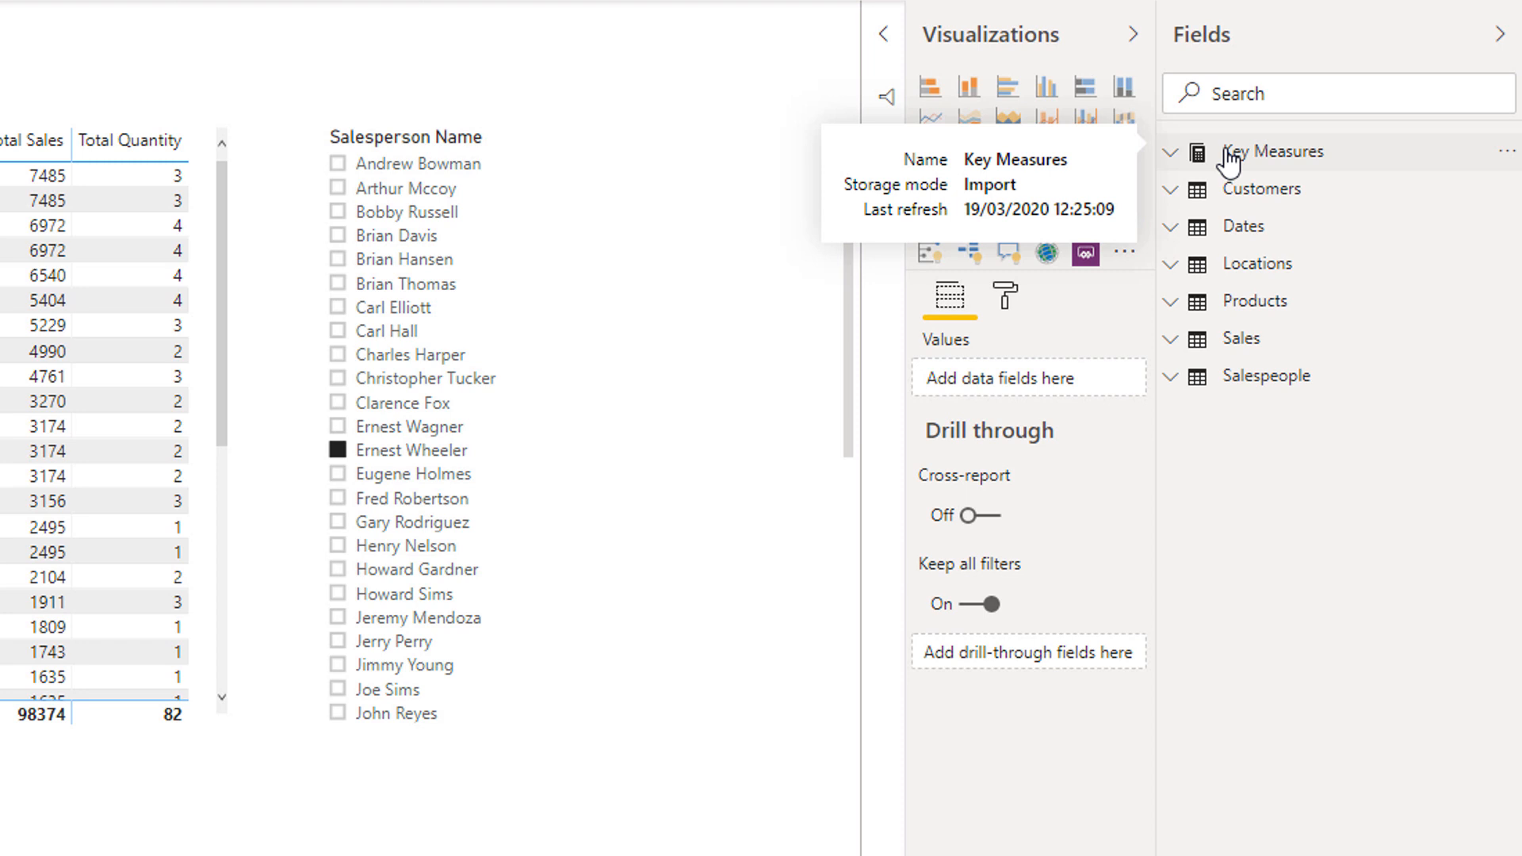
Step: Expand Key Measures in the Fields pane to show its two measures
{"action": "left_click", "coordinate": [1170, 151]}
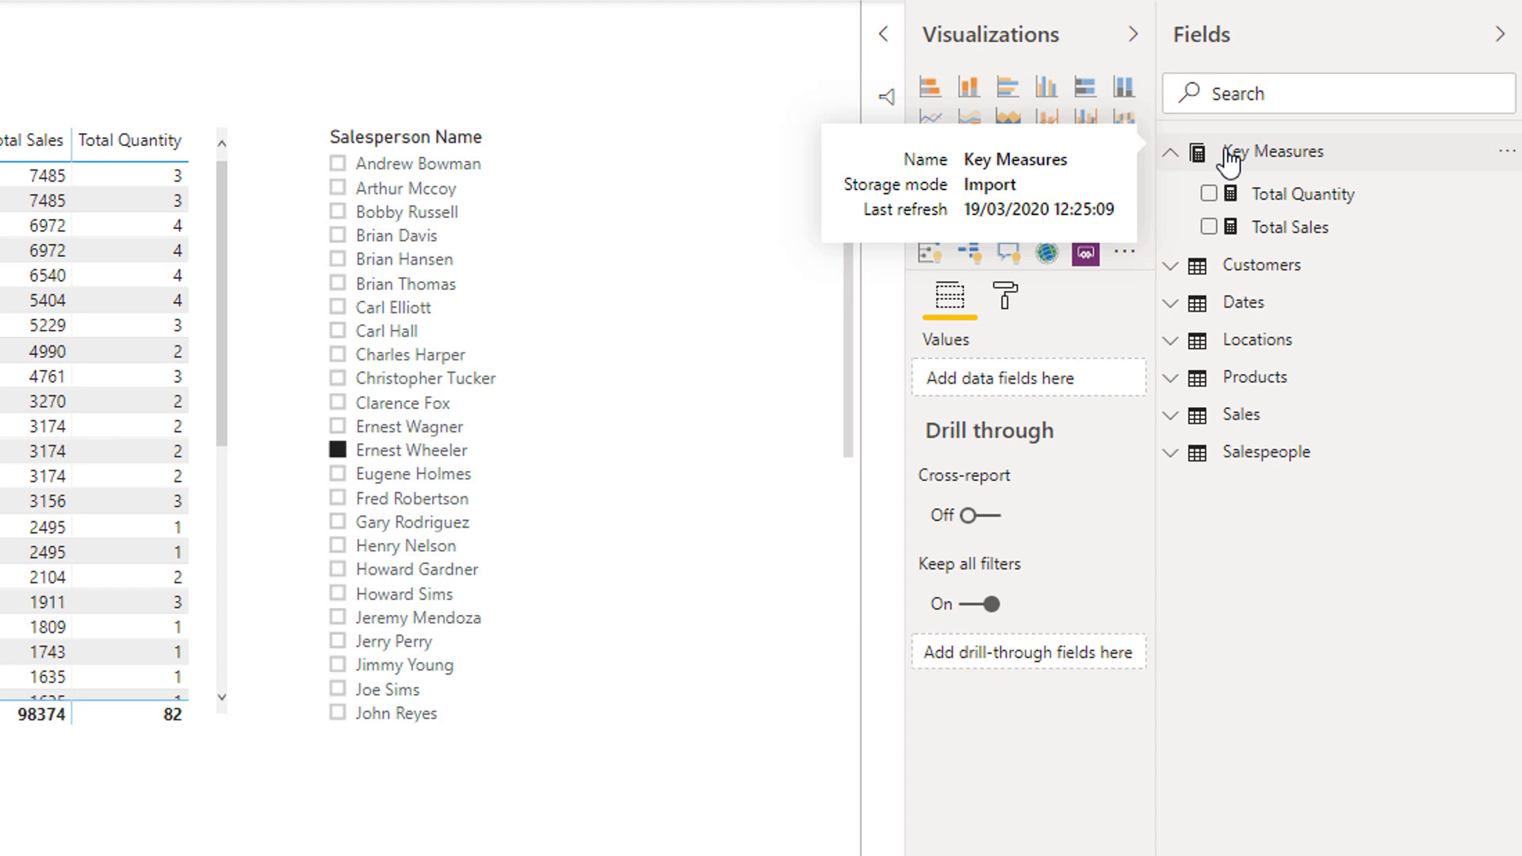
{"action": "mouse_move", "coordinate": [1236, 165]}
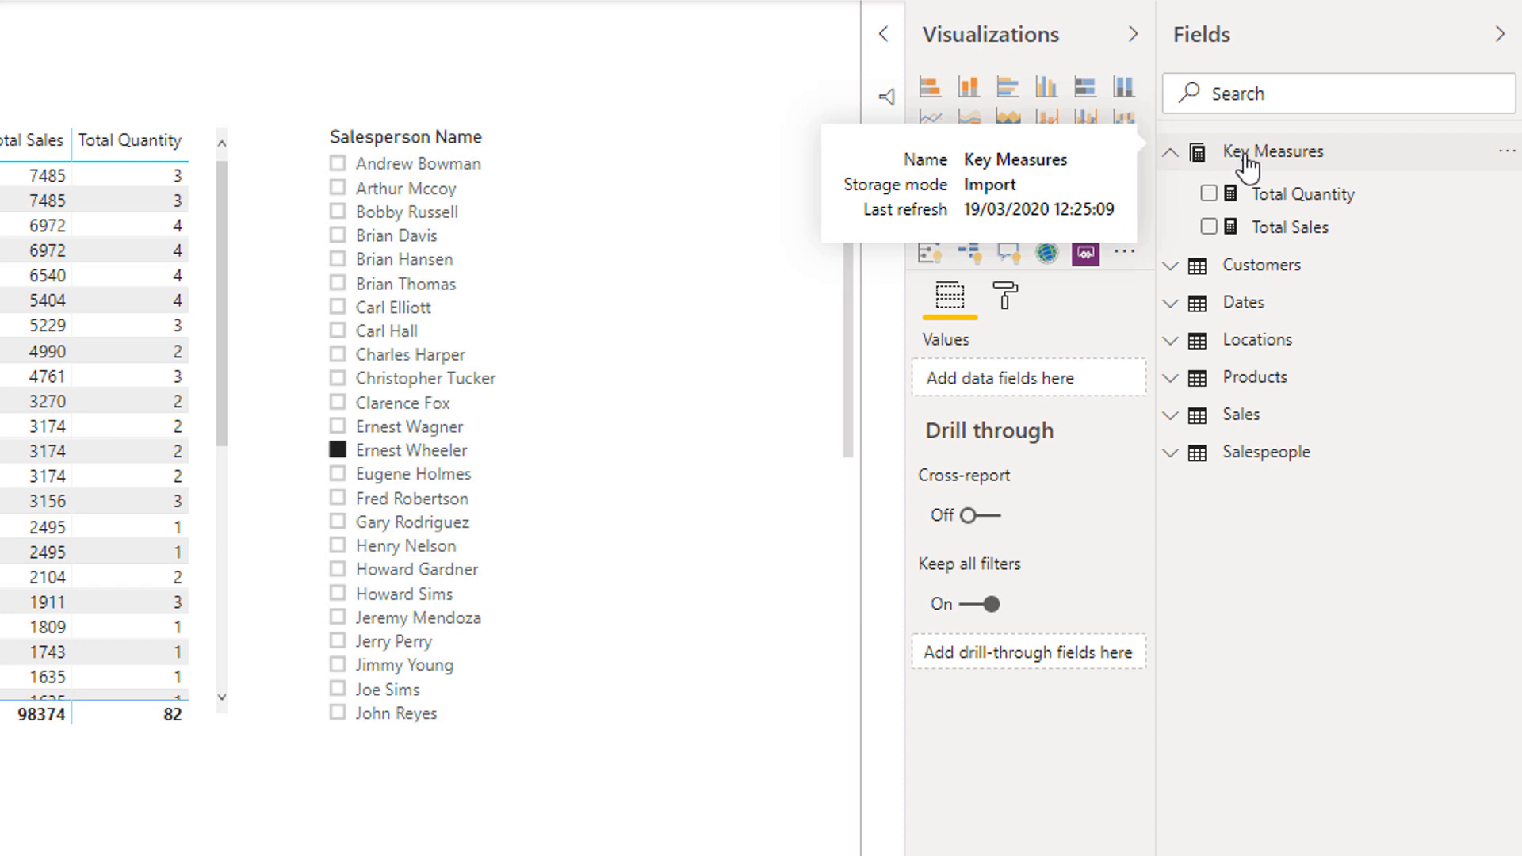
{"action": "mouse_move", "coordinate": [1303, 193]}
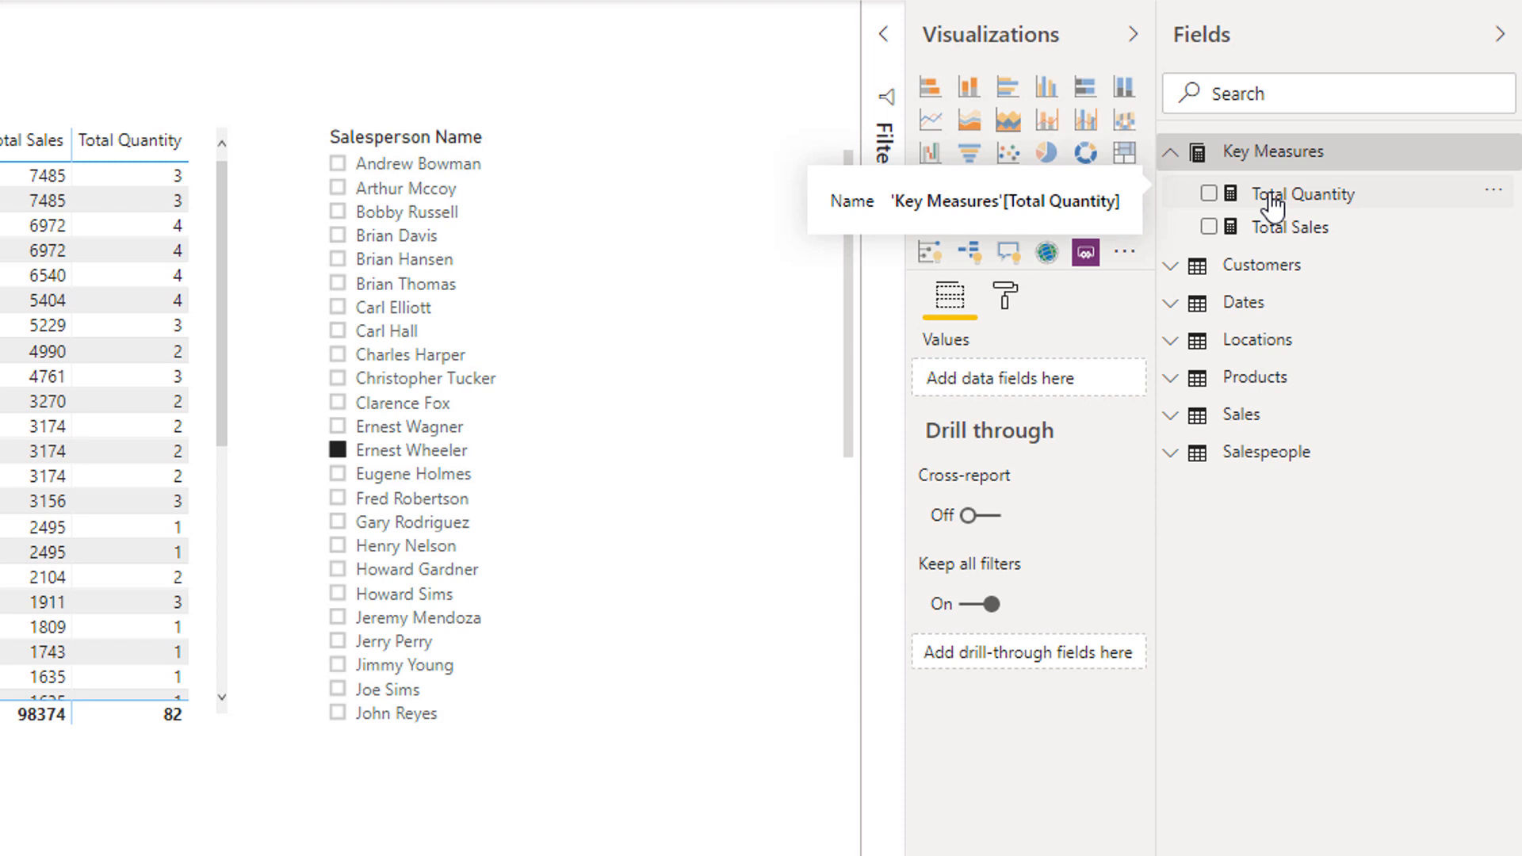
{"action": "mouse_move", "coordinate": [1225, 168]}
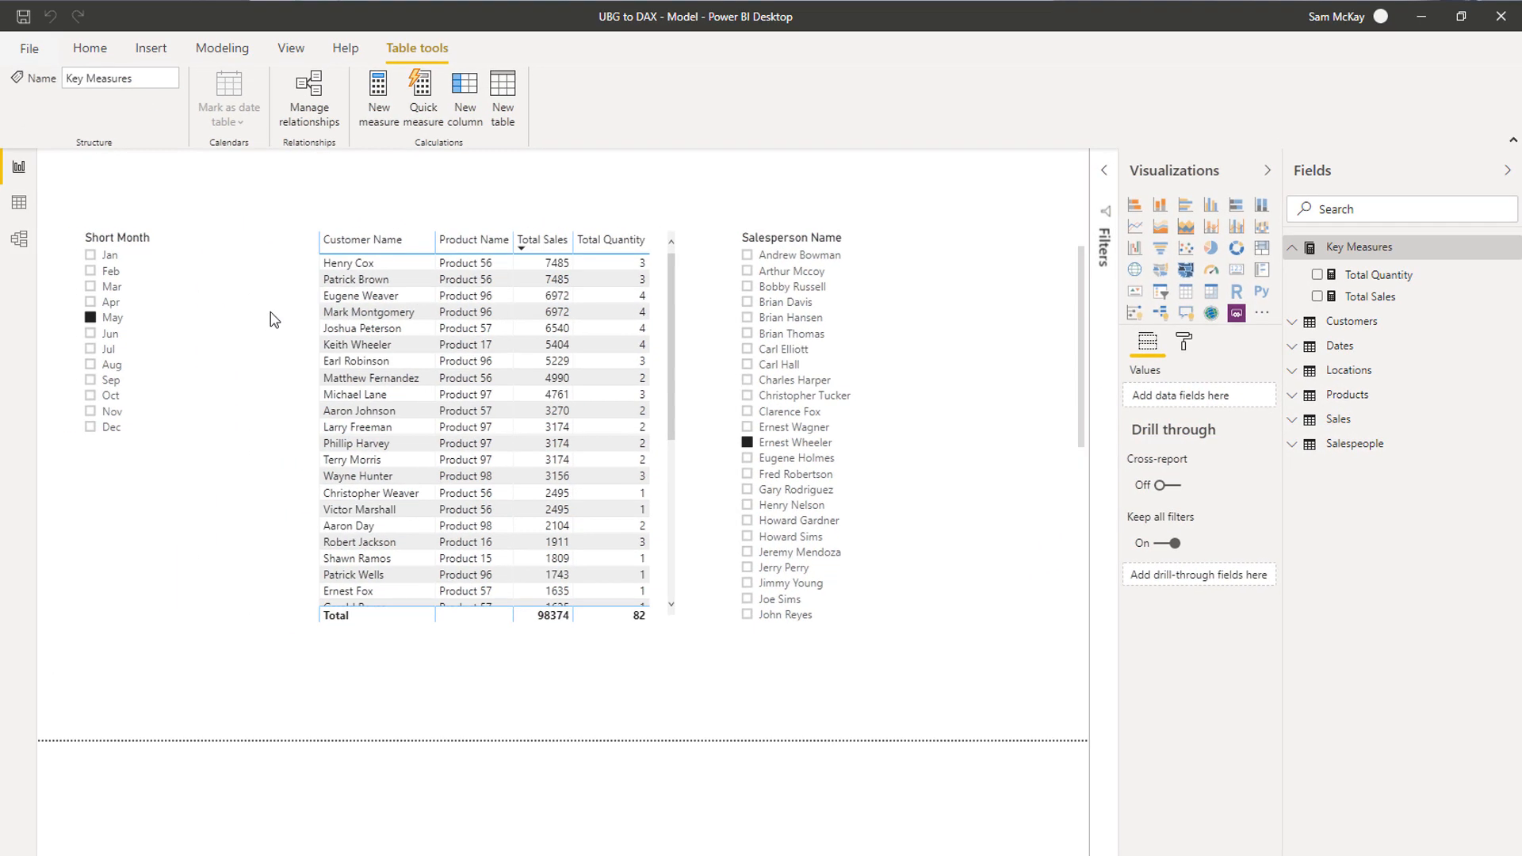
Step: Inspect the Total Sales formula, then select the Short Month slicer and the customer sales table visual
{"action": "left_click", "coordinate": [1373, 297]}
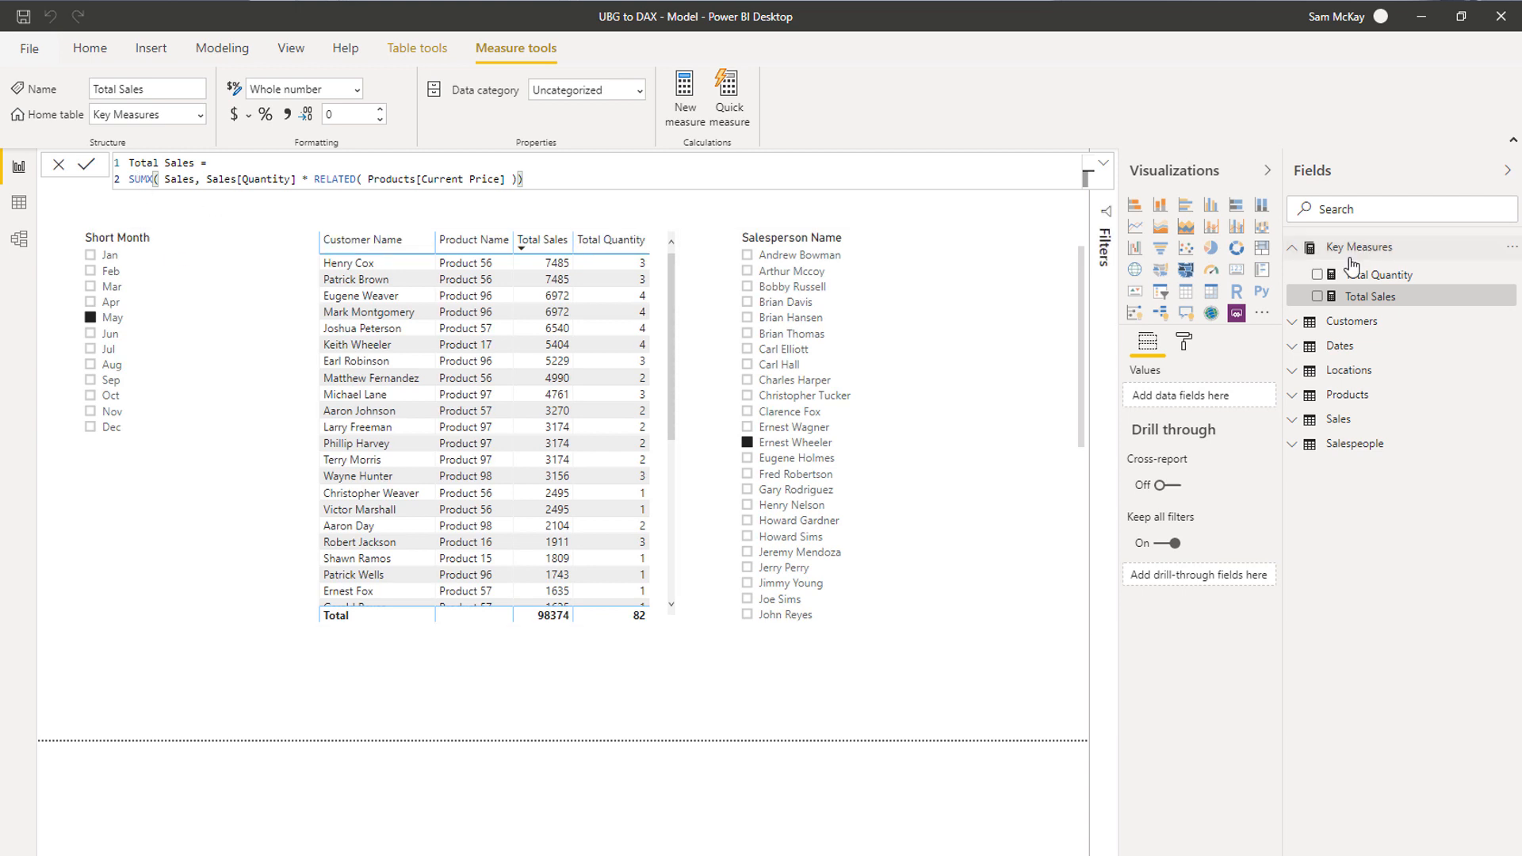
{"action": "left_click", "coordinate": [1377, 274]}
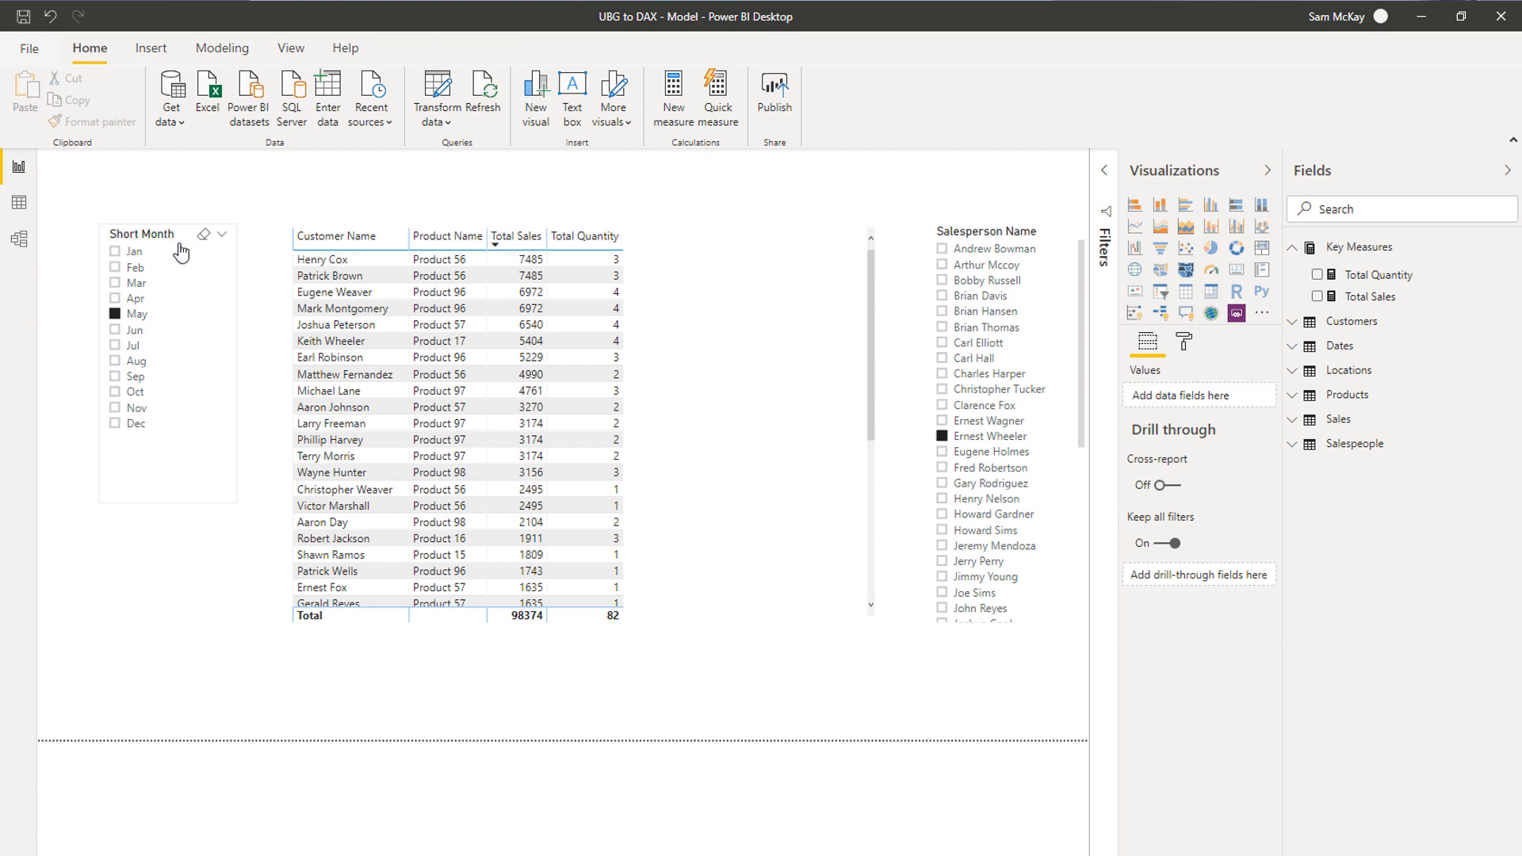
{"action": "left_click", "coordinate": [165, 250]}
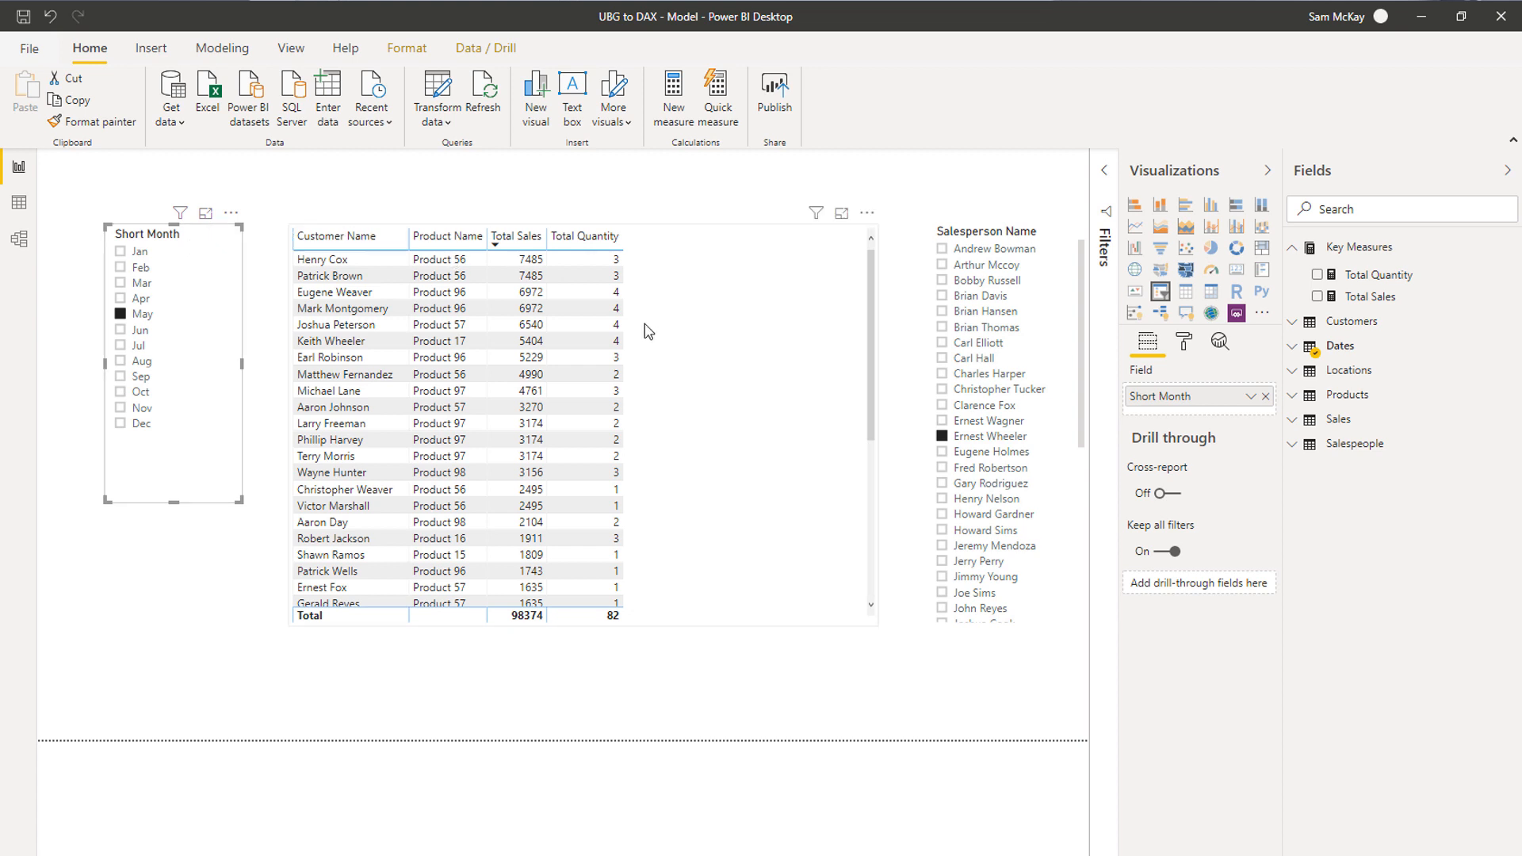
{"action": "left_click", "coordinate": [581, 427]}
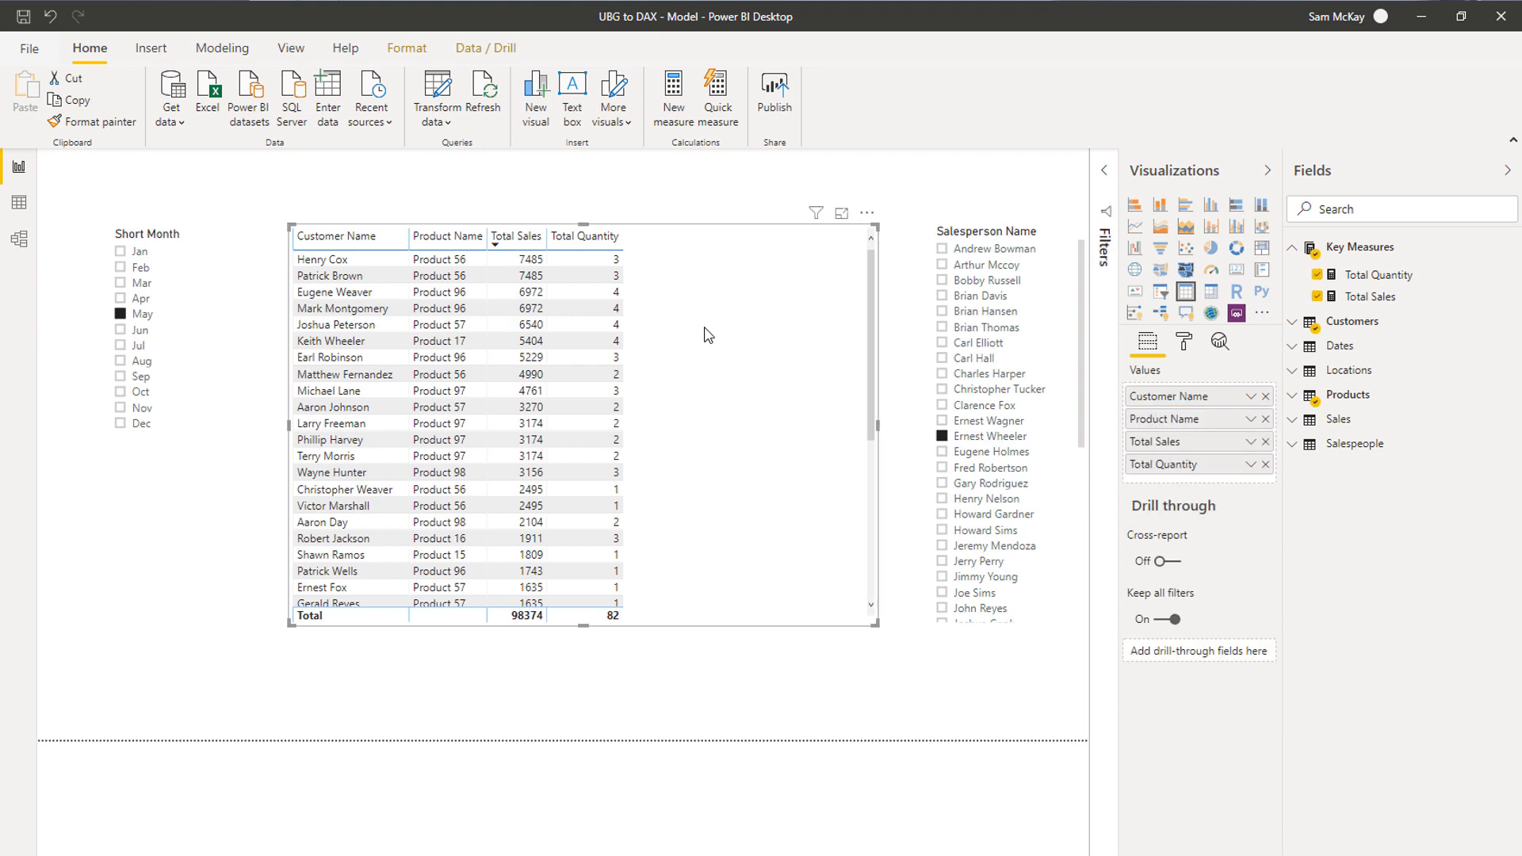
{"action": "mouse_move", "coordinate": [723, 334]}
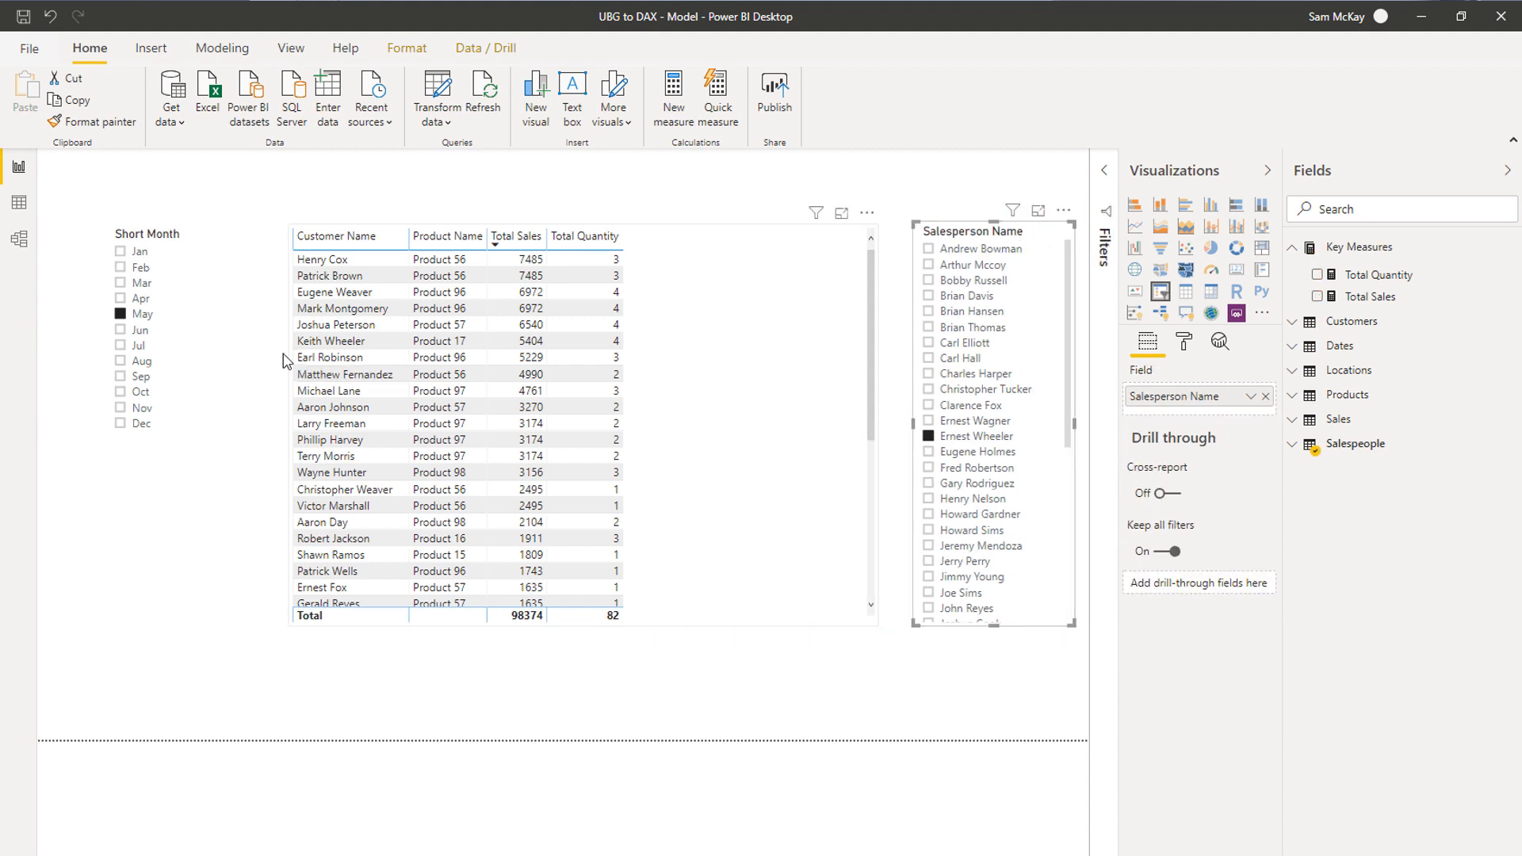
{"action": "left_click", "coordinate": [174, 231]}
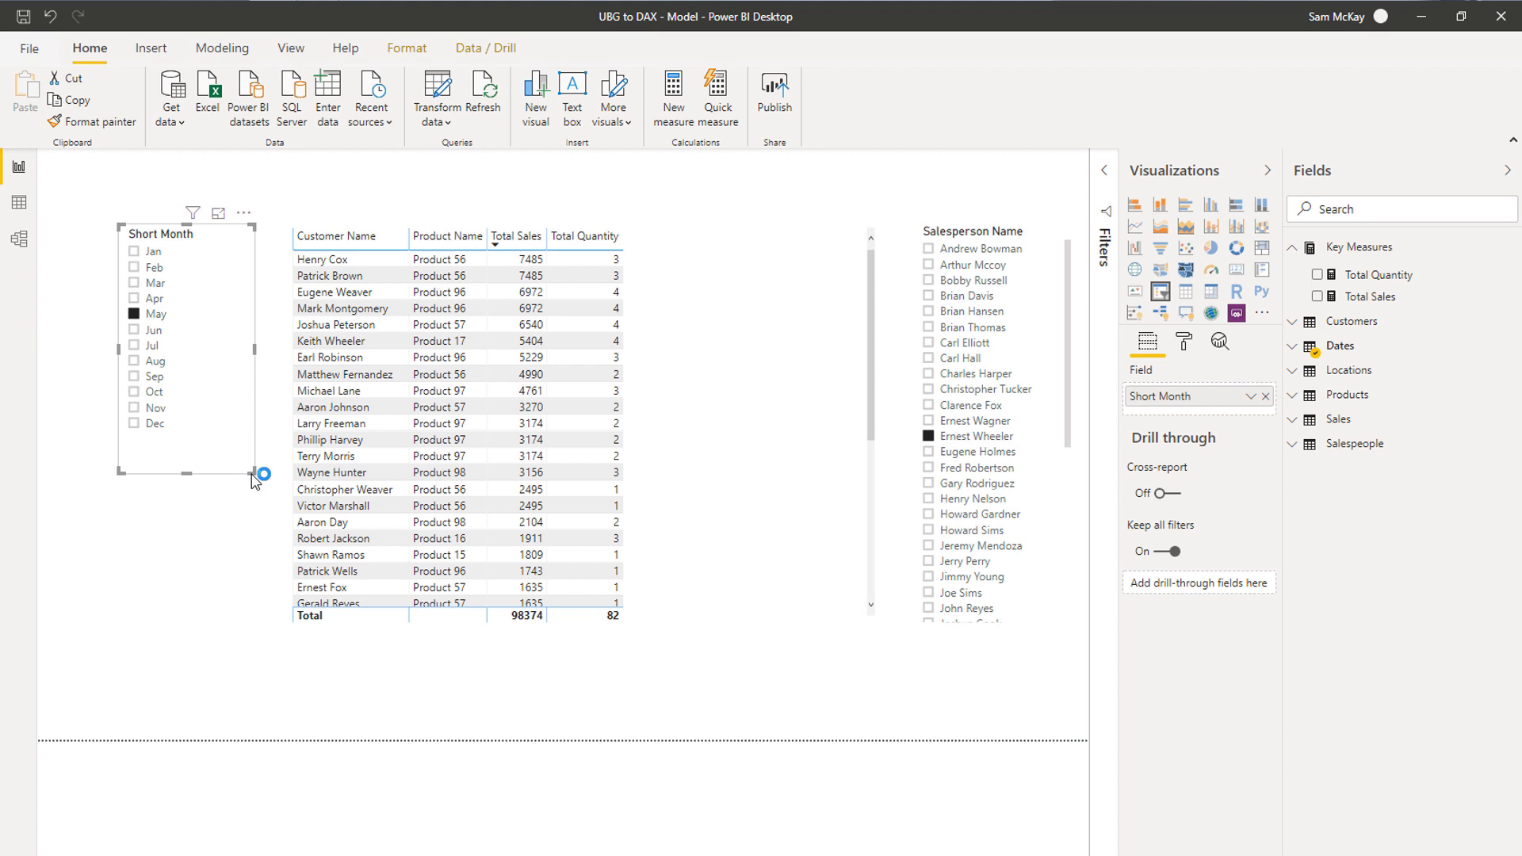
{"action": "mouse_move", "coordinate": [959, 323]}
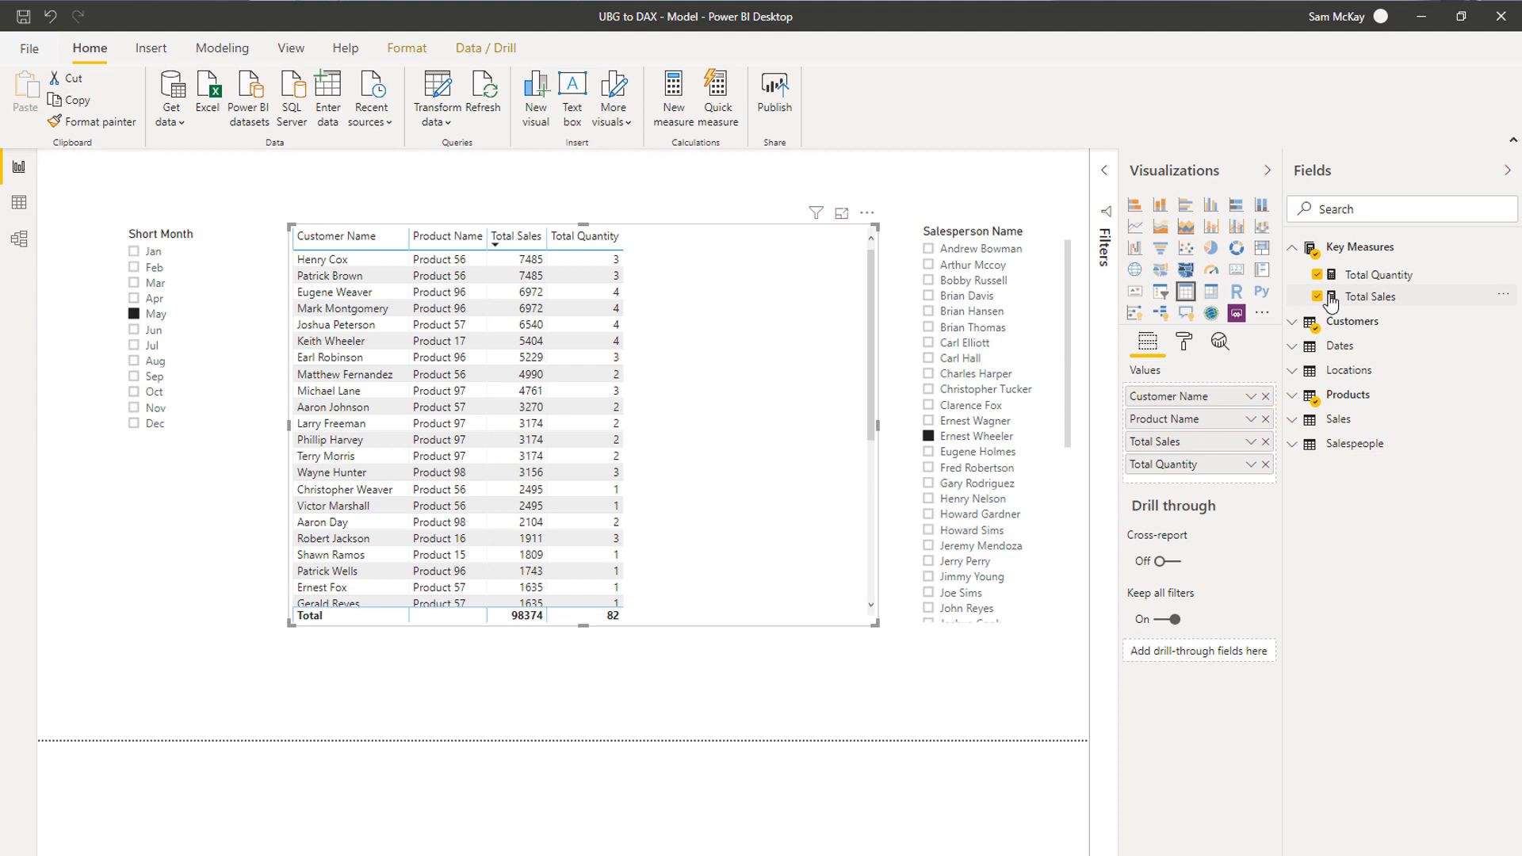
{"action": "mouse_move", "coordinate": [1370, 297]}
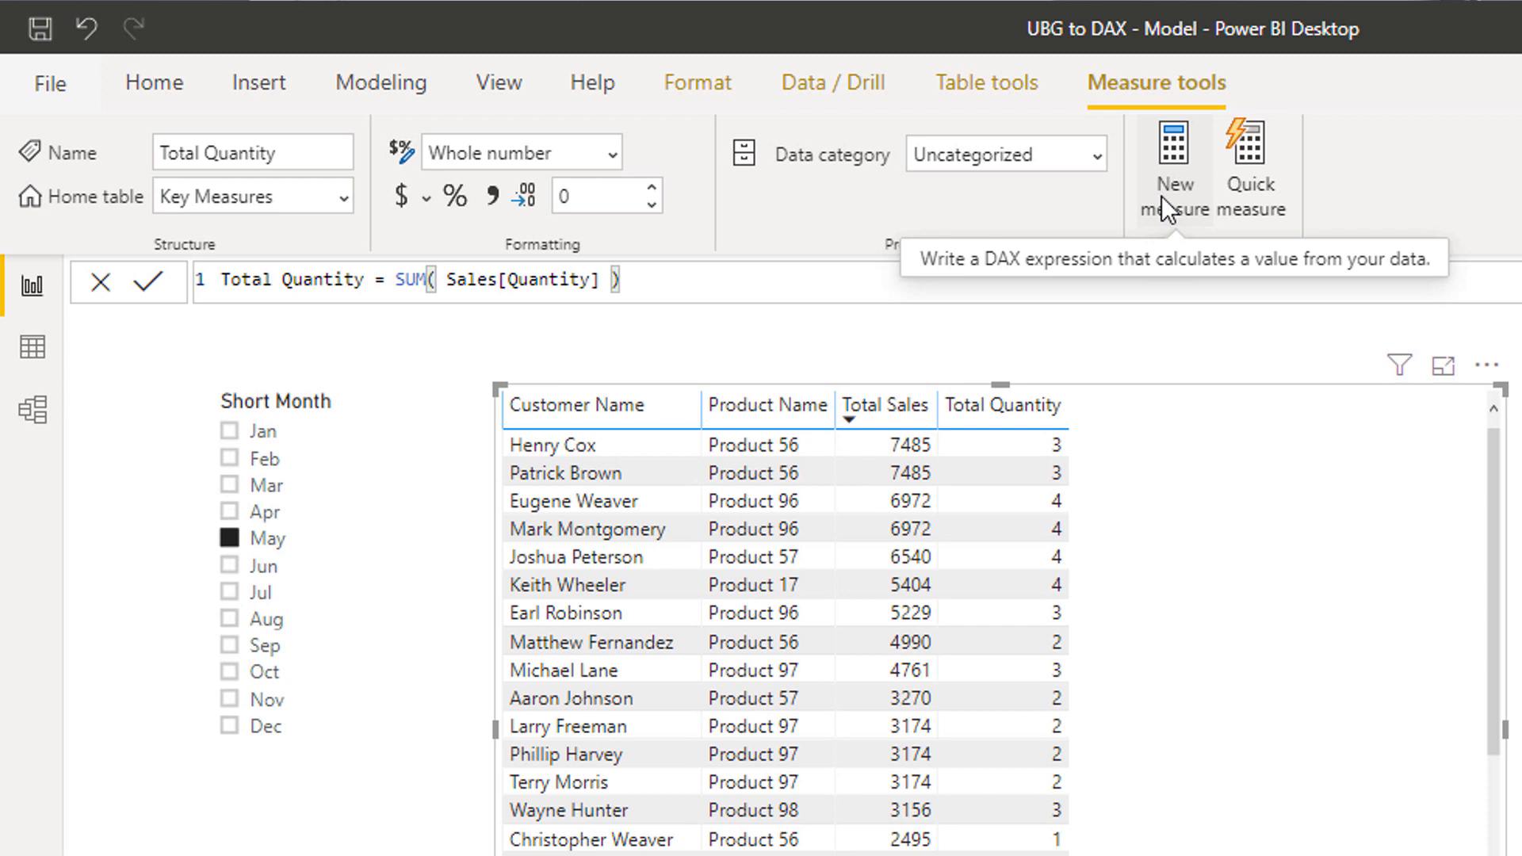
Step: Create the measure Average Quantity = AVERAGE(Sales[Quantity]) in Key Measures
{"action": "left_click", "coordinate": [1175, 155]}
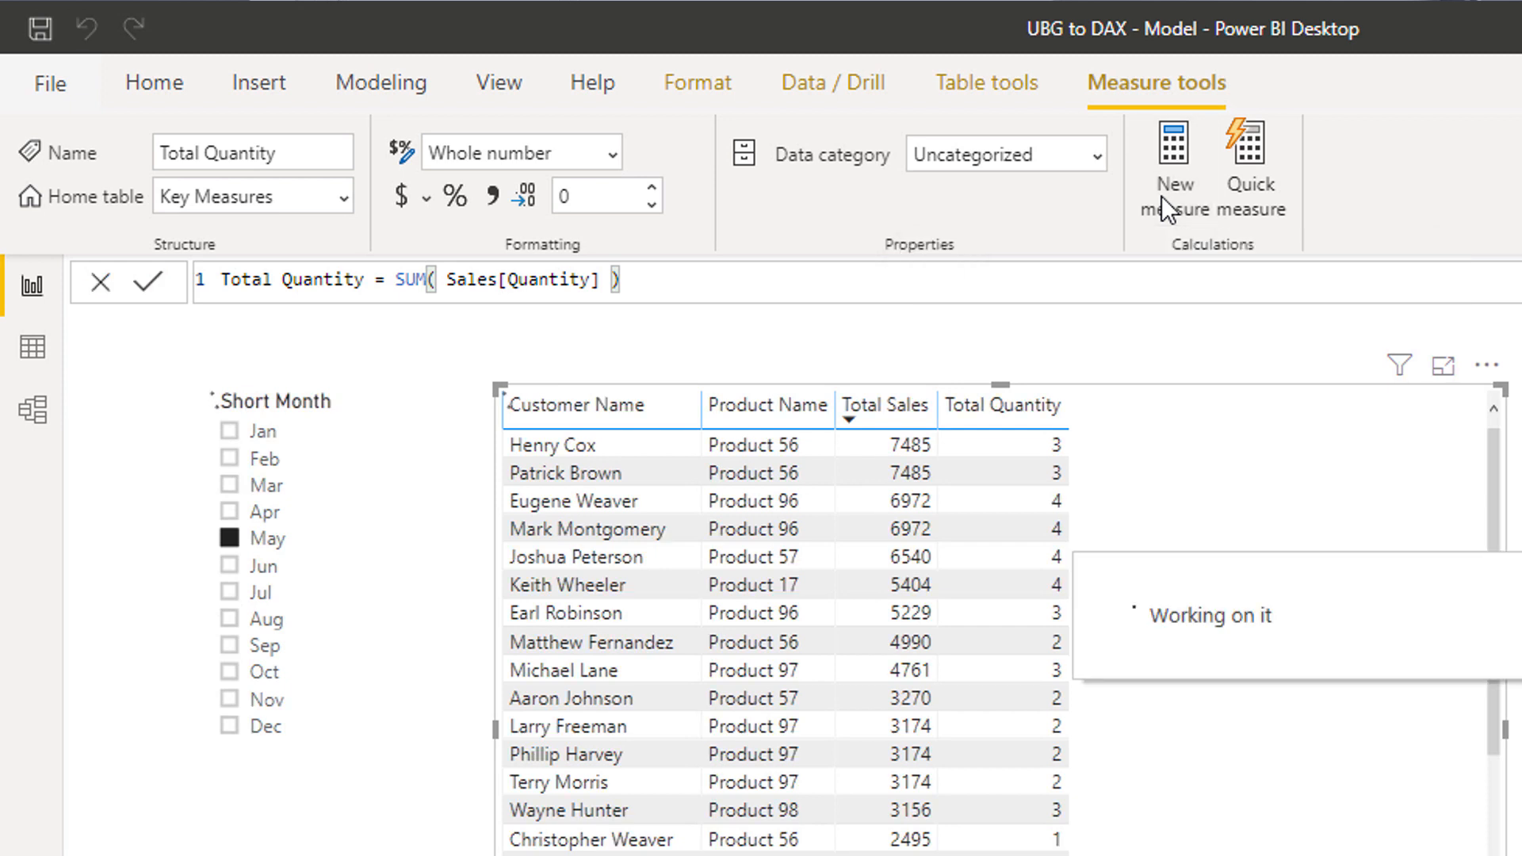
{"action": "left_click", "coordinate": [1173, 160]}
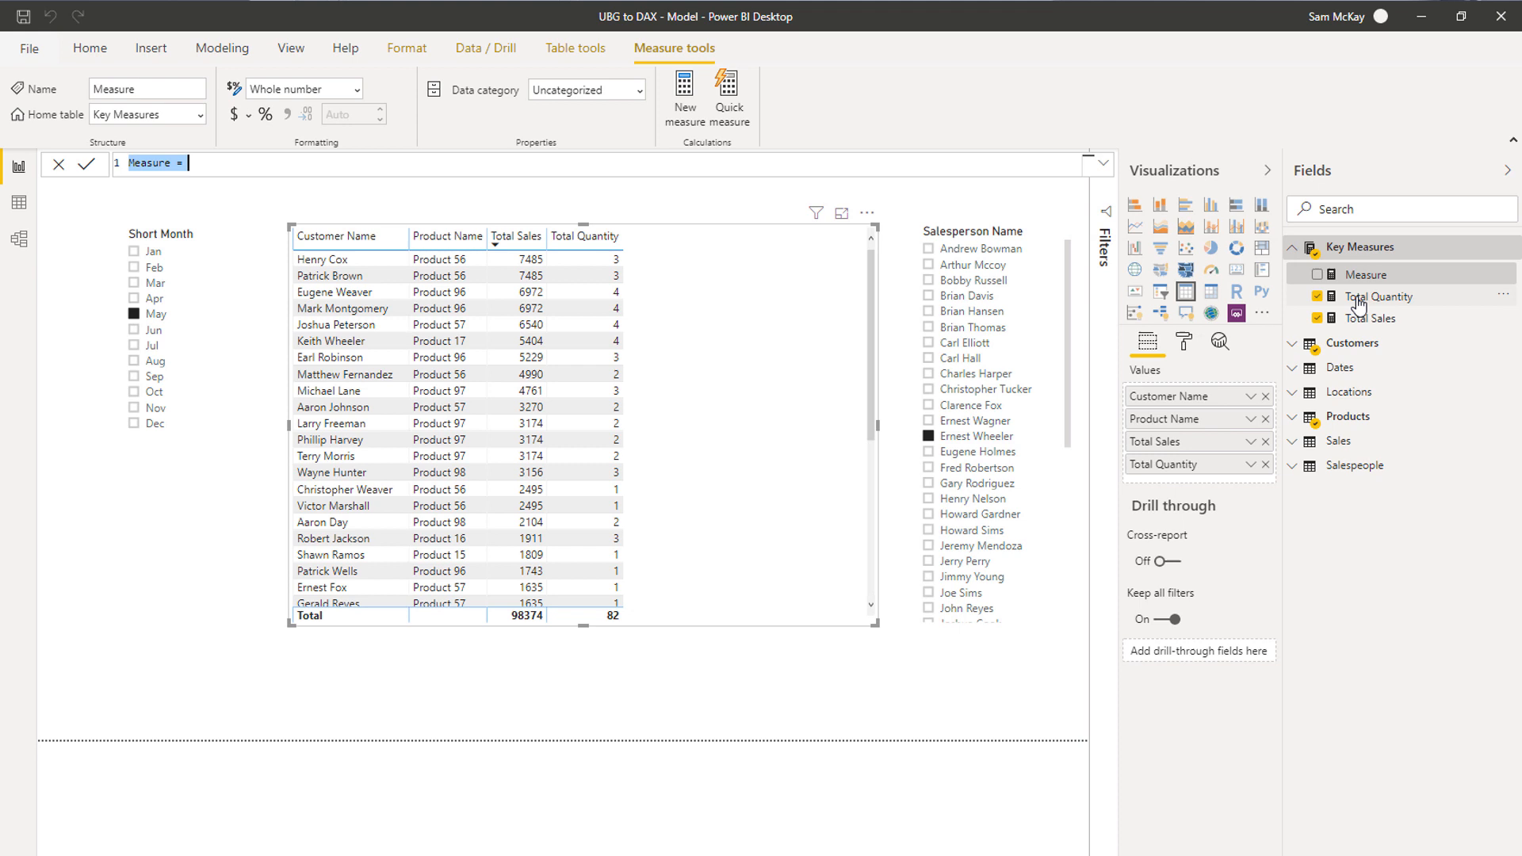
{"action": "mouse_move", "coordinate": [1378, 298]}
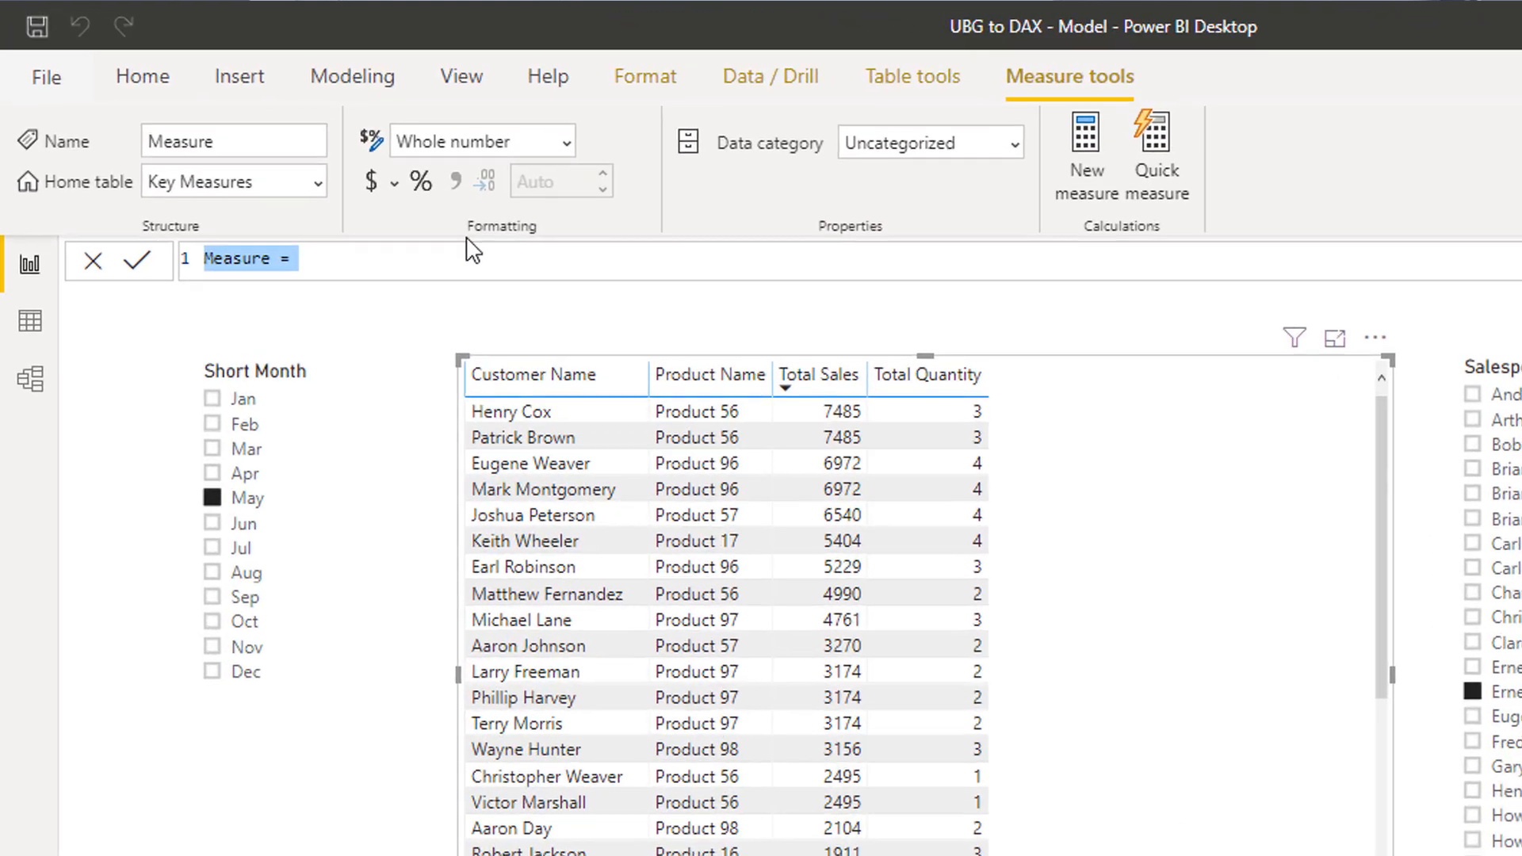
{"action": "type", "text": "Average Qu"}
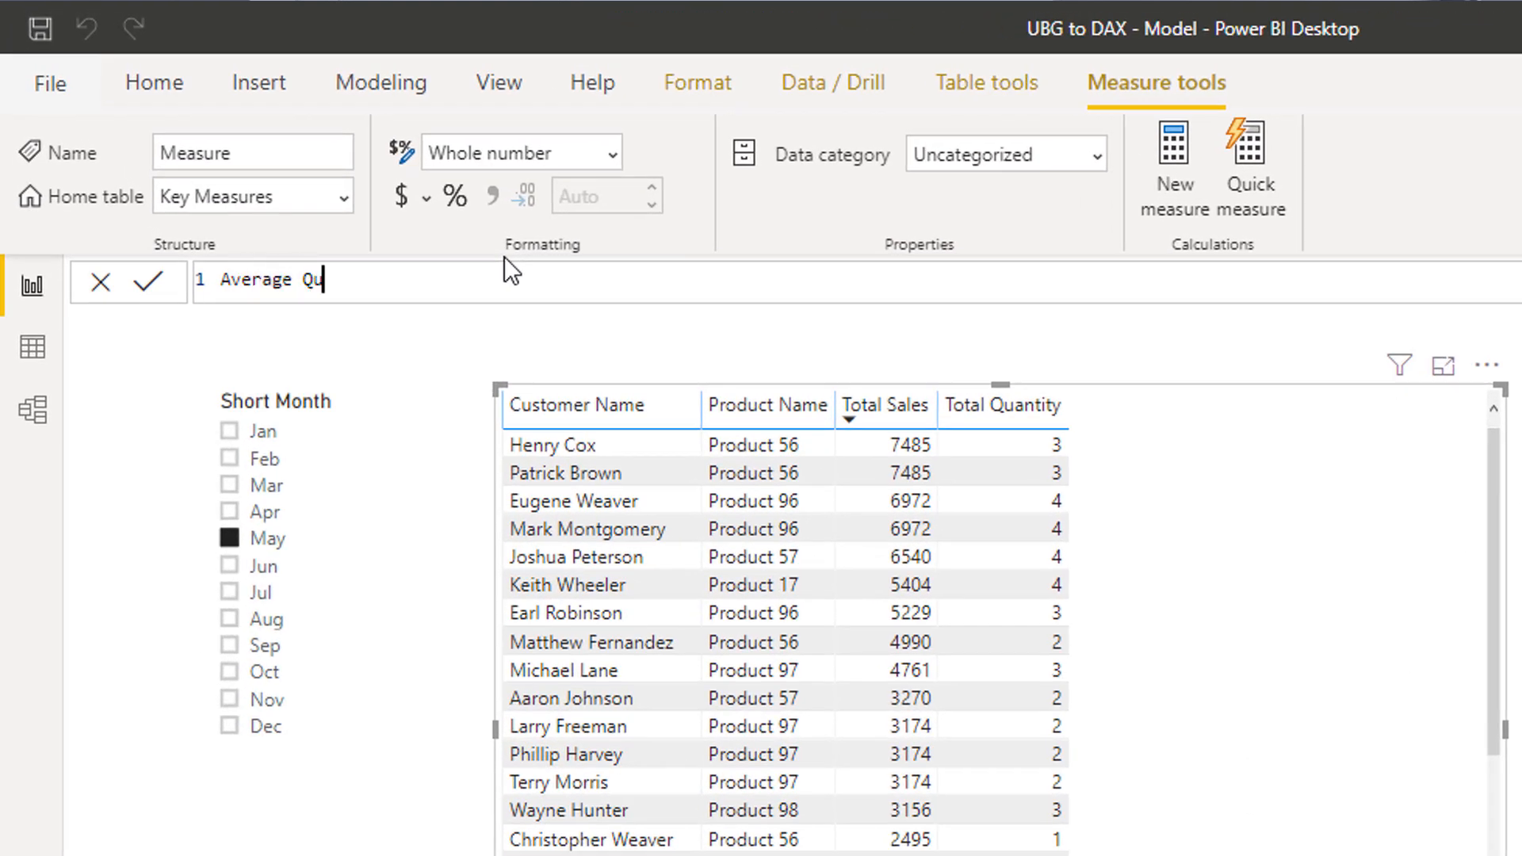
{"action": "type", "text": "an"}
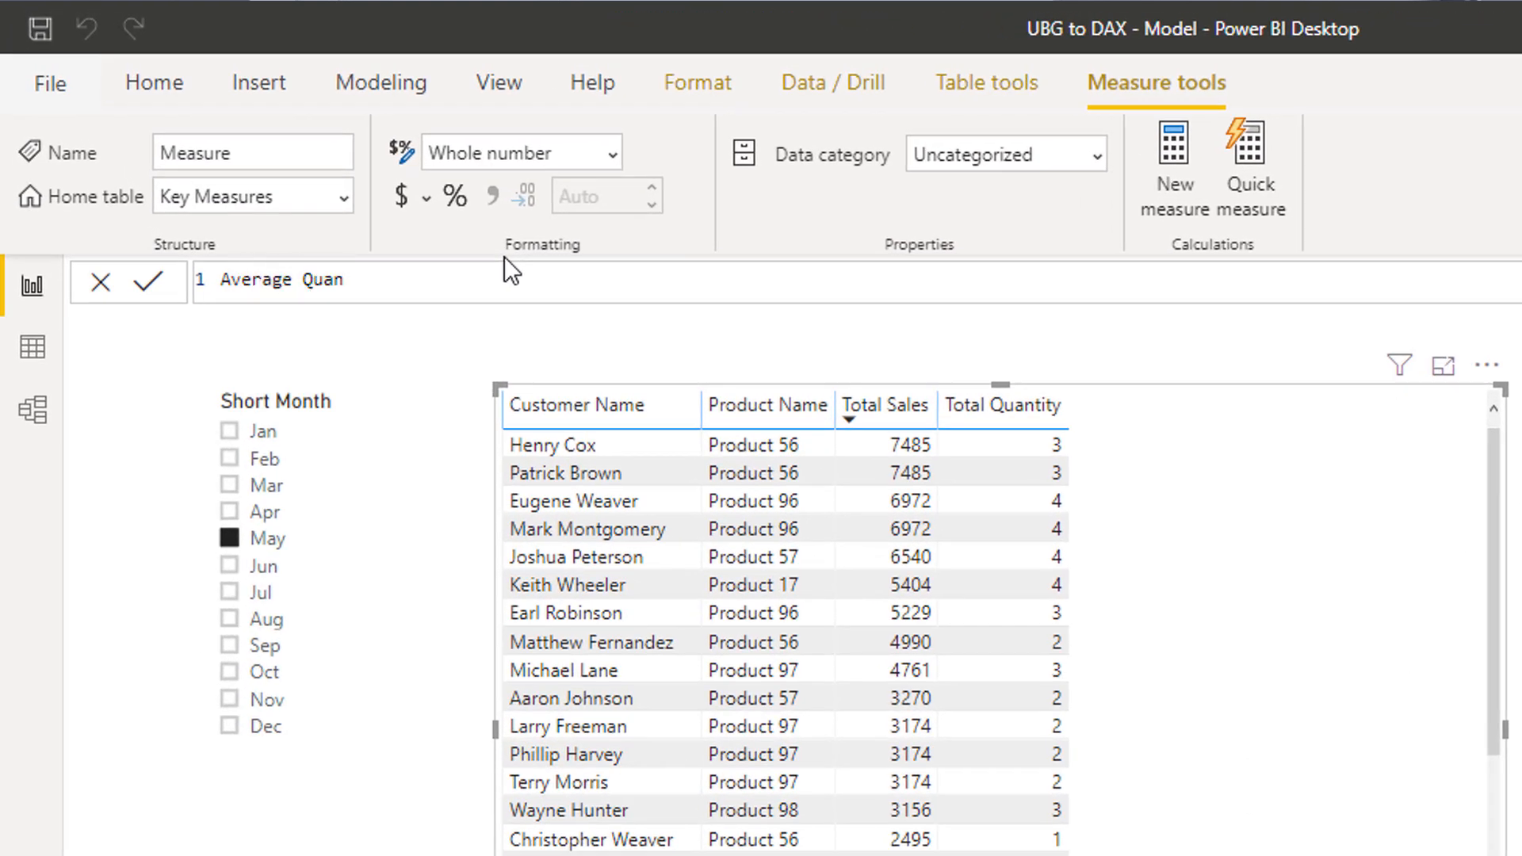
{"action": "type", "text": "tity"}
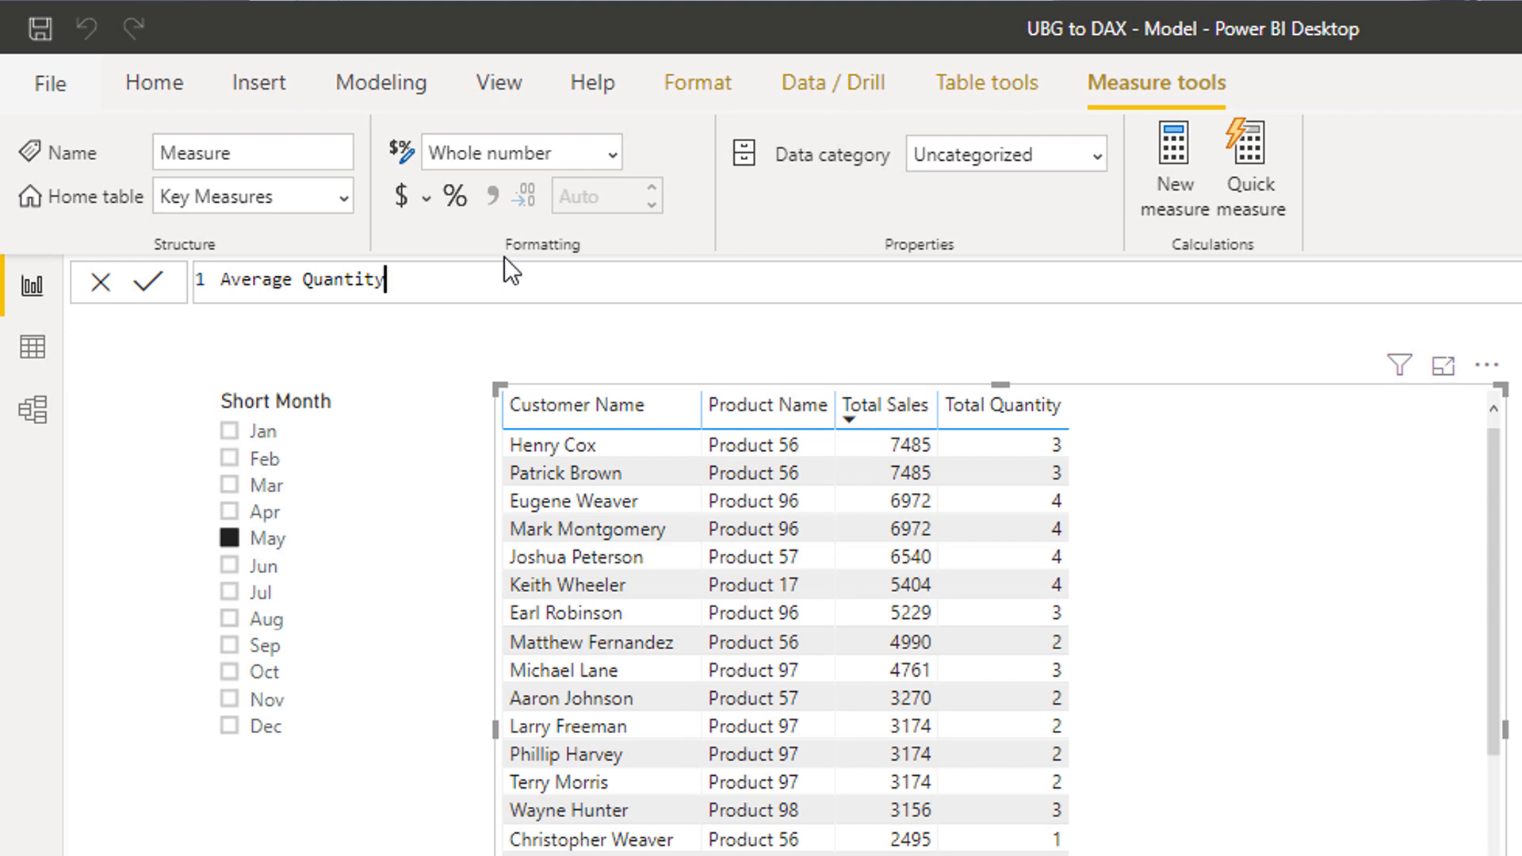
{"action": "type", "text": "= AVERAGE("}
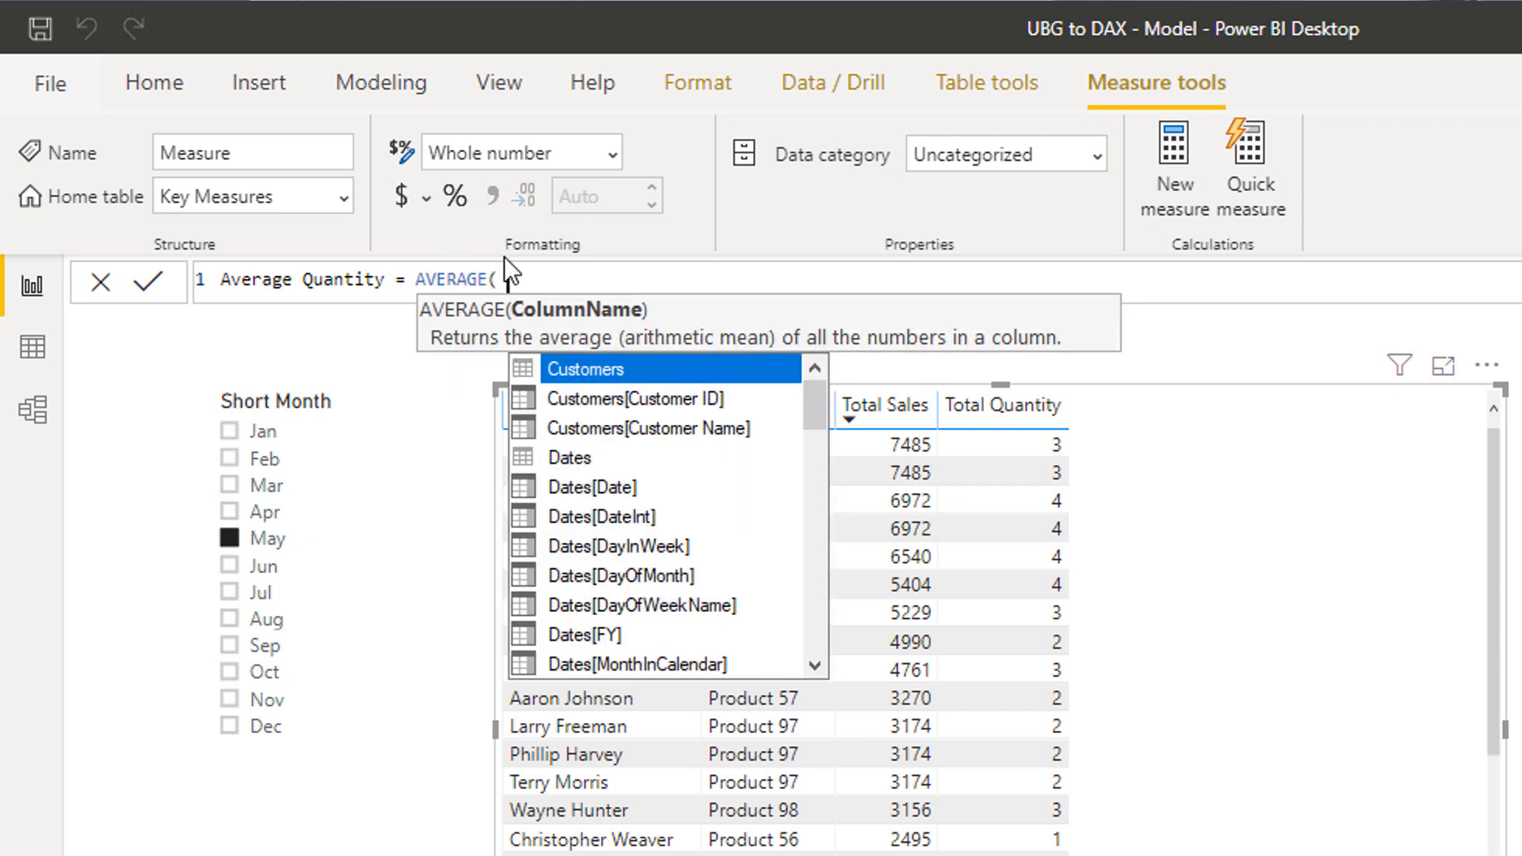
{"action": "type", "text": "Quantity] )"}
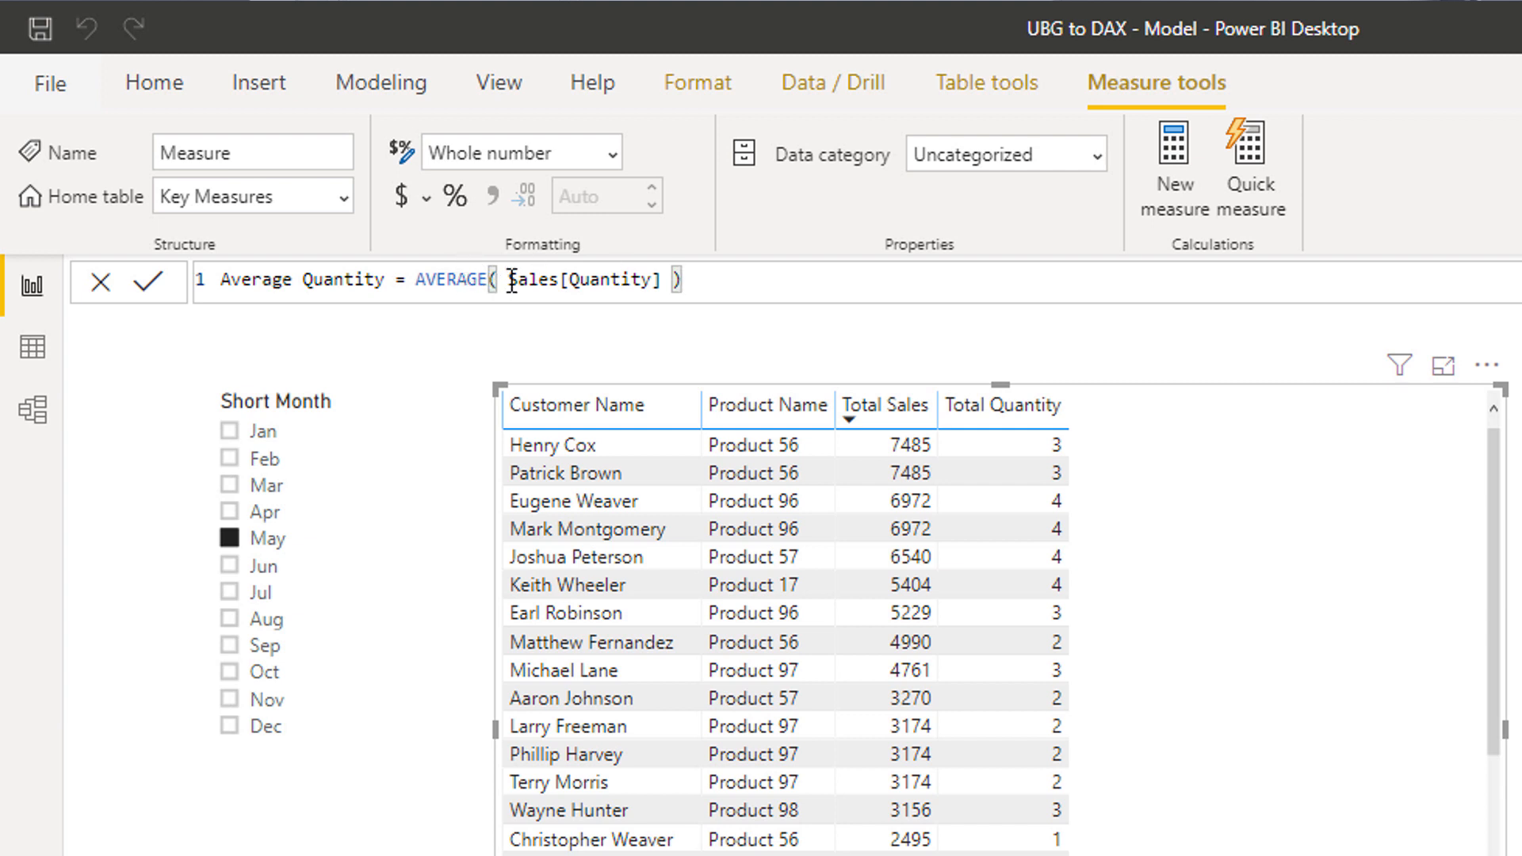
{"action": "mouse_move", "coordinate": [704, 295]}
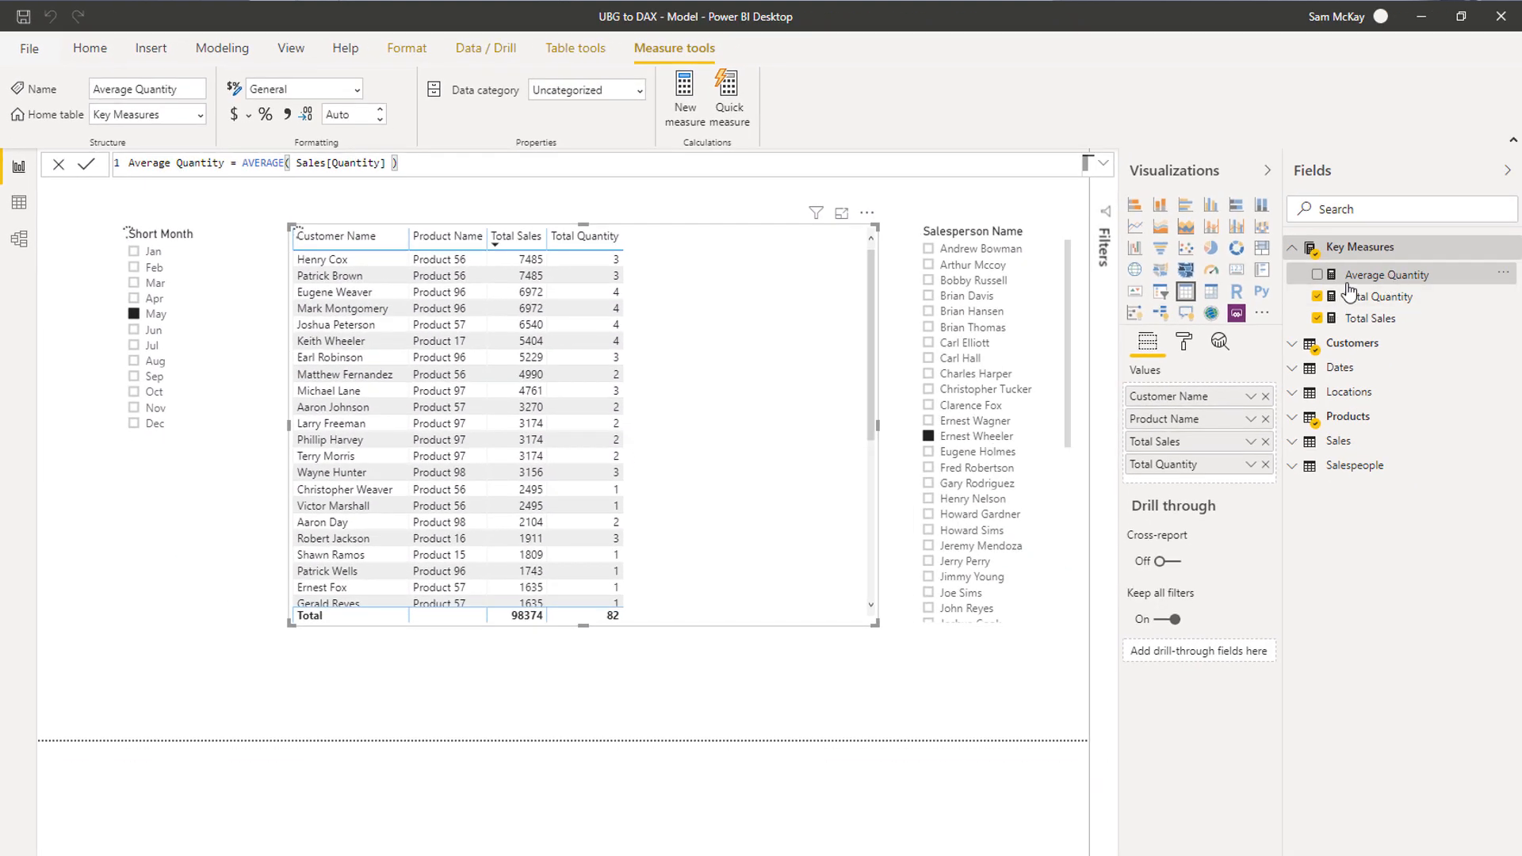
Step: Add Average Quantity as a column in the report table
{"action": "left_click", "coordinate": [1318, 274]}
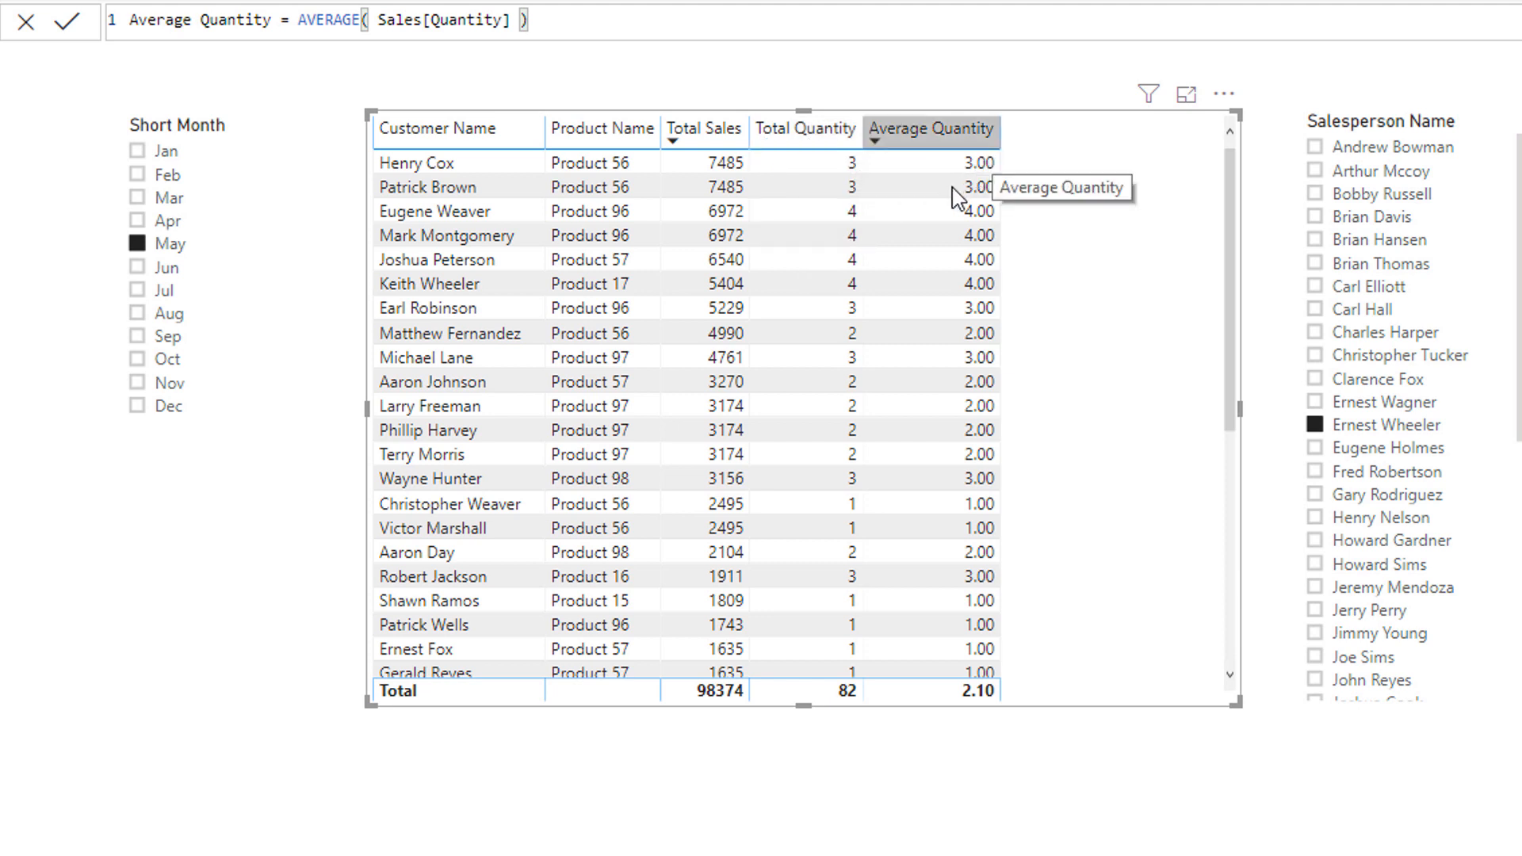
{"action": "mouse_move", "coordinate": [595, 173]}
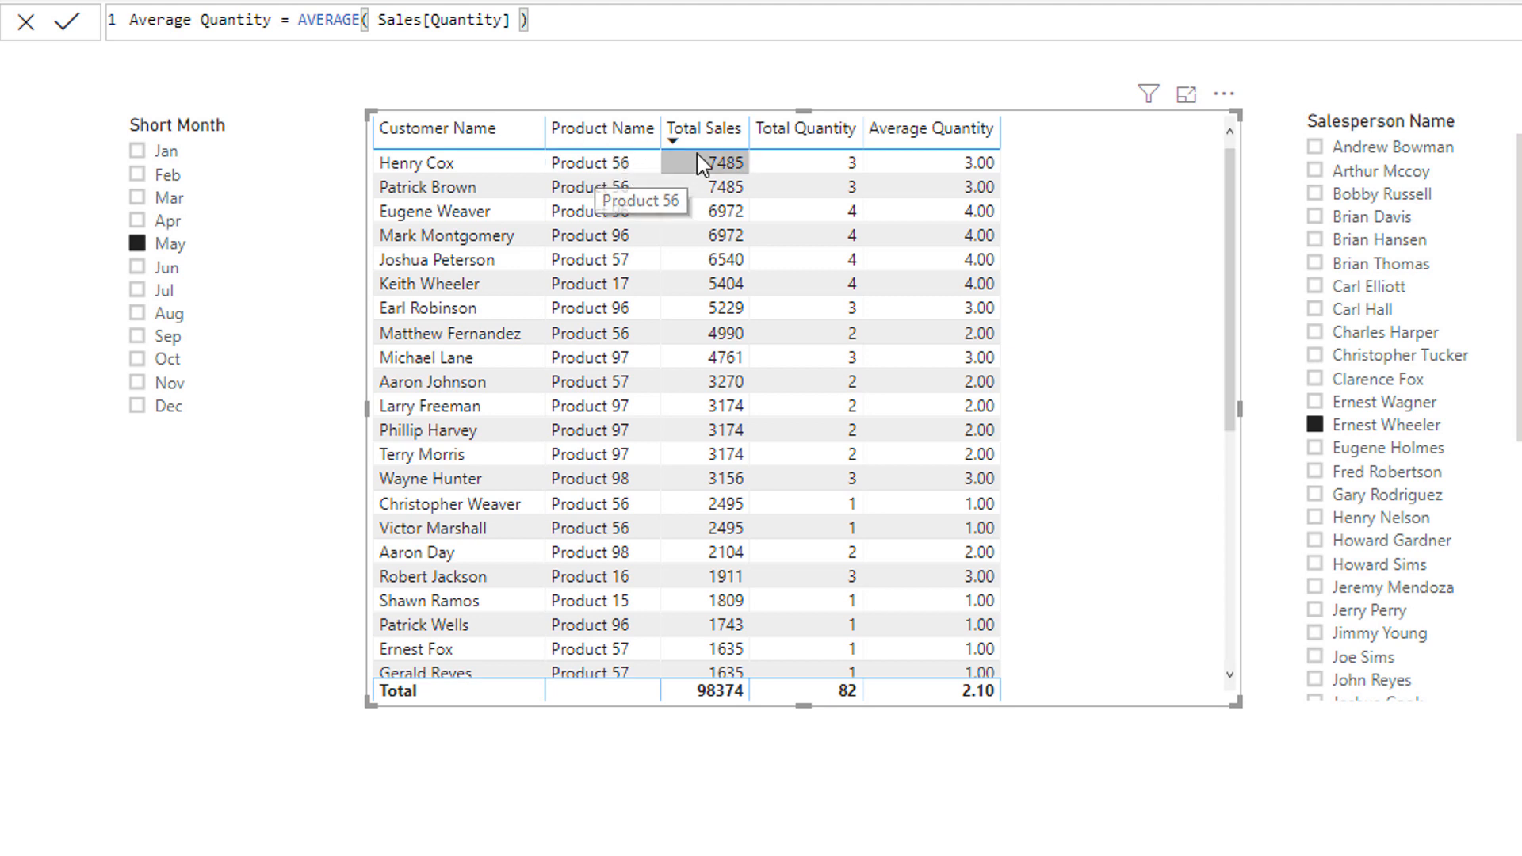
{"action": "mouse_move", "coordinate": [821, 163]}
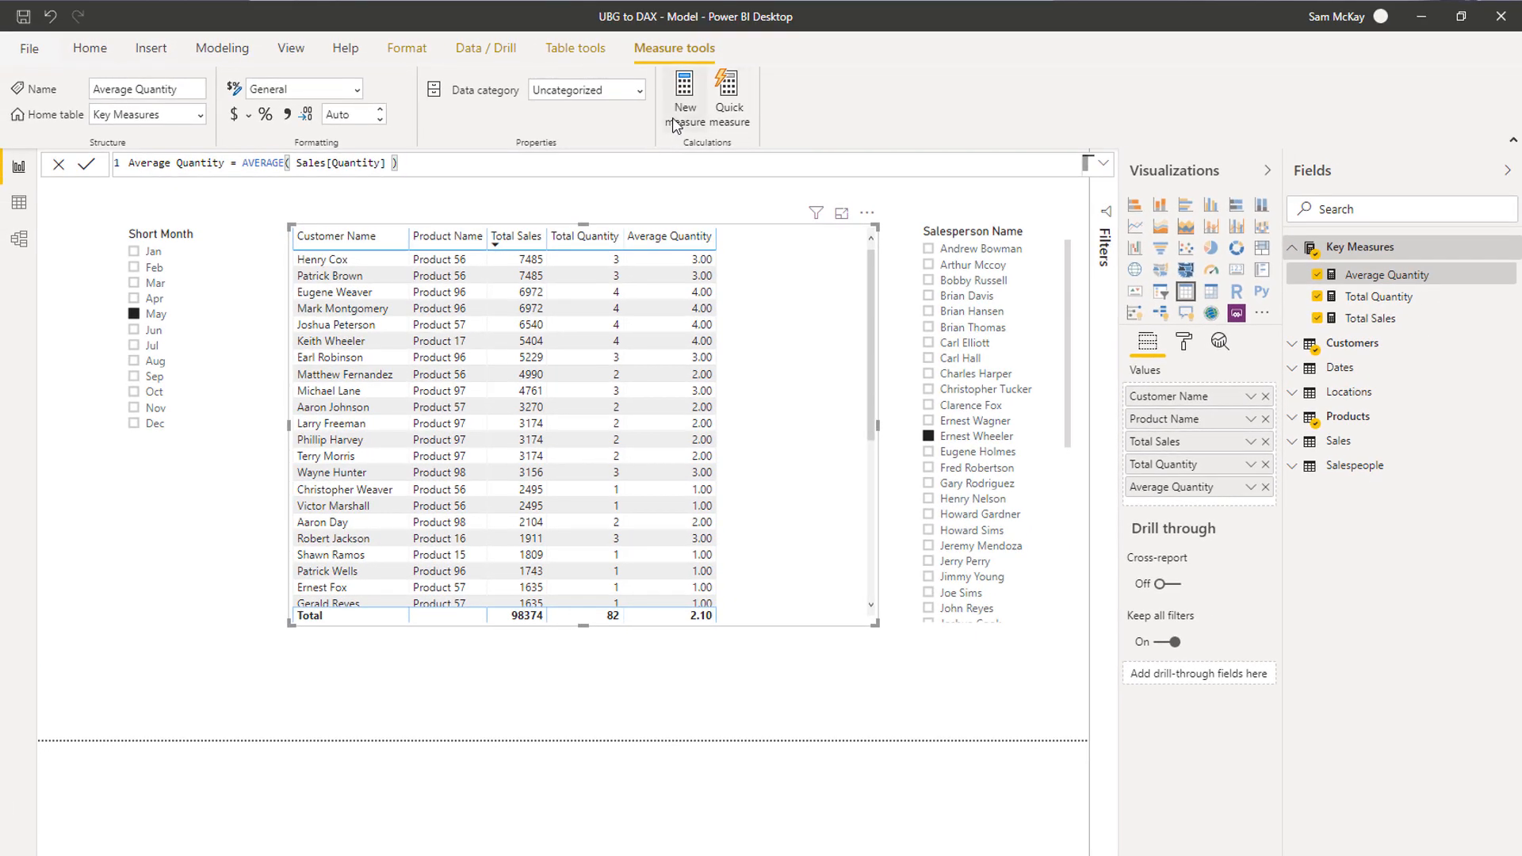
{"action": "mouse_move", "coordinate": [683, 87]}
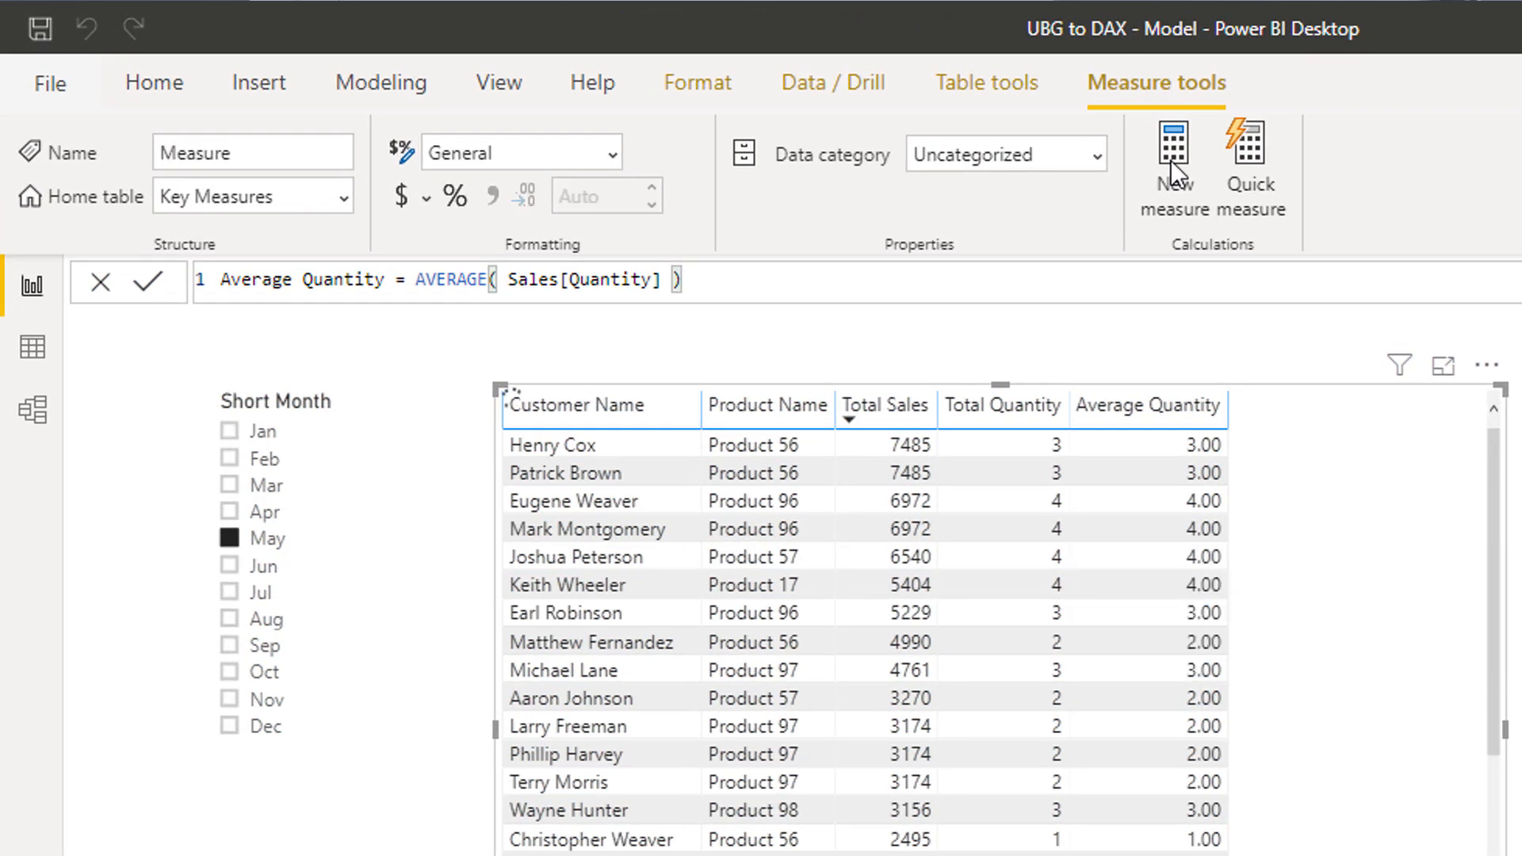
Step: Draft a Min Quantity measure with MIN/MAX, then clear it and start one named Total Transactions
{"action": "type", "text": "Min"}
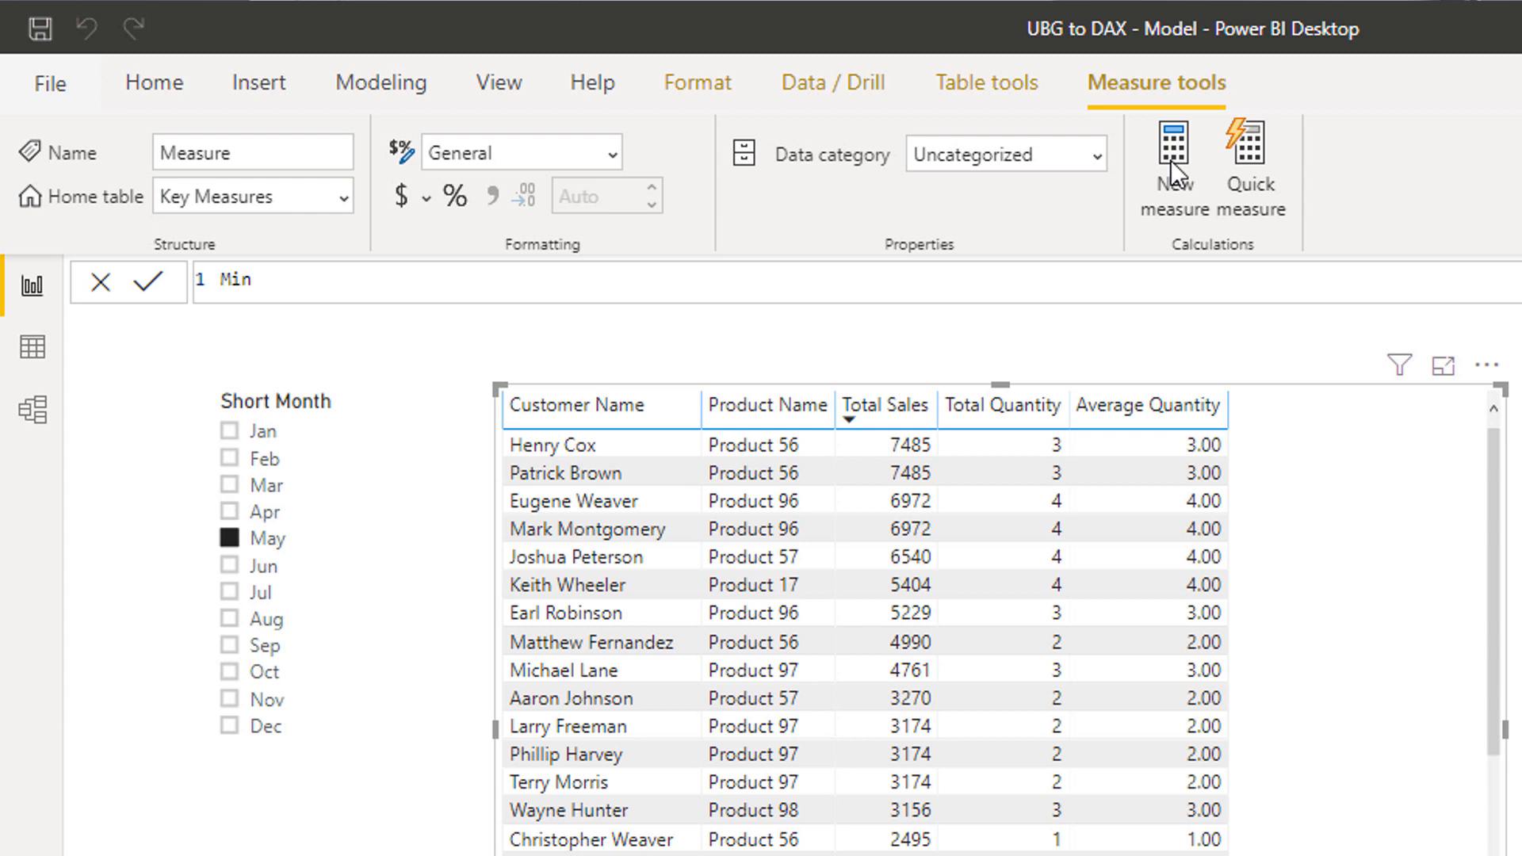
{"action": "type", "text": "Quantity ="}
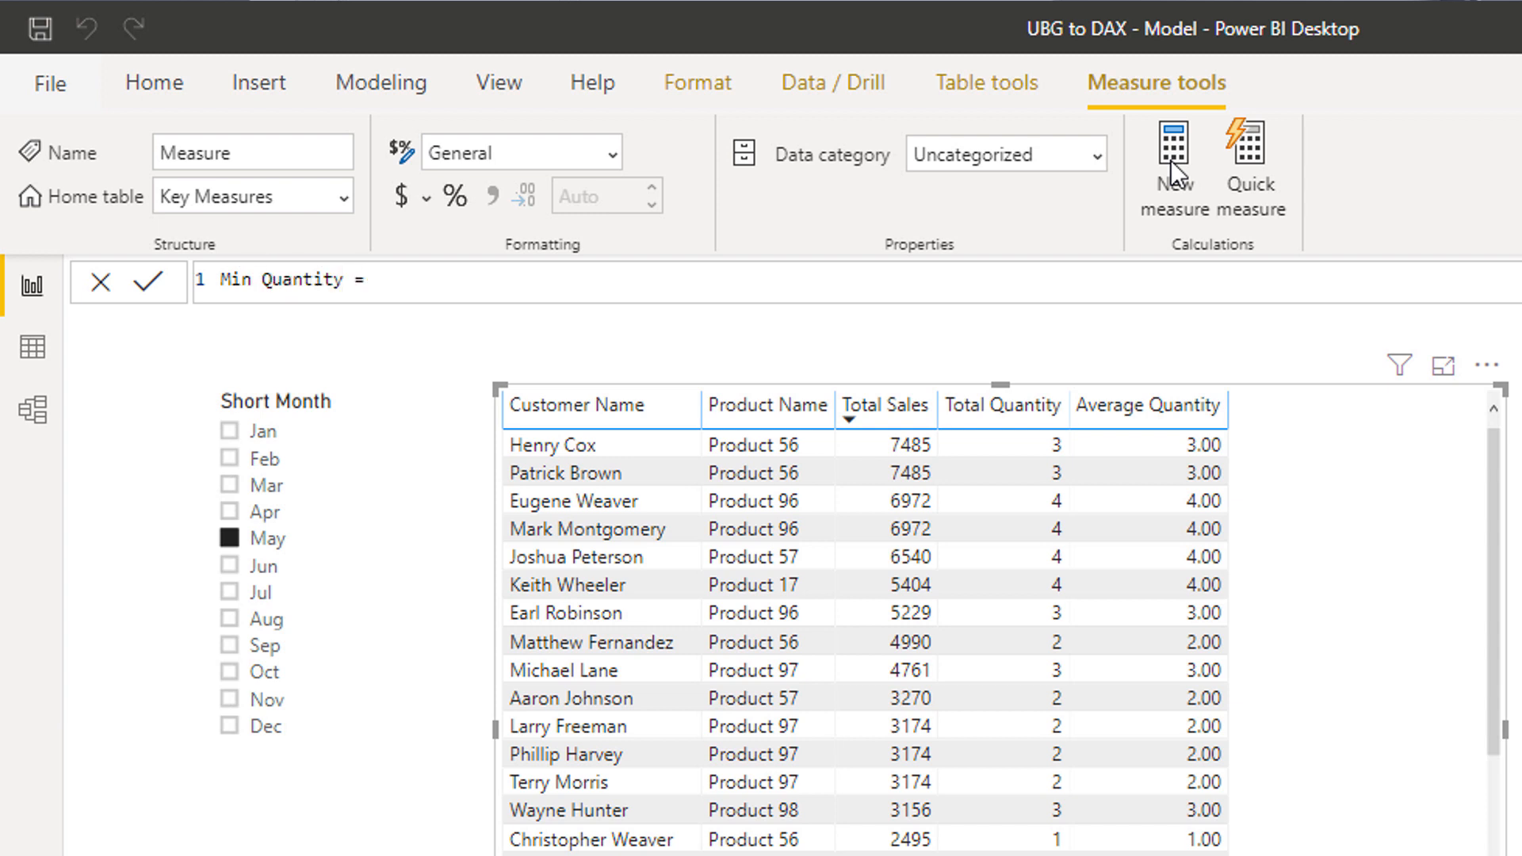
{"action": "type", "text": "MIN"}
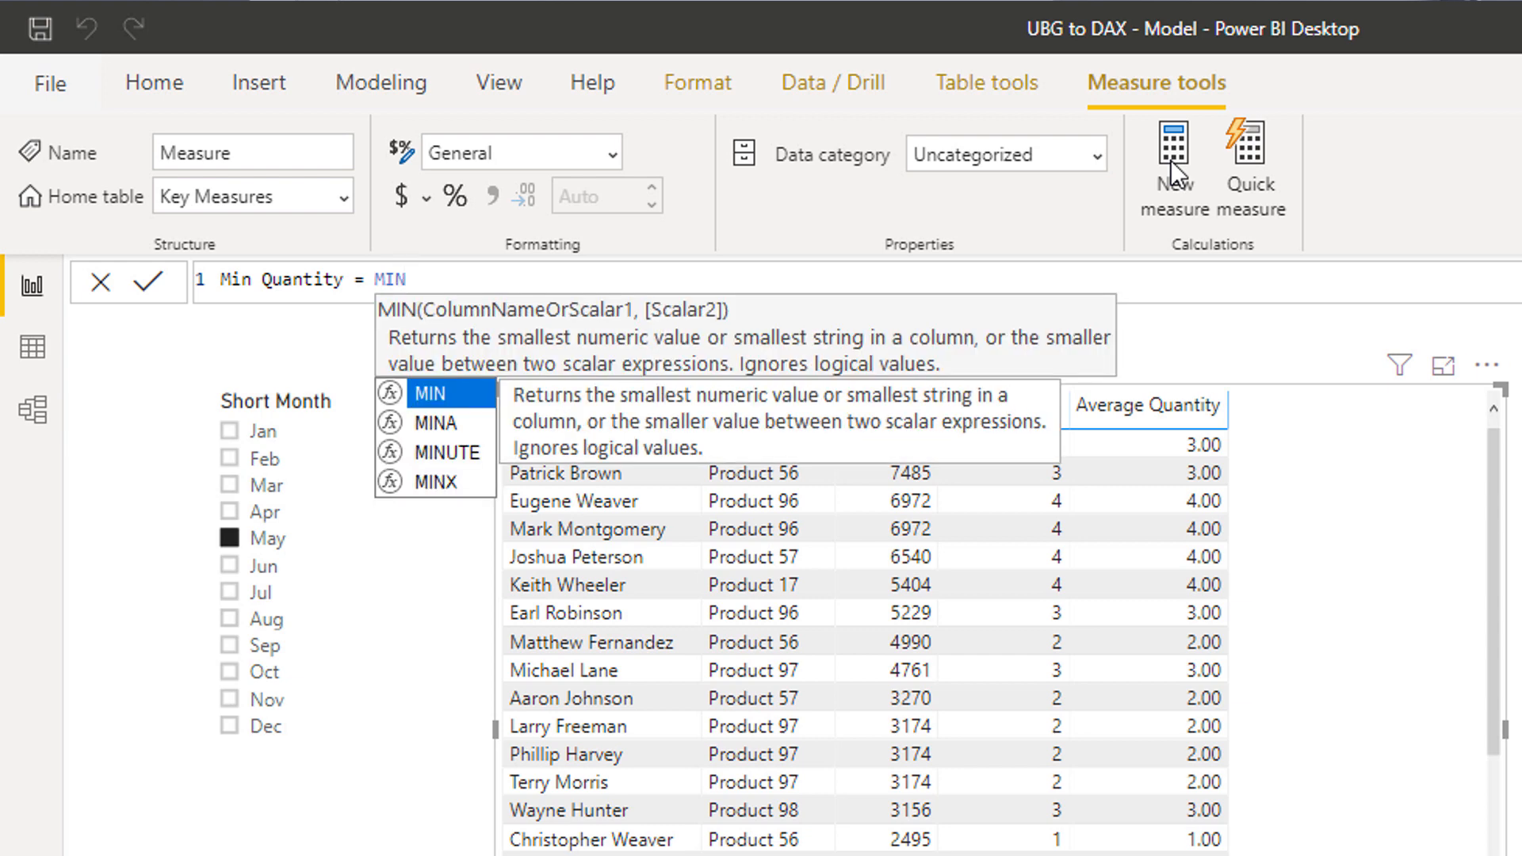
{"action": "type", "text": "MAX"}
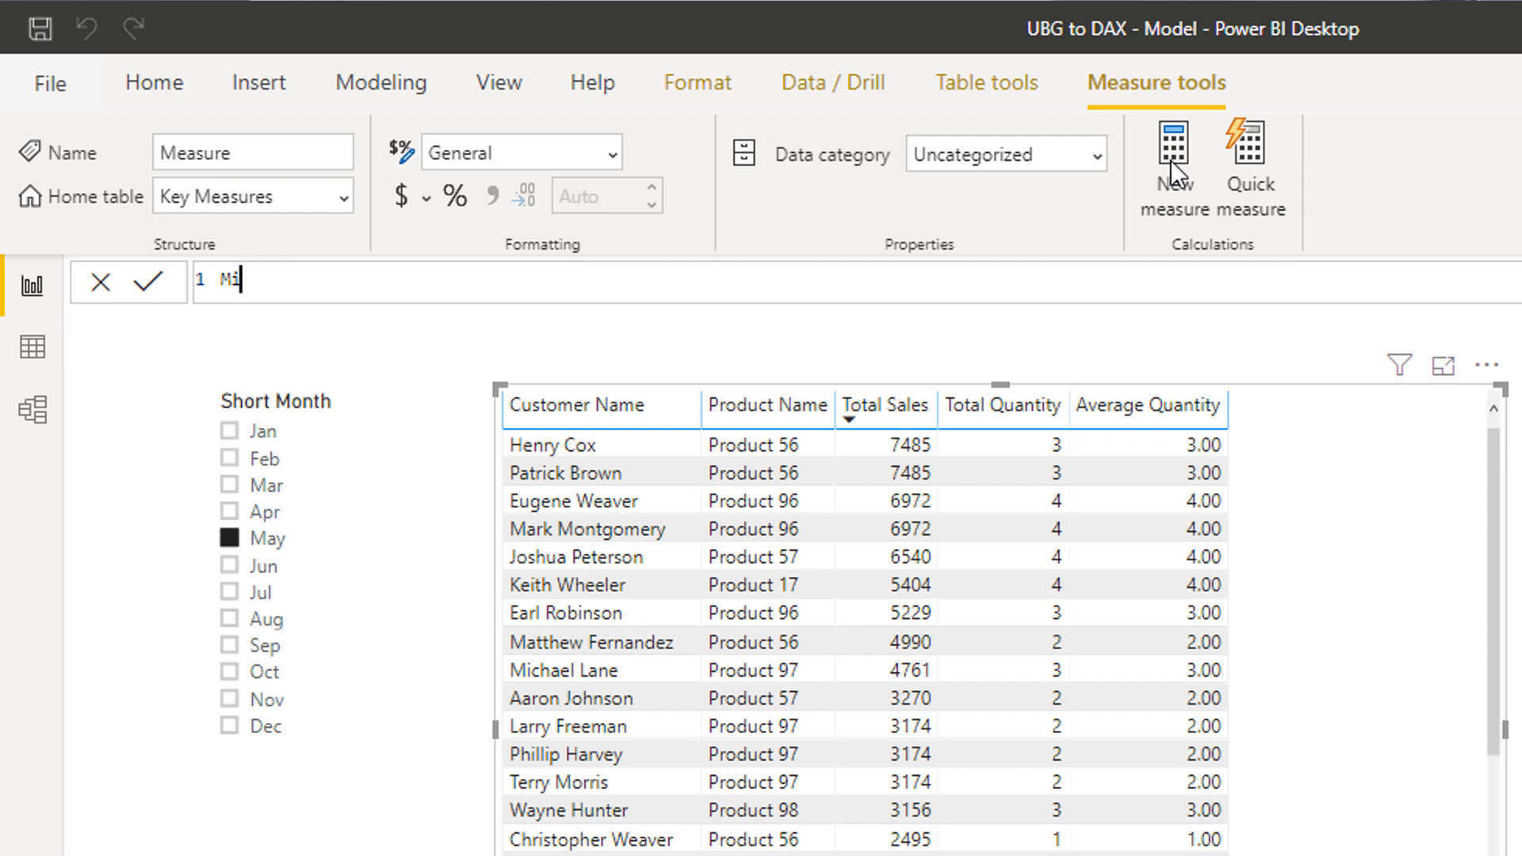
{"action": "type", "text": "Total Transations ="}
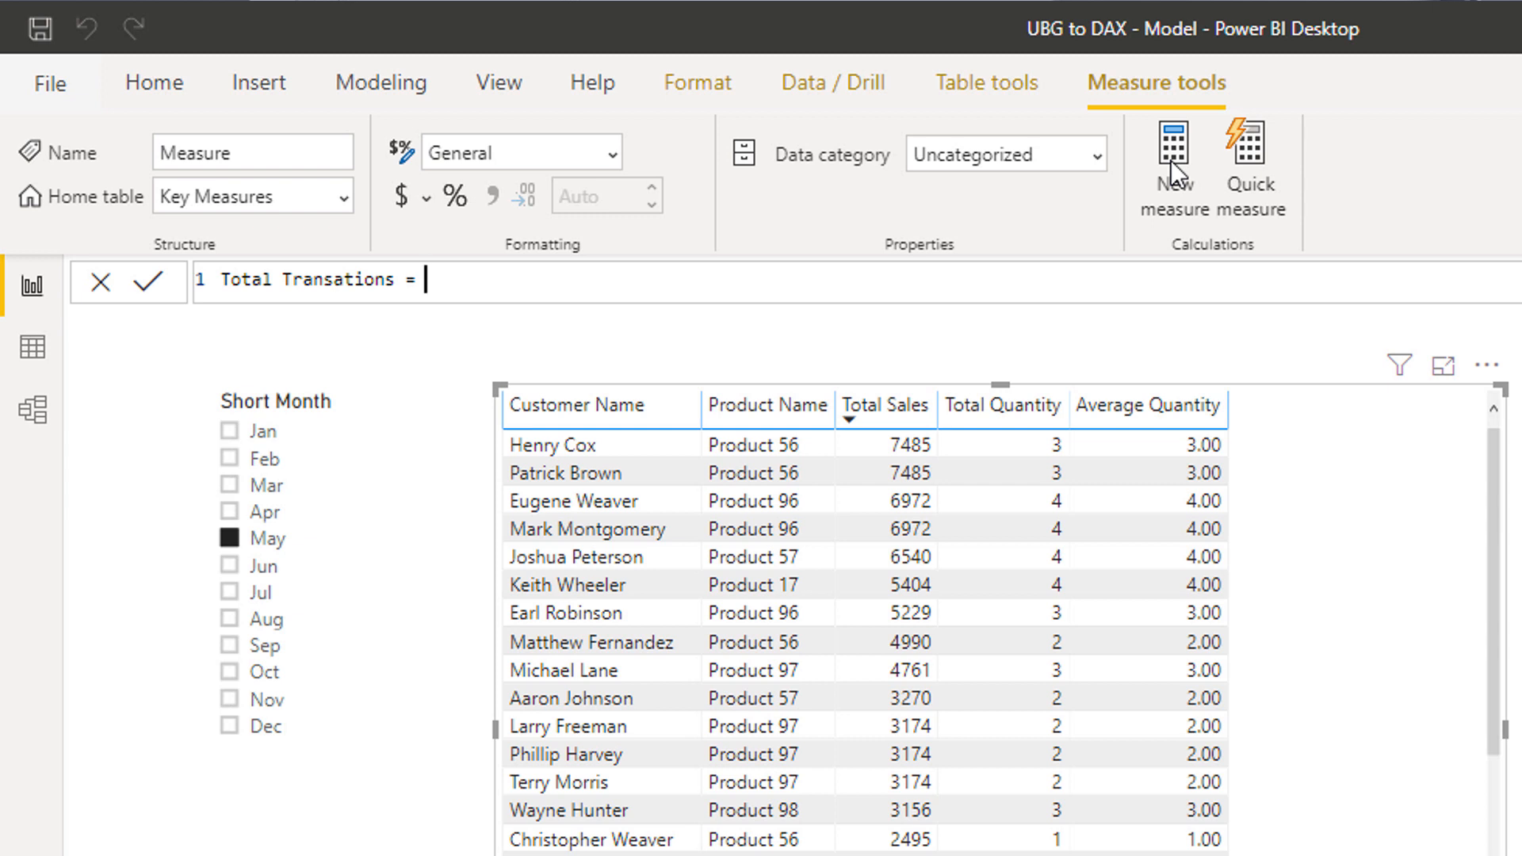
Step: Write Total Transations = COUNTROWS( Sales ) using IntelliSense and commit the measure
{"action": "type", "text": "C"}
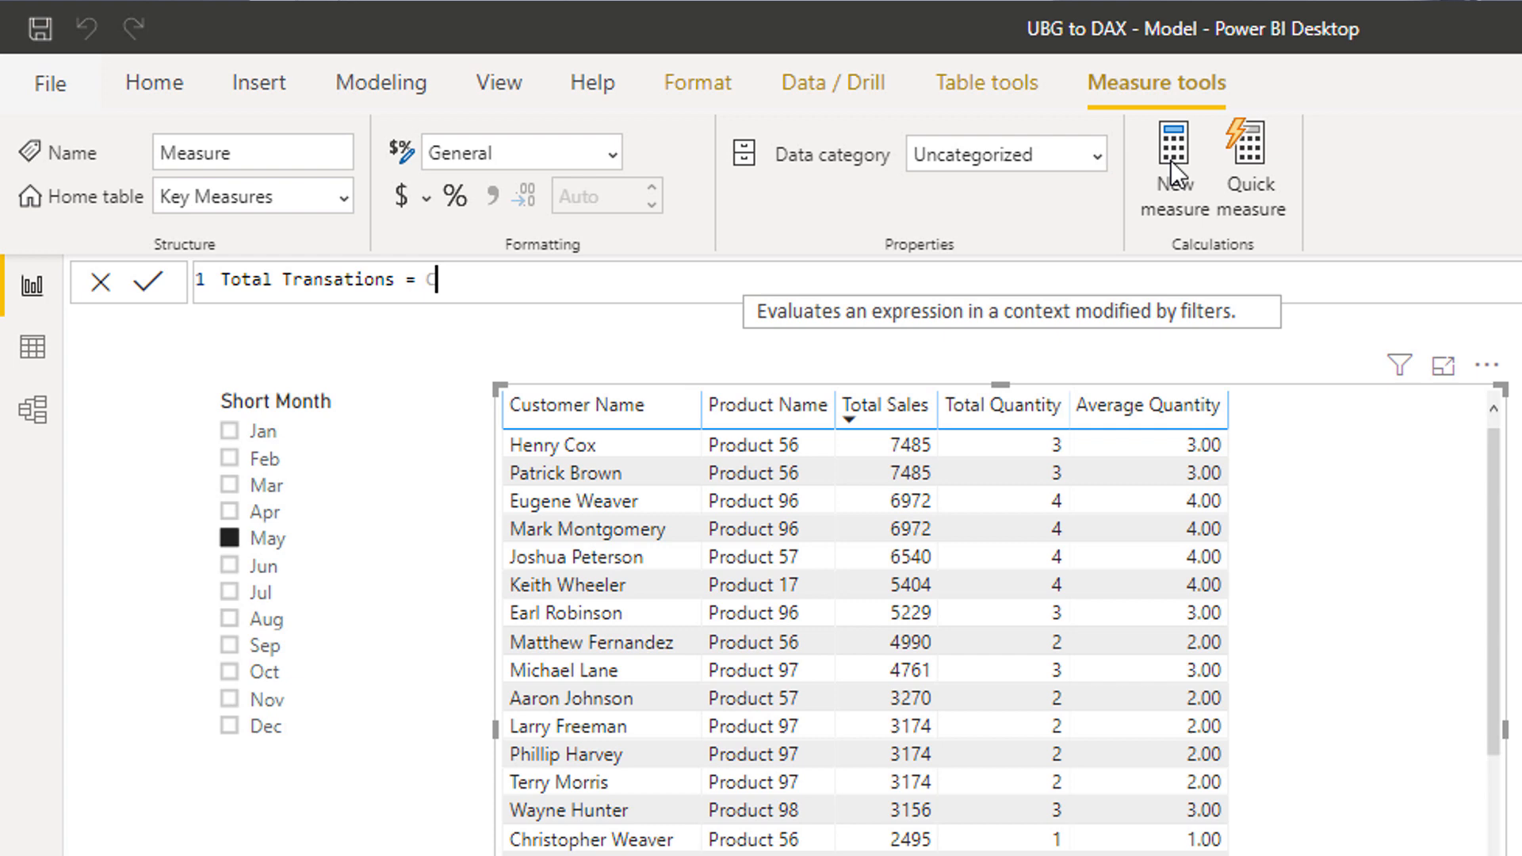
{"action": "type", "text": "COUNT"}
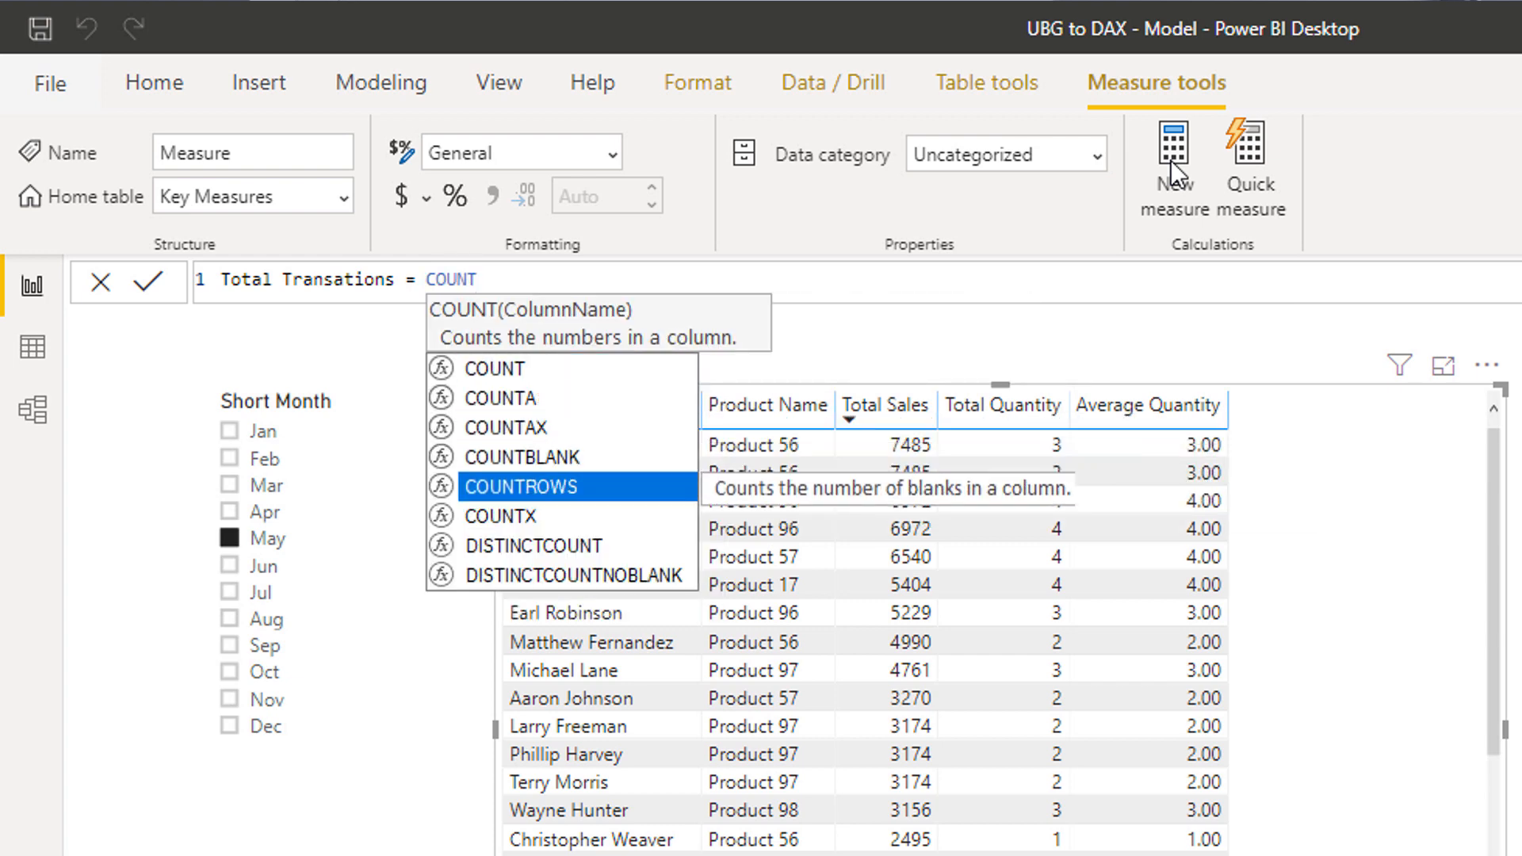
{"action": "mouse_move", "coordinate": [521, 486]}
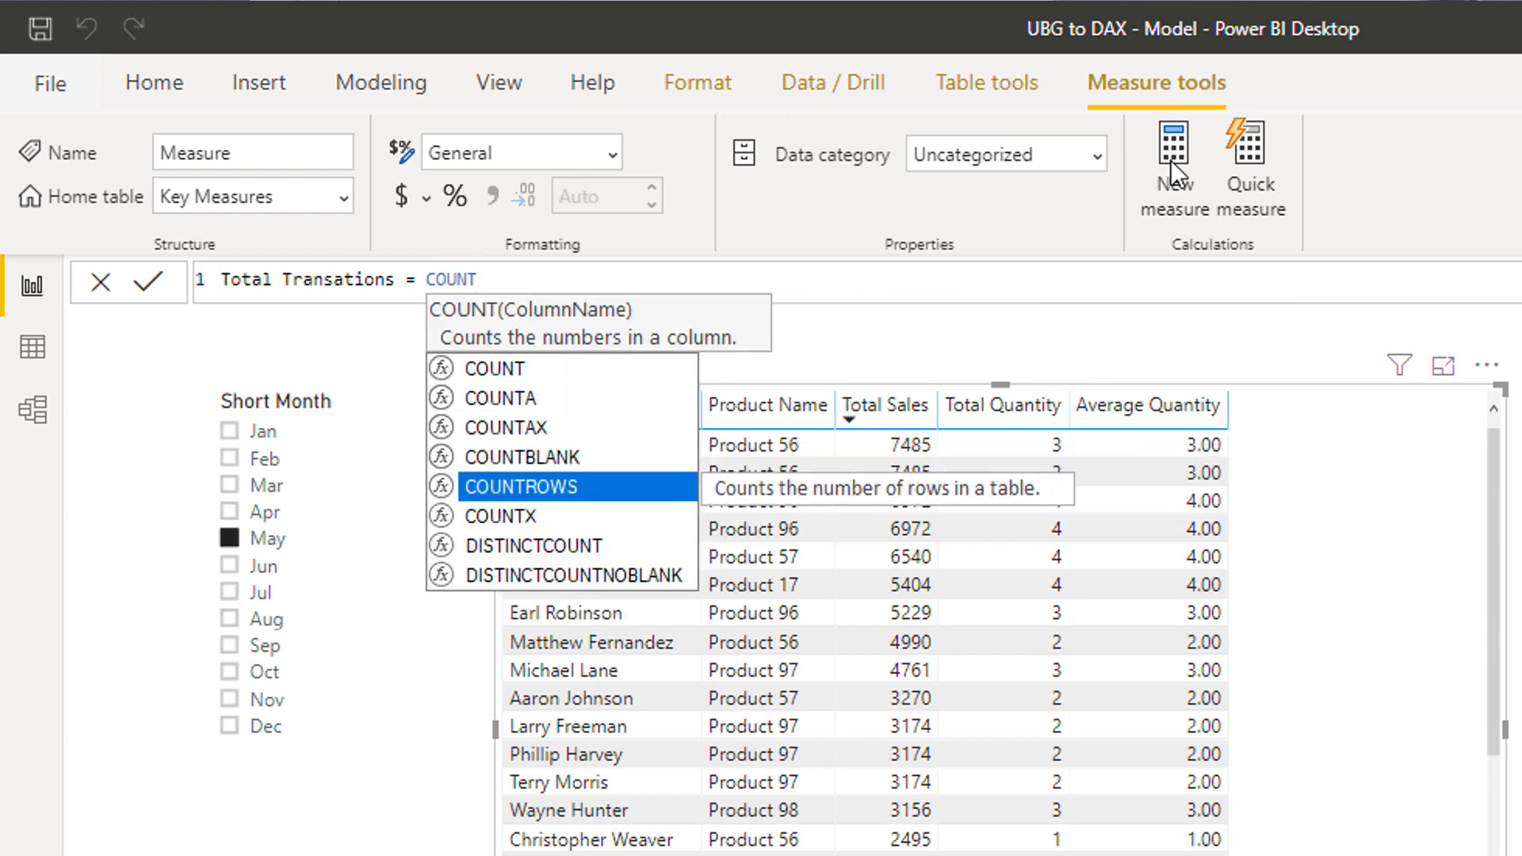
{"action": "left_click", "coordinate": [521, 486]}
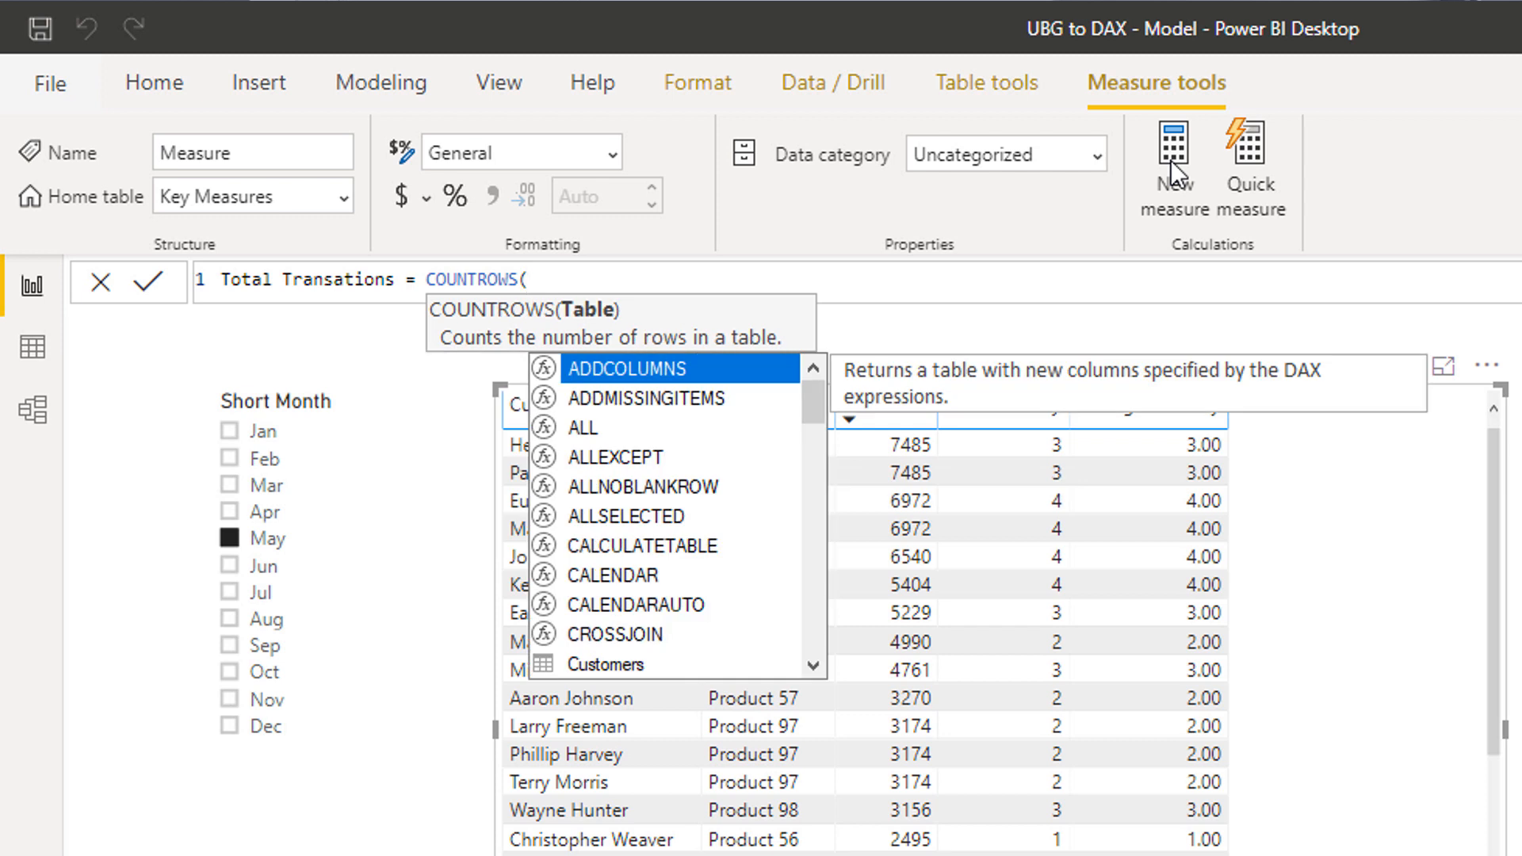
{"action": "type", "text": "Sale"}
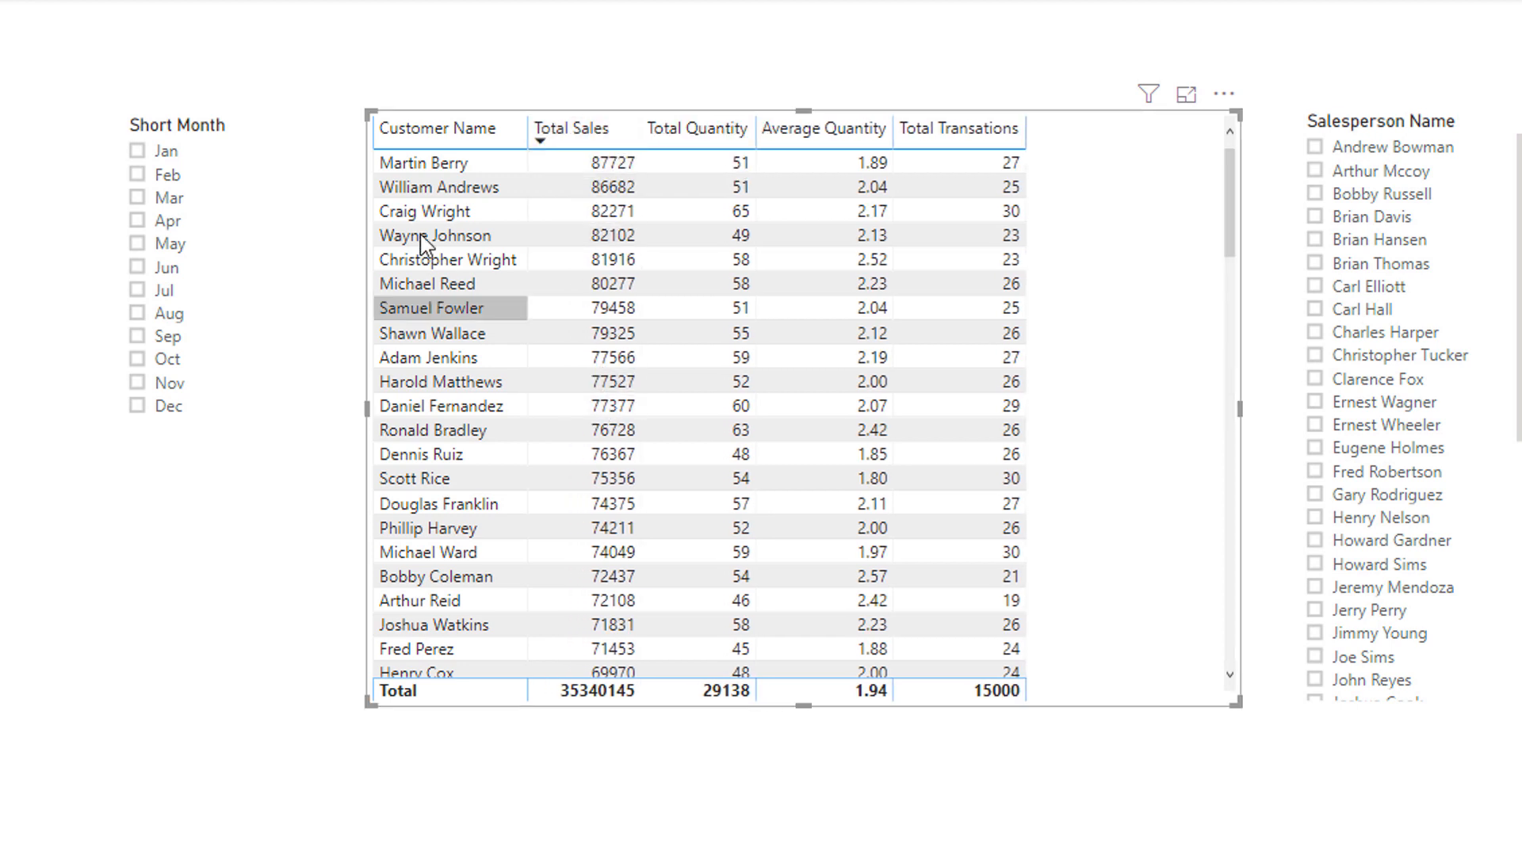
{"action": "mouse_move", "coordinate": [690, 162]}
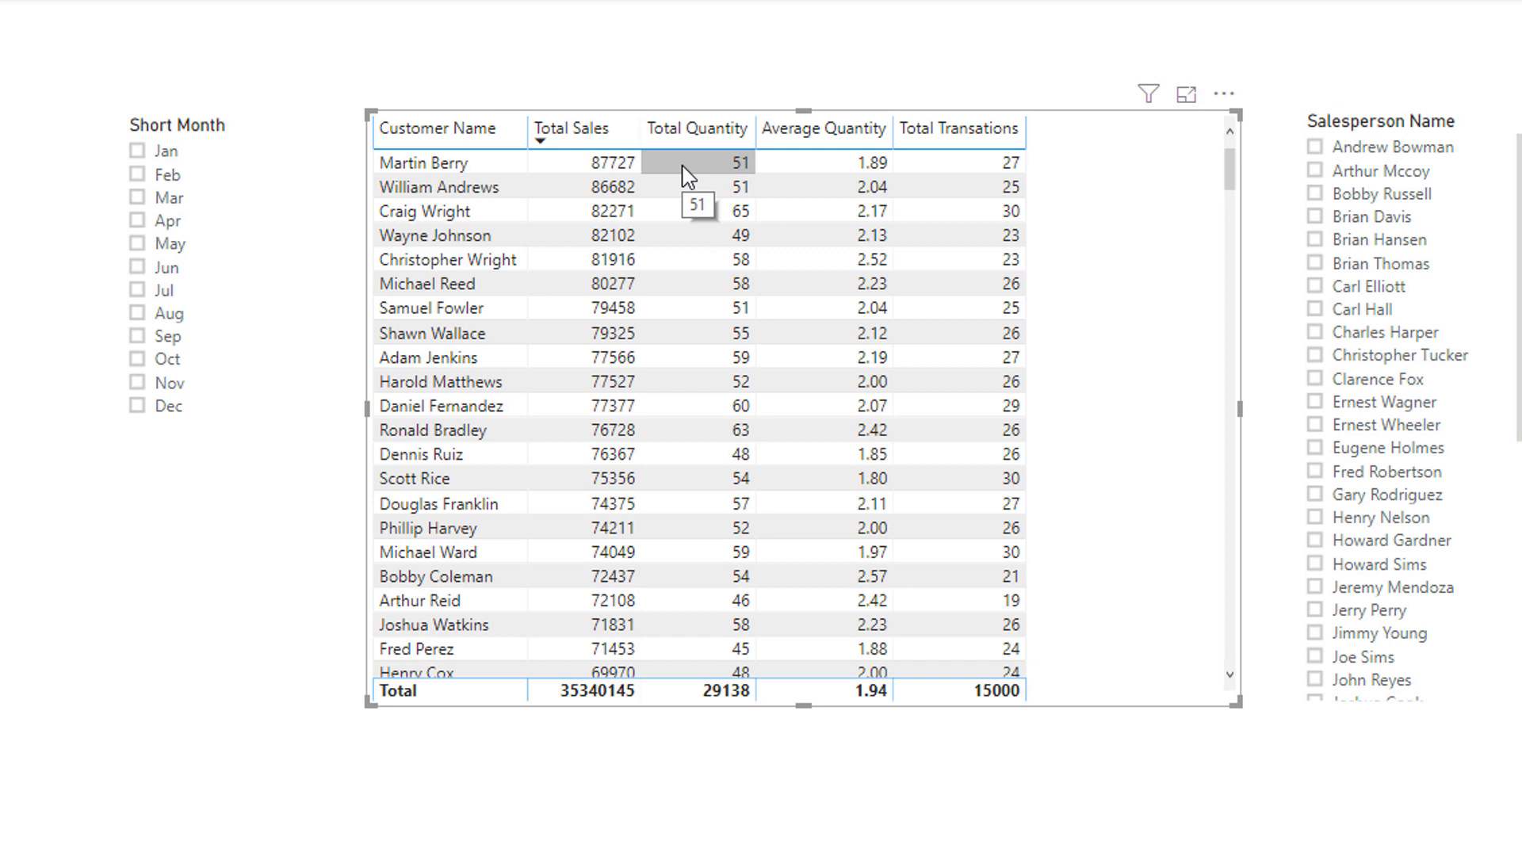
{"action": "mouse_move", "coordinate": [814, 175]}
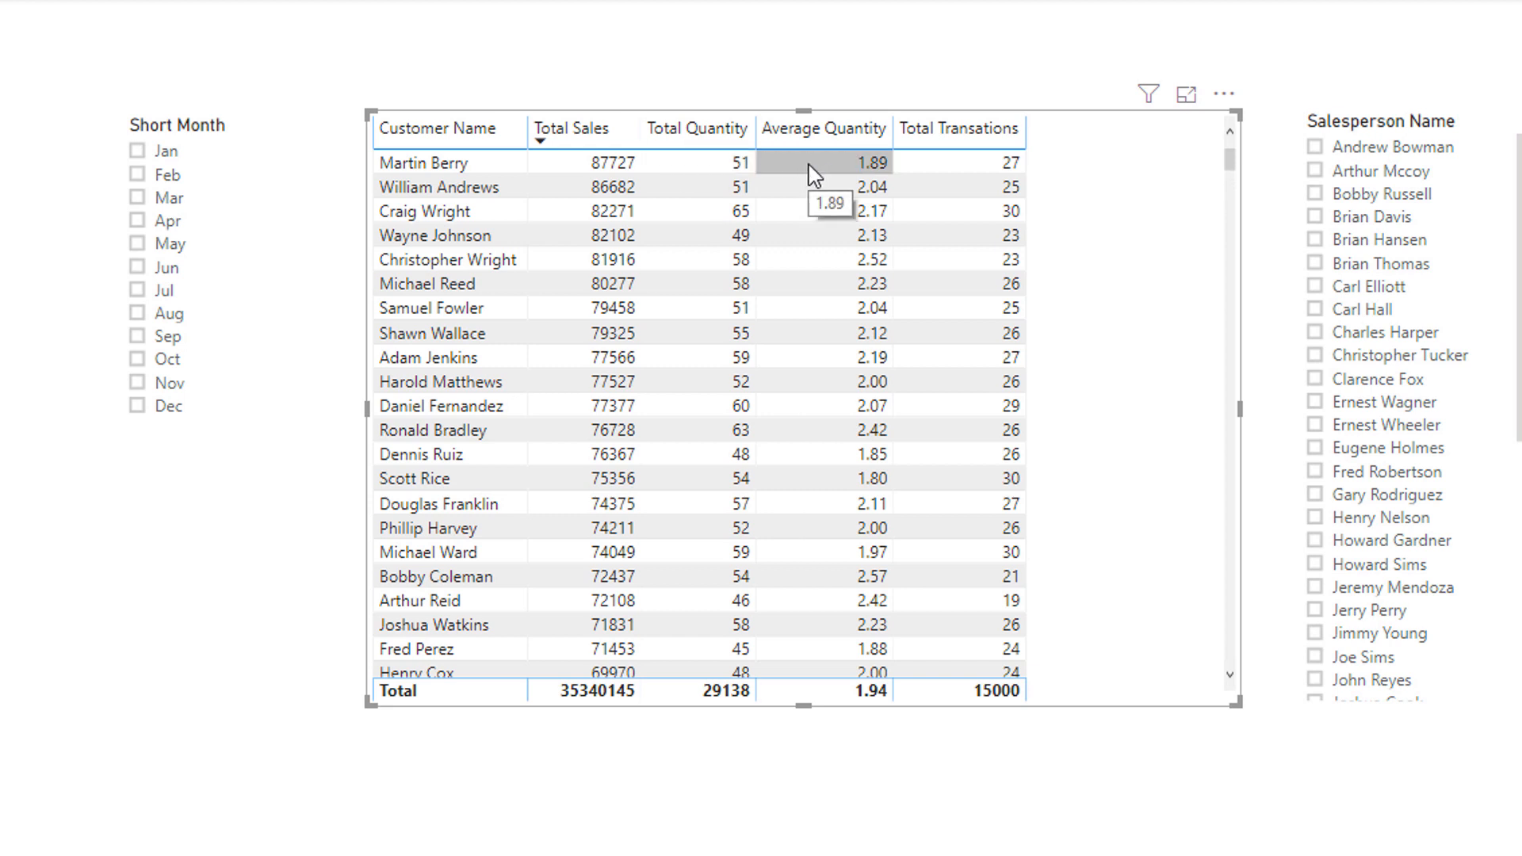
{"action": "mouse_move", "coordinate": [823, 174]}
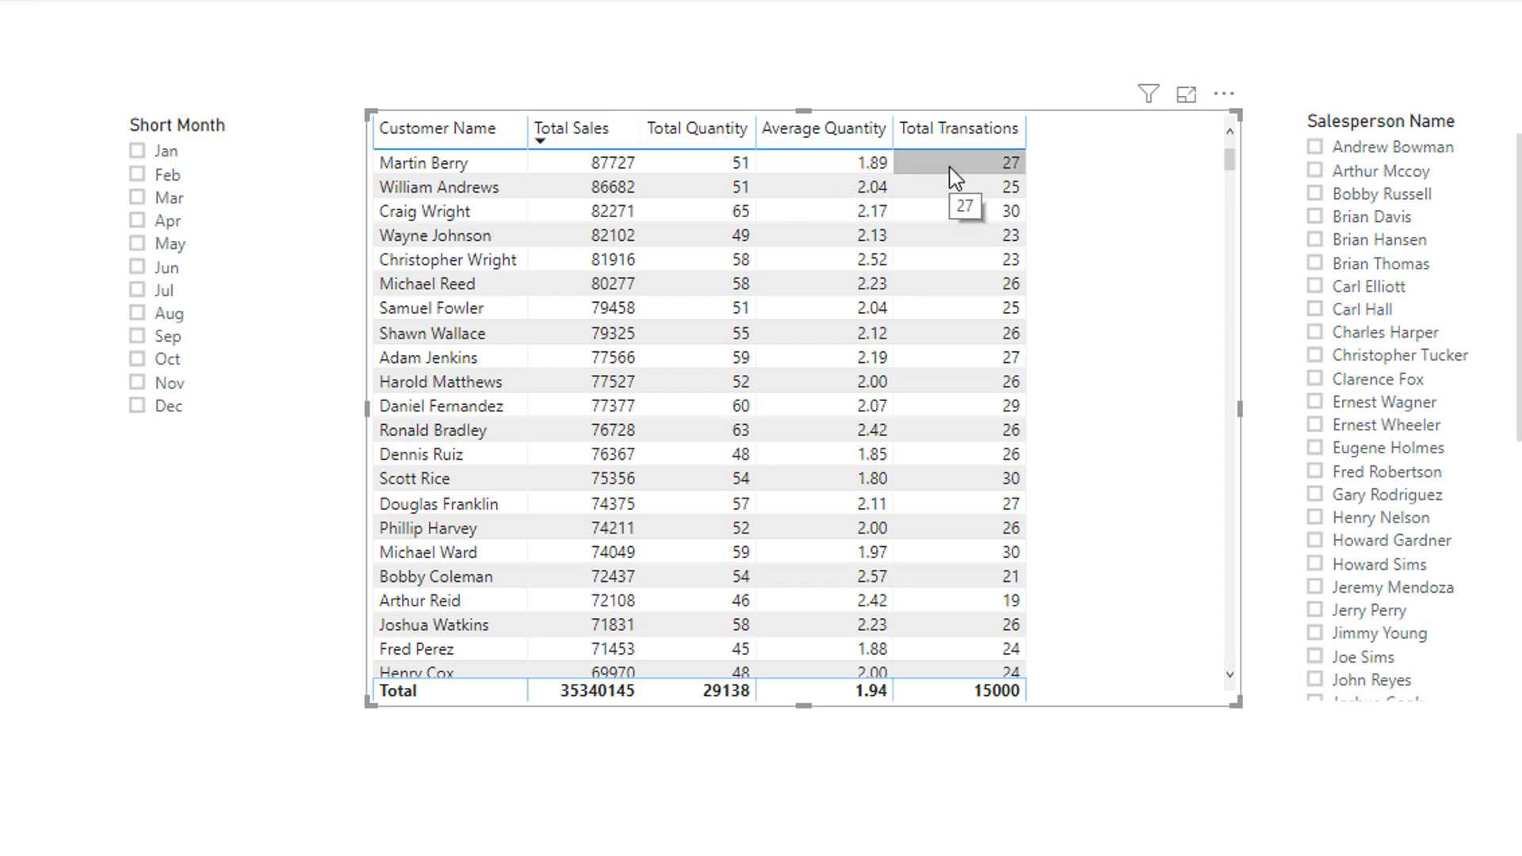
{"action": "mouse_move", "coordinate": [747, 308]}
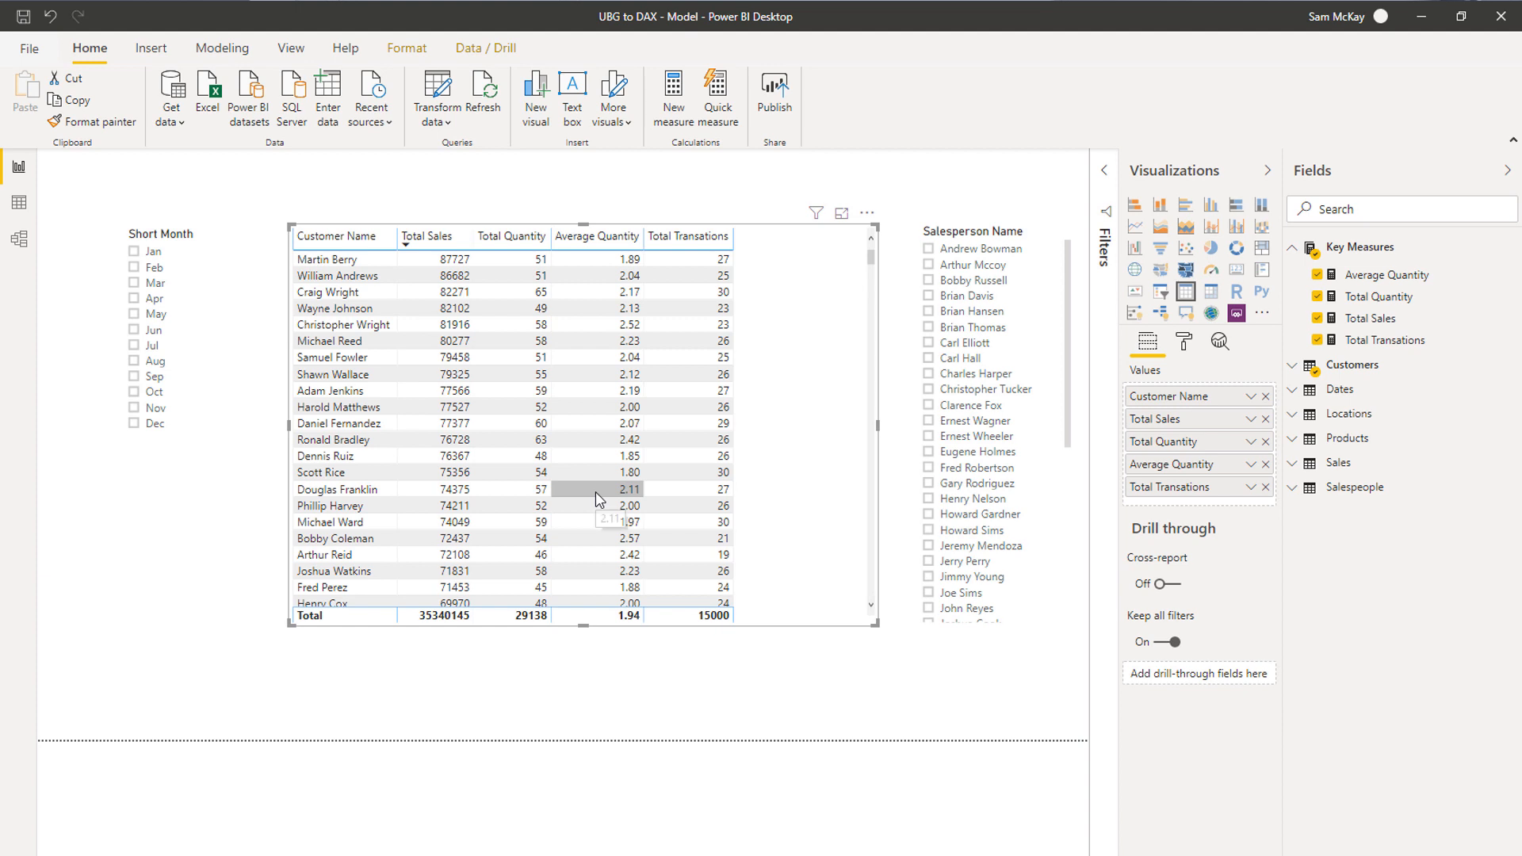
{"action": "mouse_move", "coordinate": [1349, 364]}
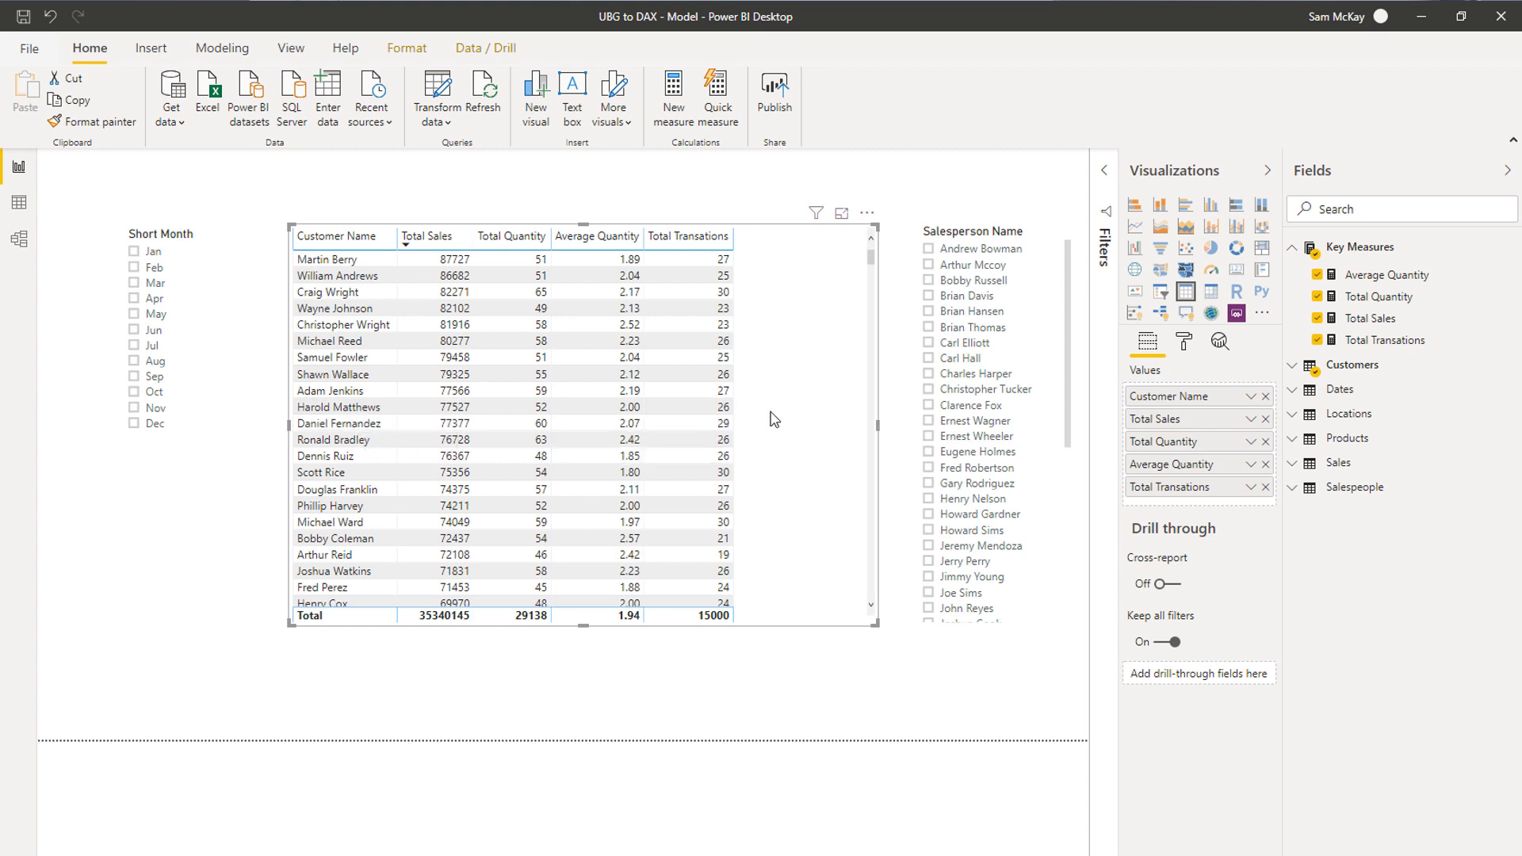
{"action": "mouse_move", "coordinate": [832, 414]}
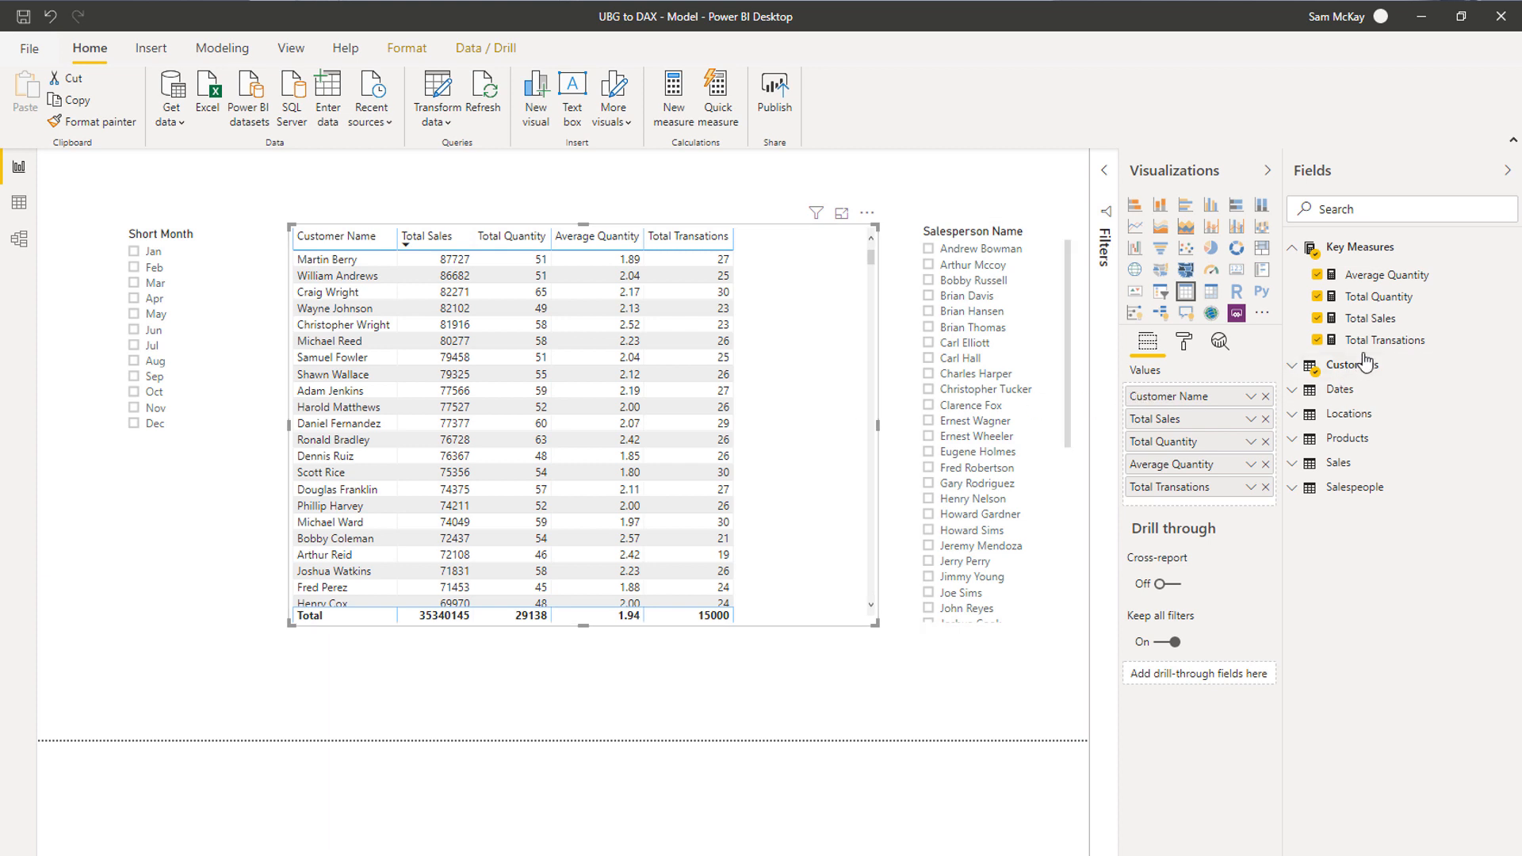
{"action": "left_click", "coordinate": [1372, 317]}
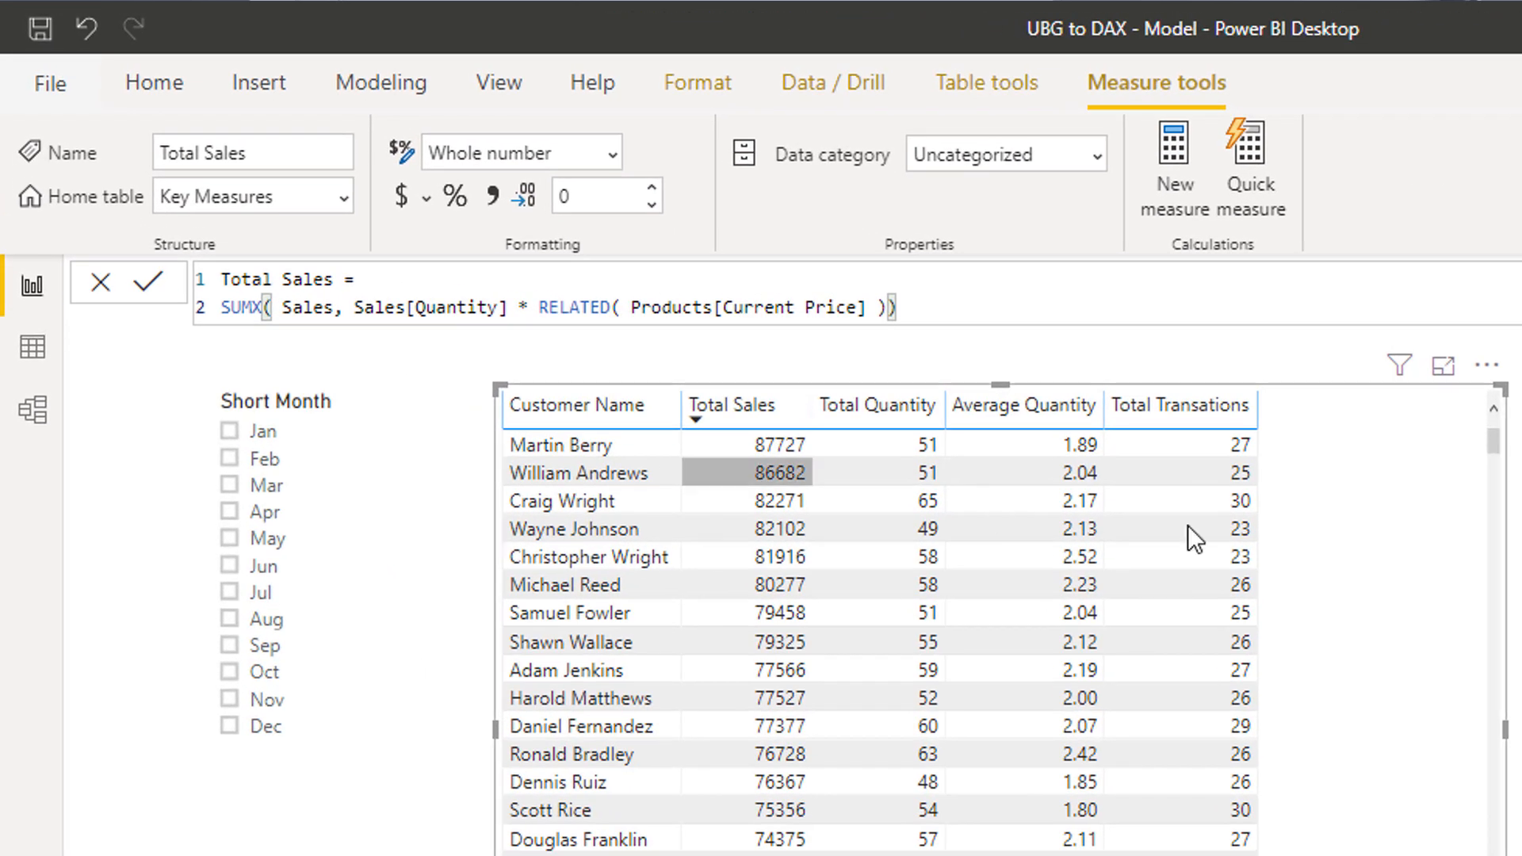
{"action": "left_click", "coordinate": [1382, 340]}
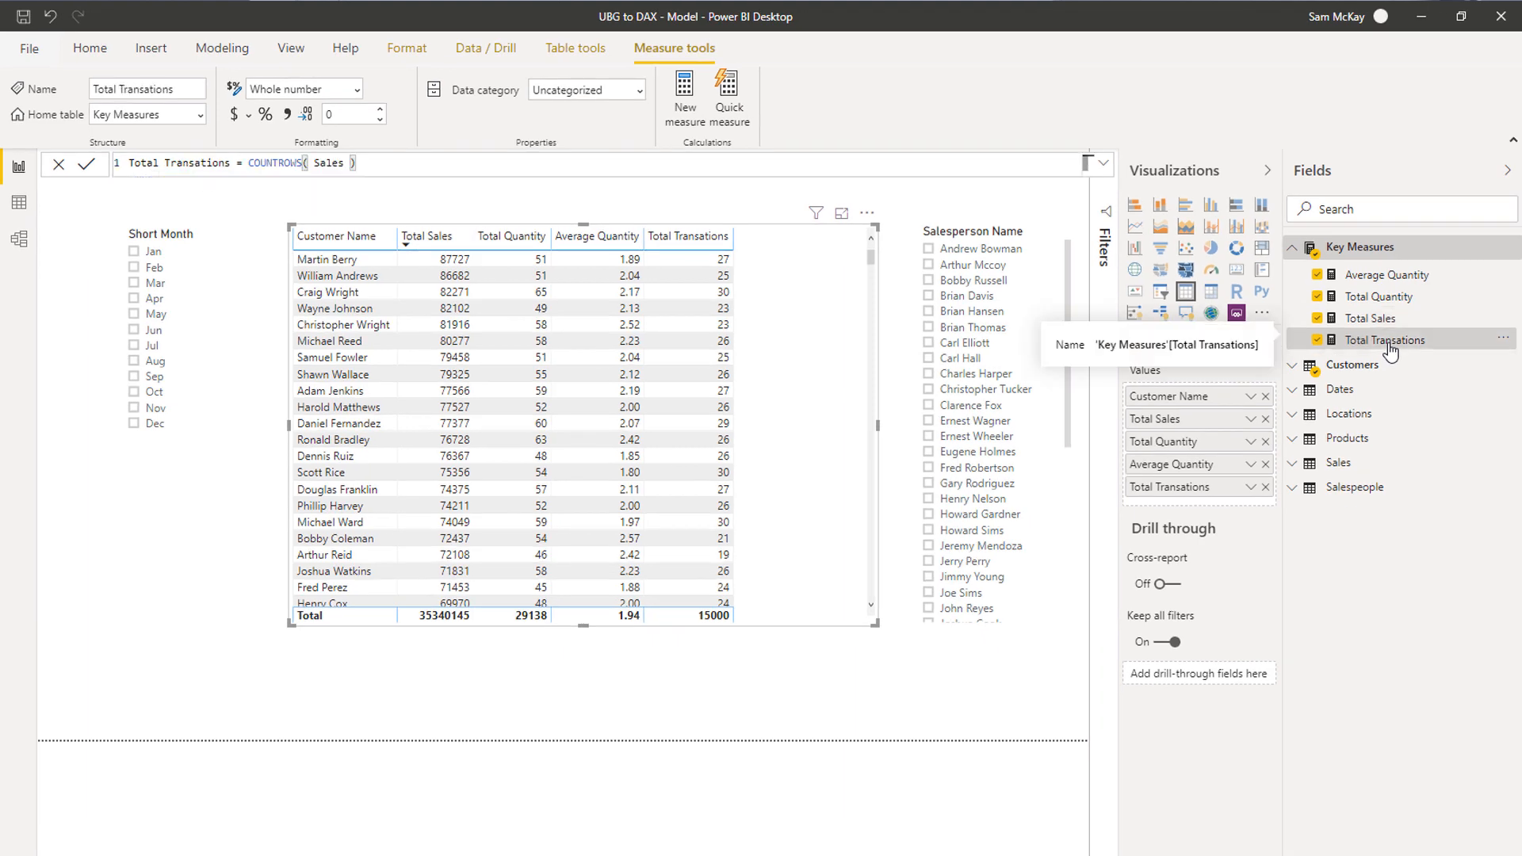
{"action": "left_click", "coordinate": [1380, 296]}
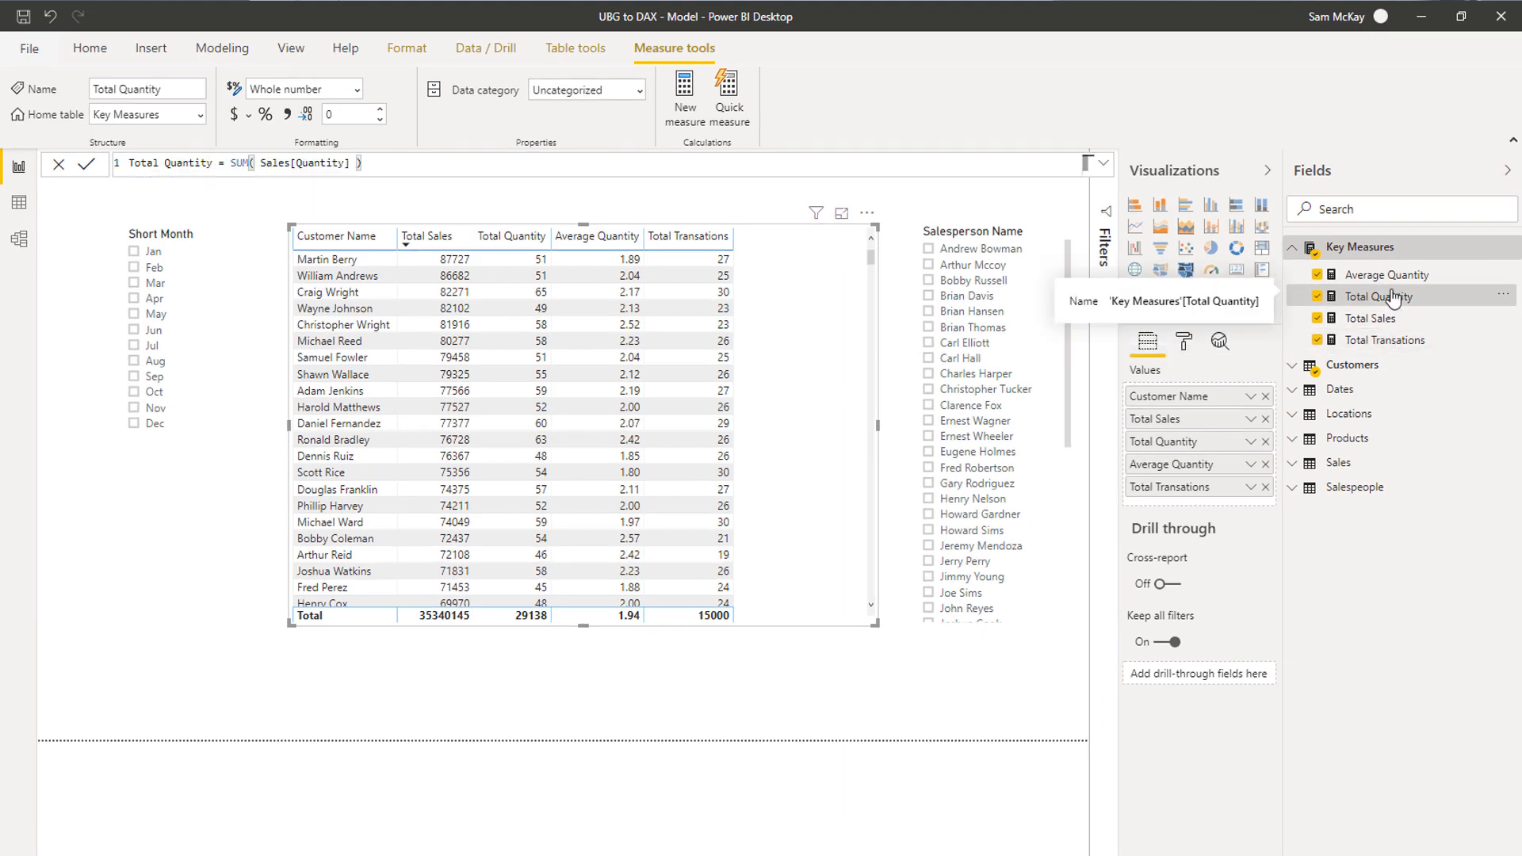
{"action": "left_click", "coordinate": [1387, 274]}
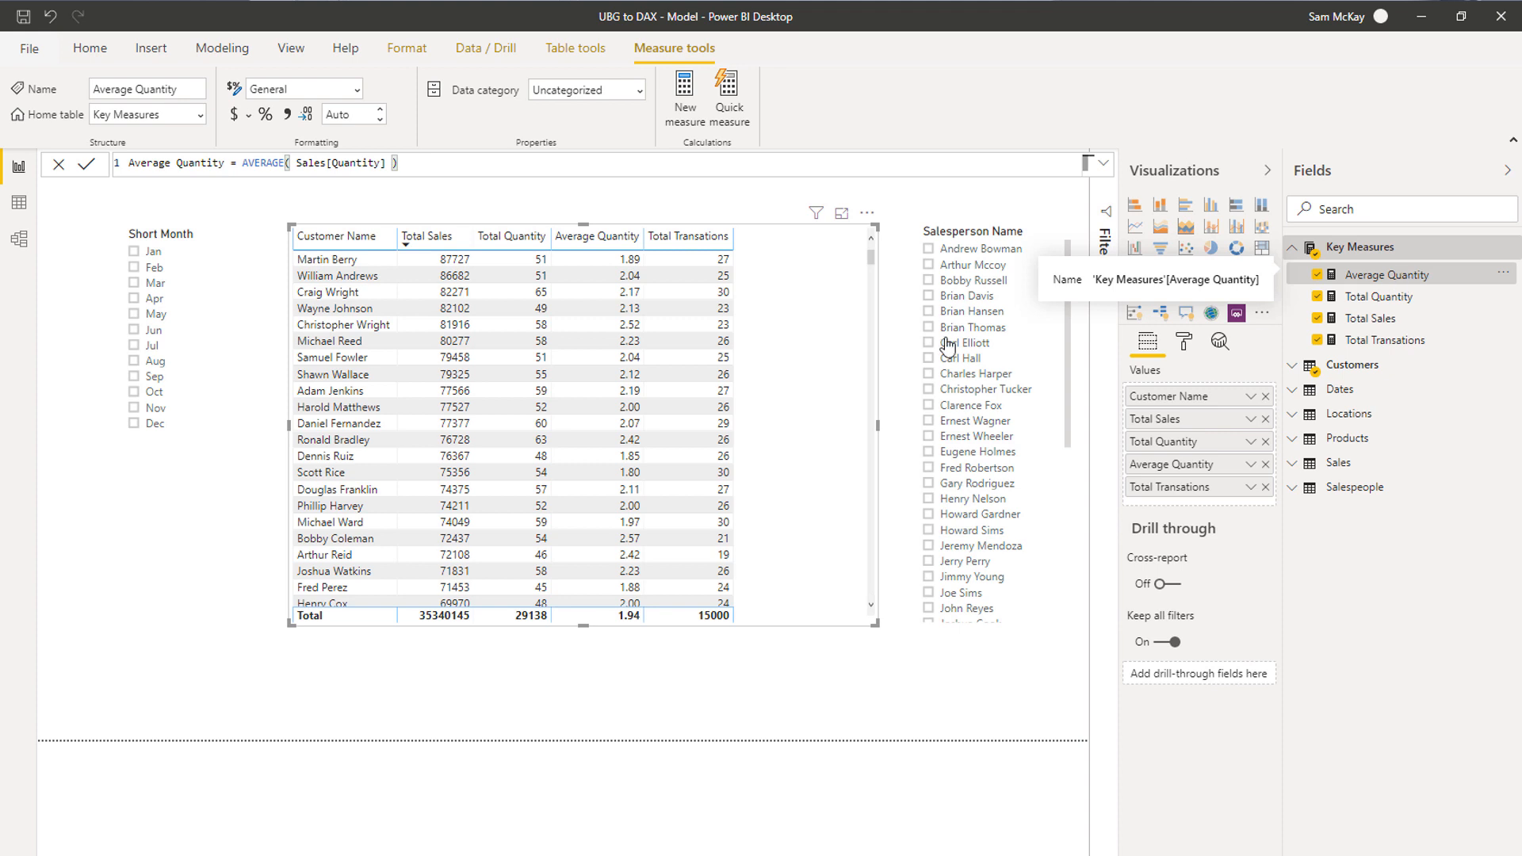
{"action": "mouse_move", "coordinate": [780, 575]}
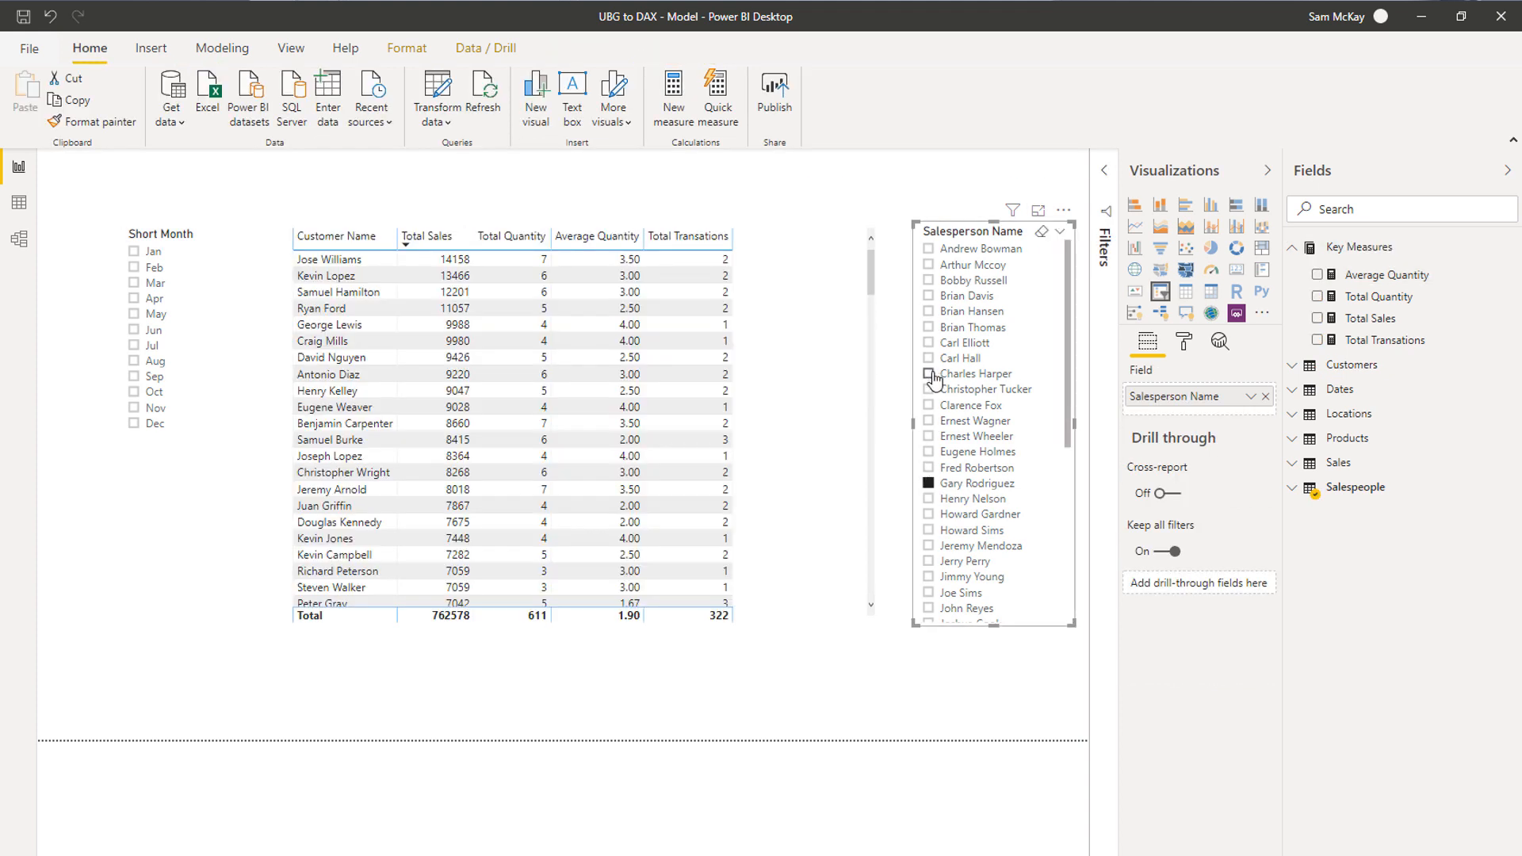
{"action": "left_click", "coordinate": [133, 297]}
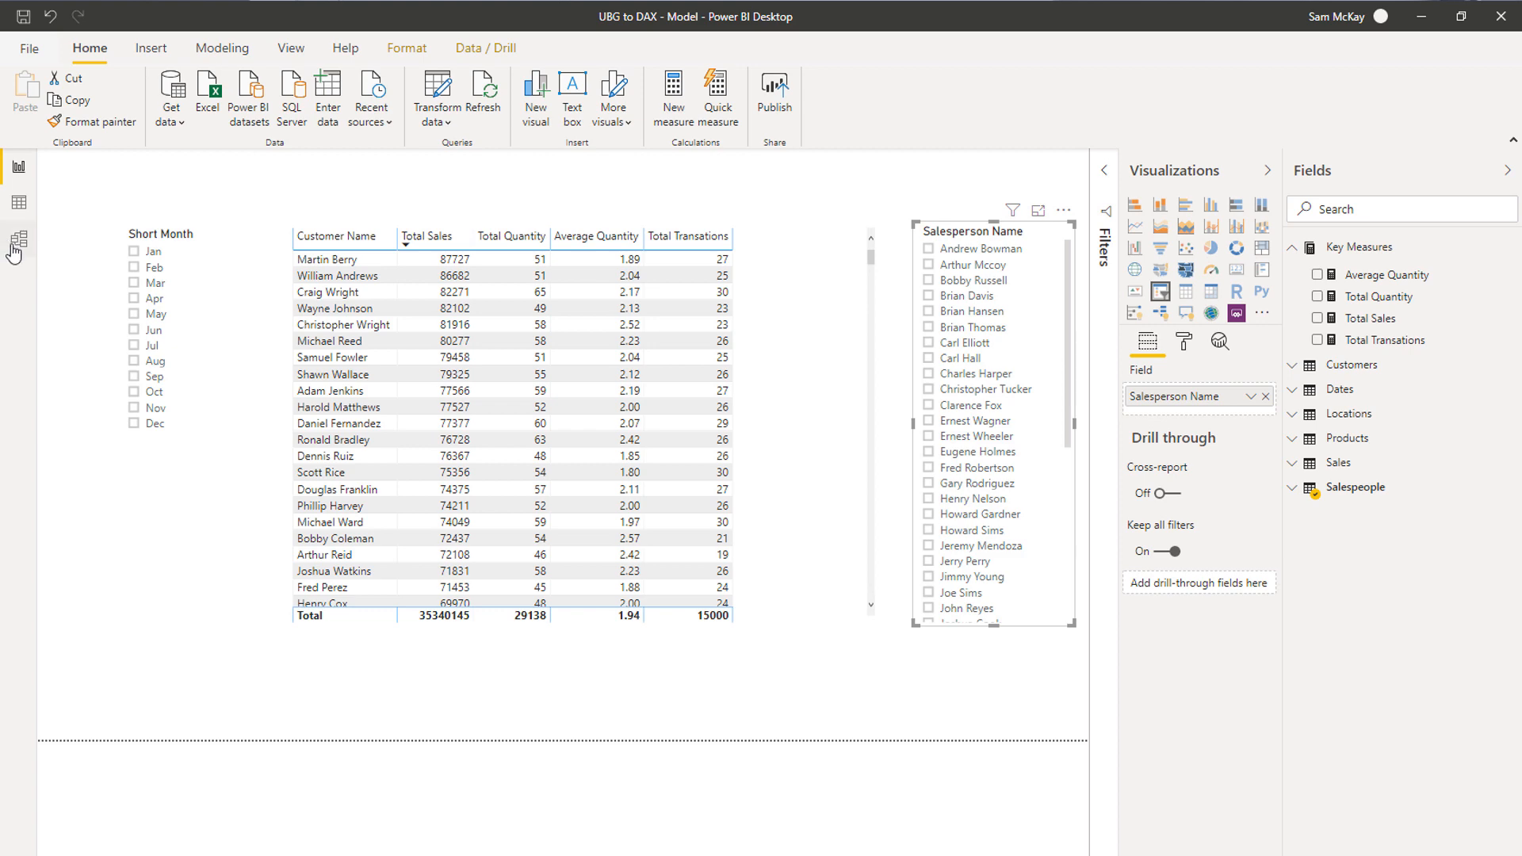
Step: Switch to Model view and drag the Key Measures table to the top right of the diagram
{"action": "left_click", "coordinate": [16, 239]}
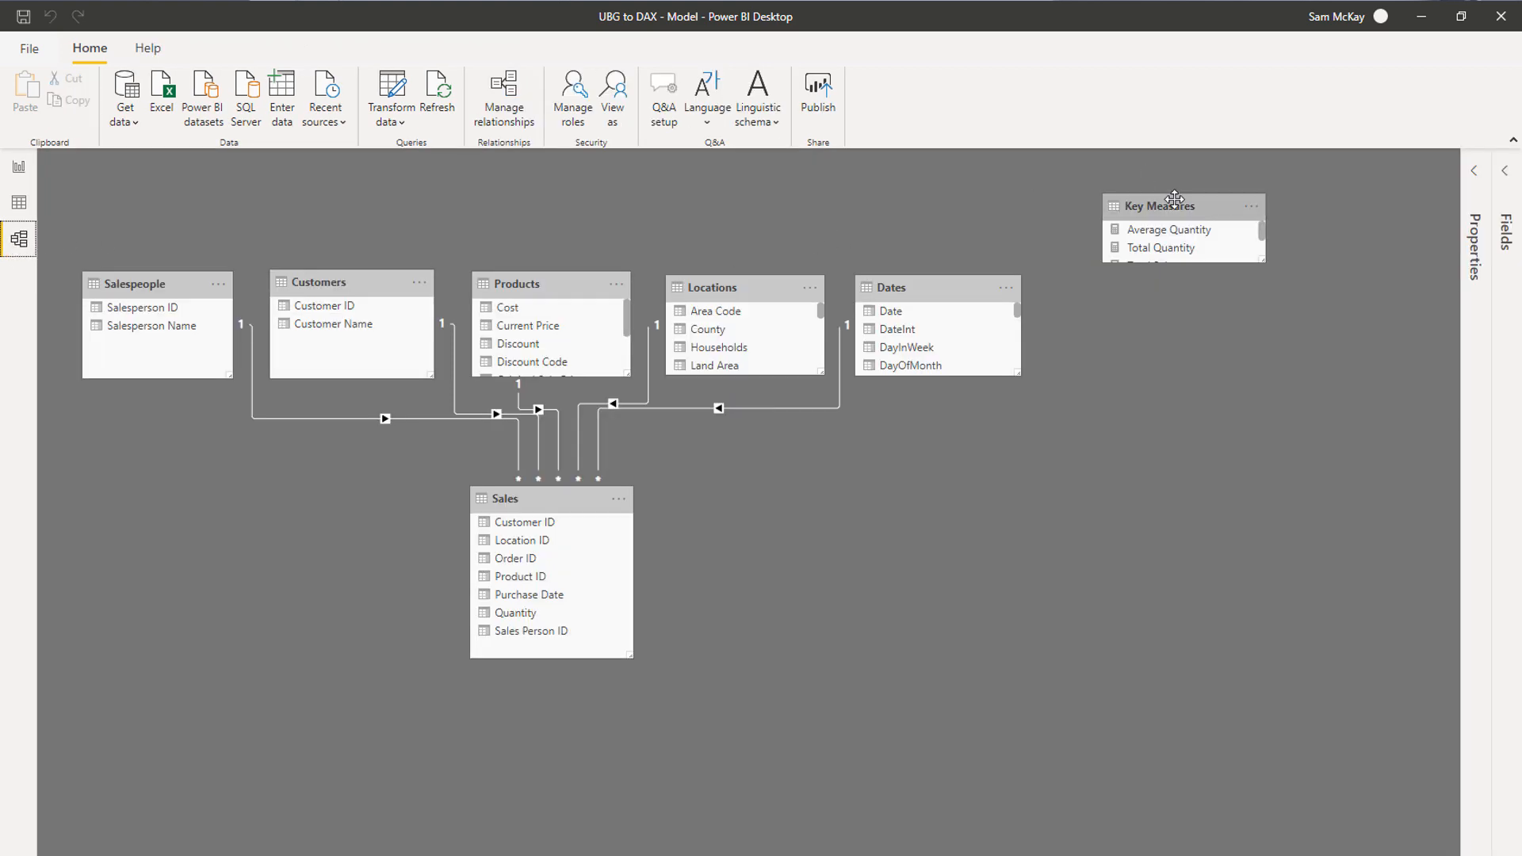
{"action": "left_click_drag", "start_coordinate": [1170, 204], "coordinate": [1252, 287]}
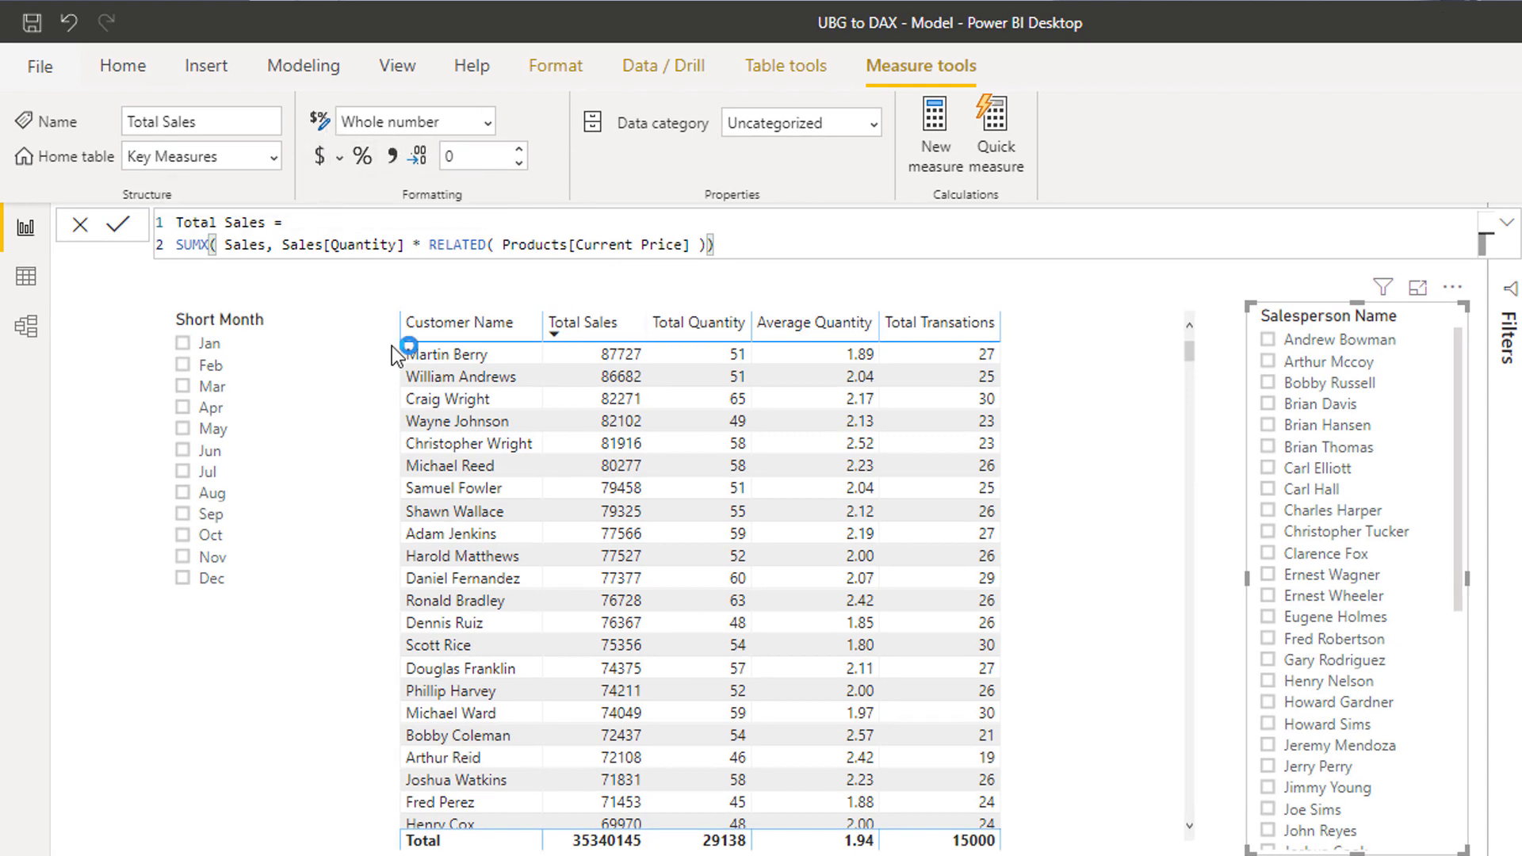
Step: Set the Total Sales measure's format from Whole number to Currency
{"action": "left_click", "coordinate": [414, 122]}
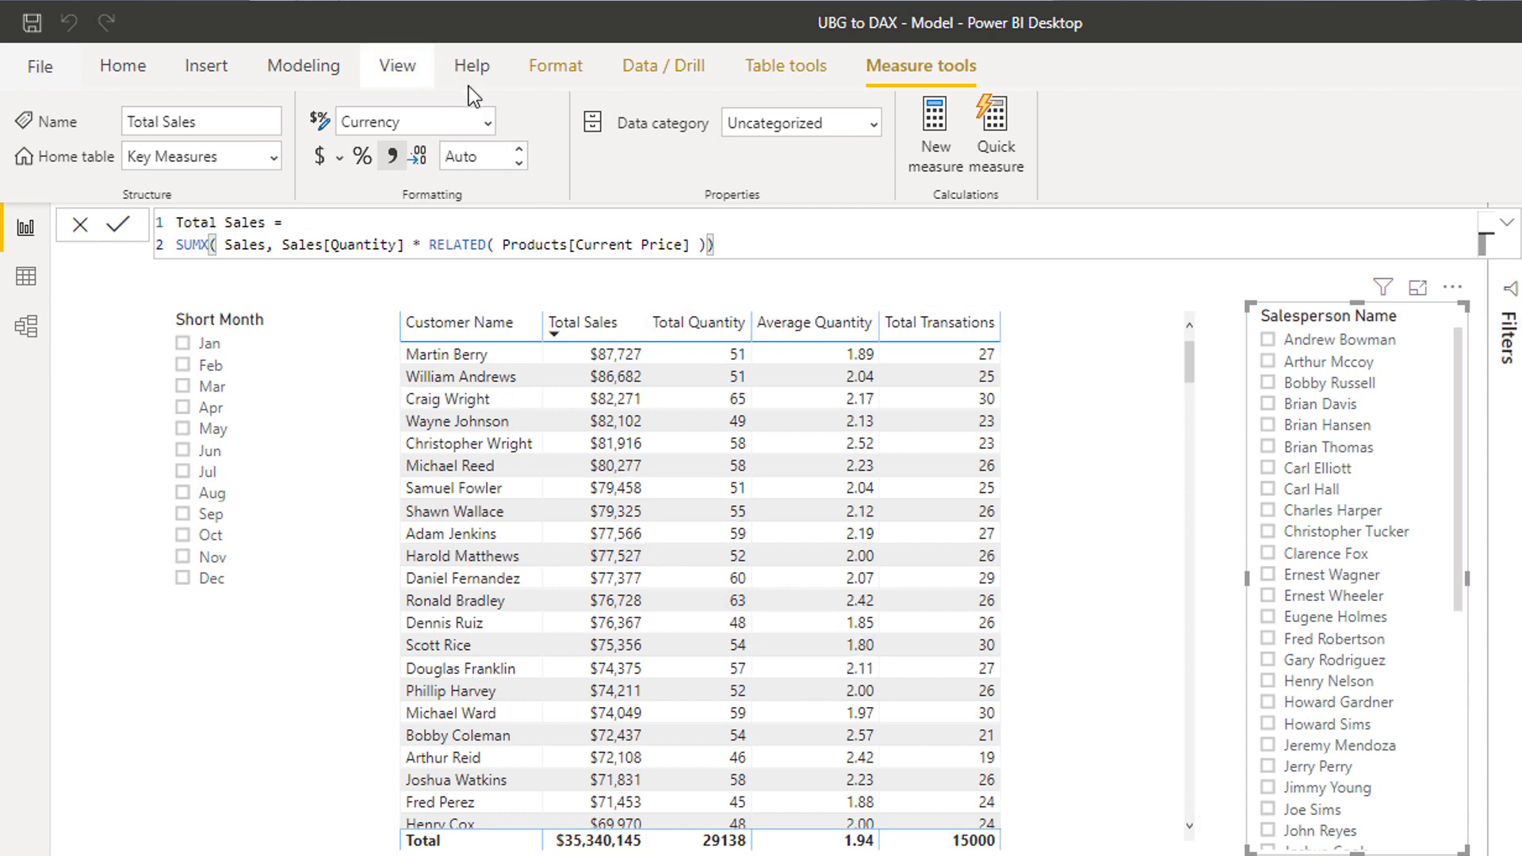
{"action": "mouse_move", "coordinate": [430, 202]}
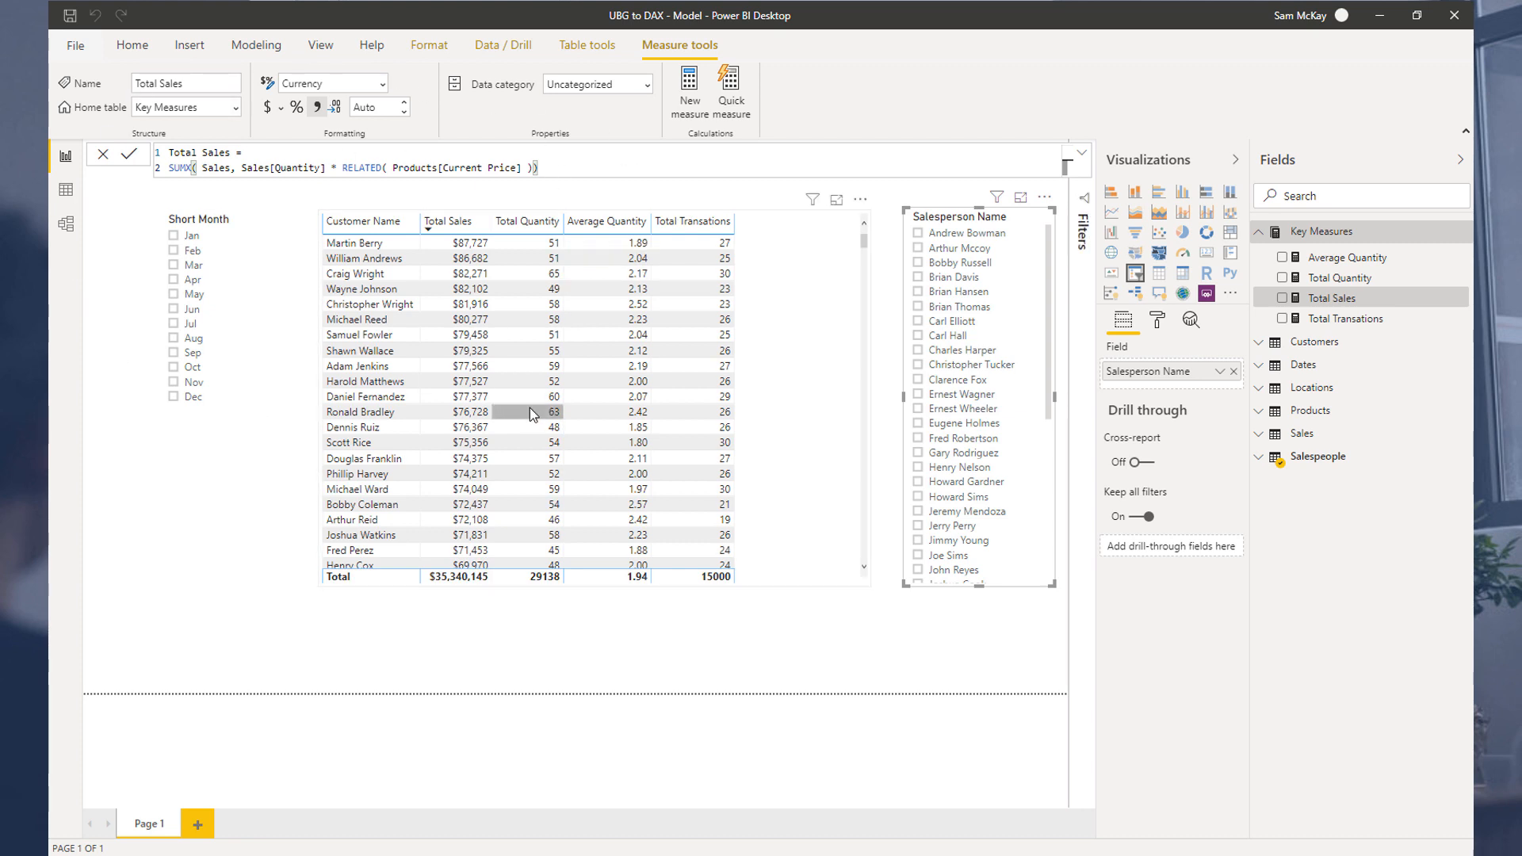
{"action": "mouse_move", "coordinate": [532, 417]}
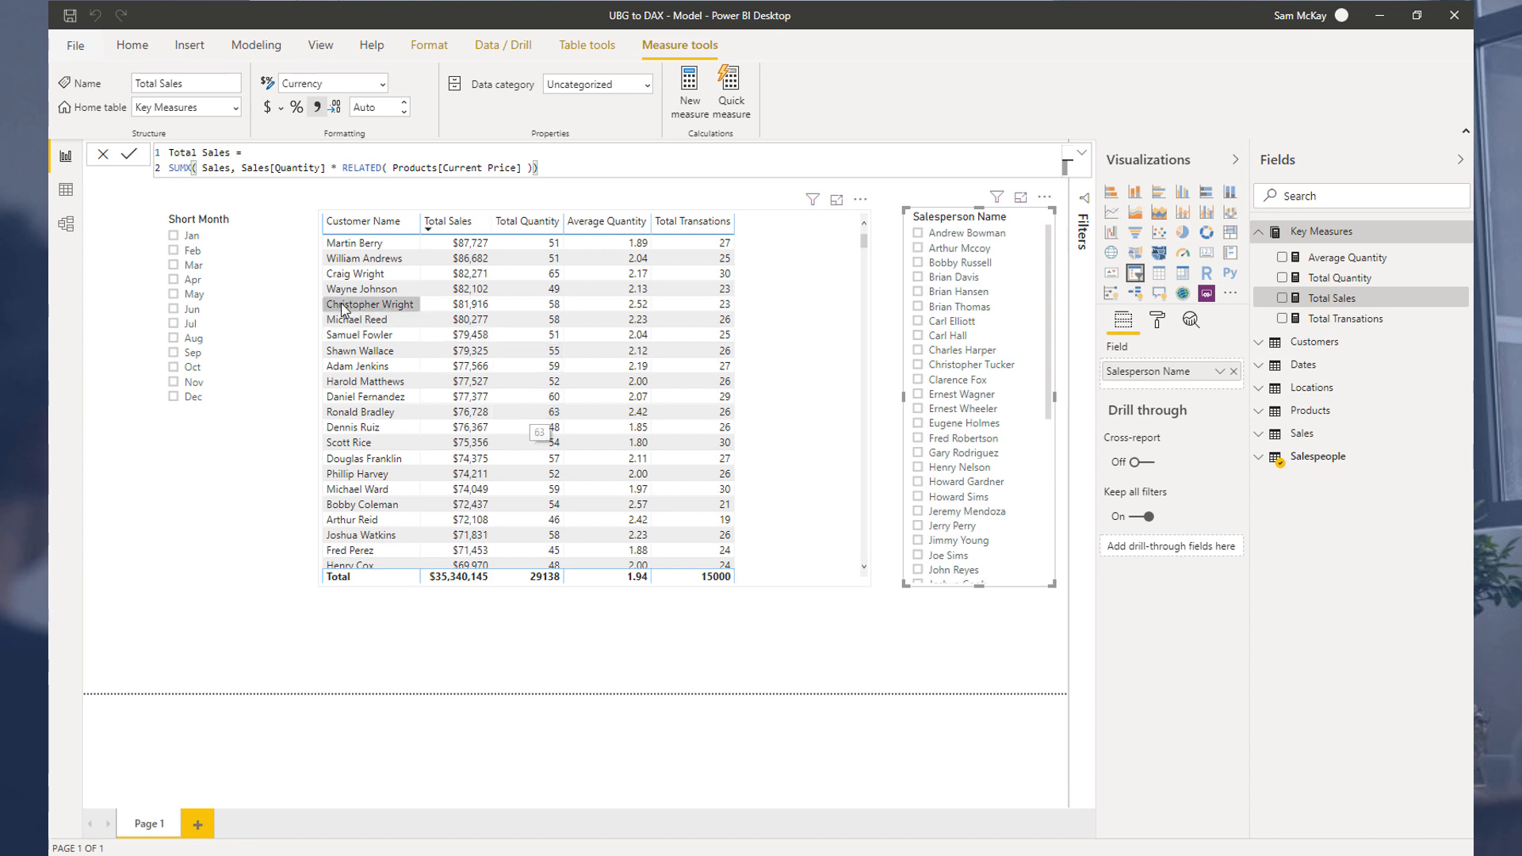
{"action": "mouse_move", "coordinate": [310, 227]}
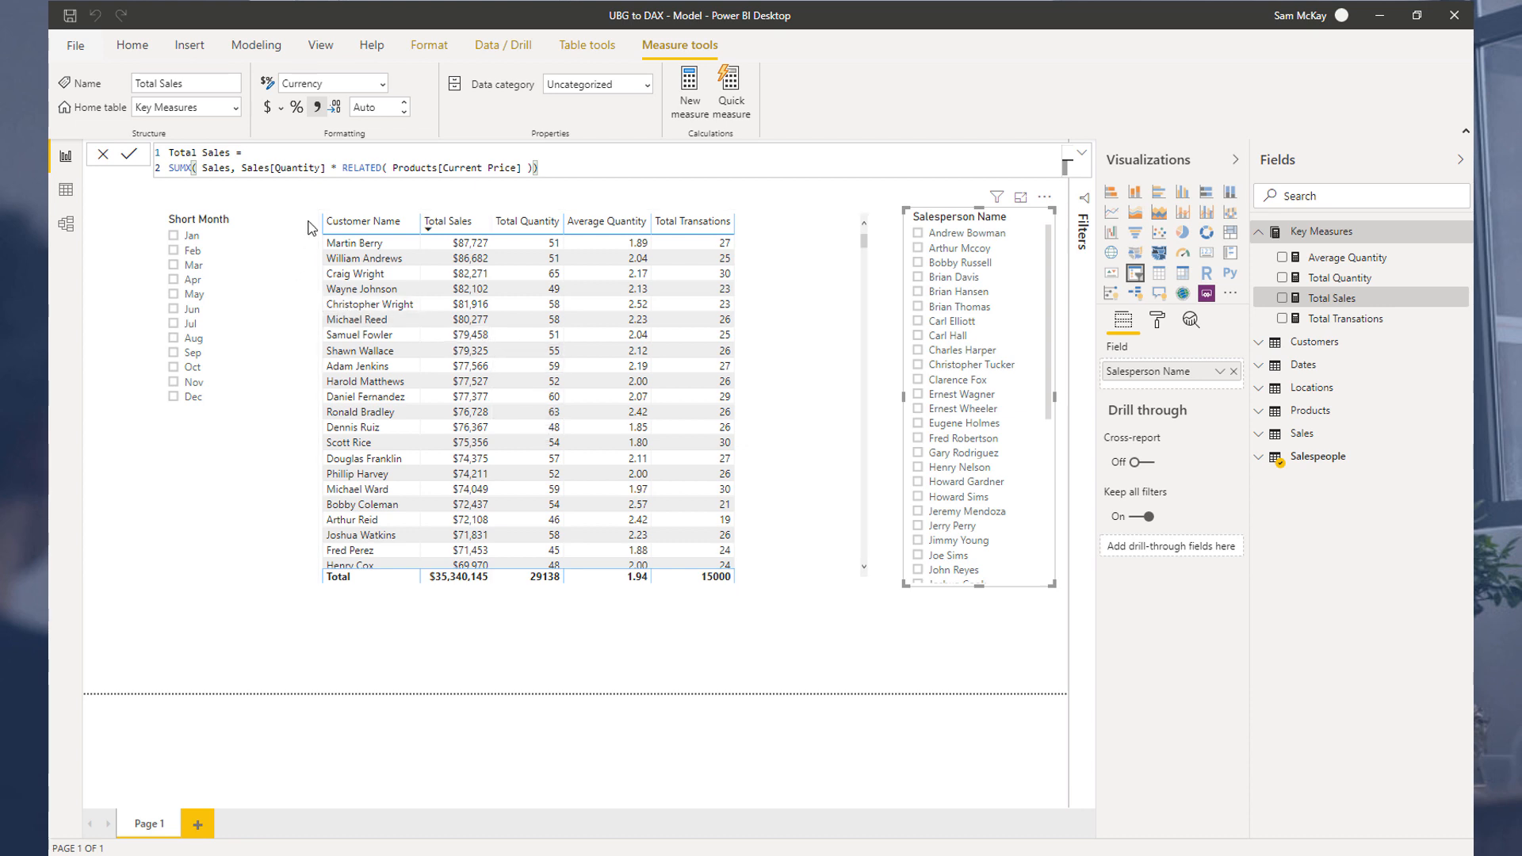